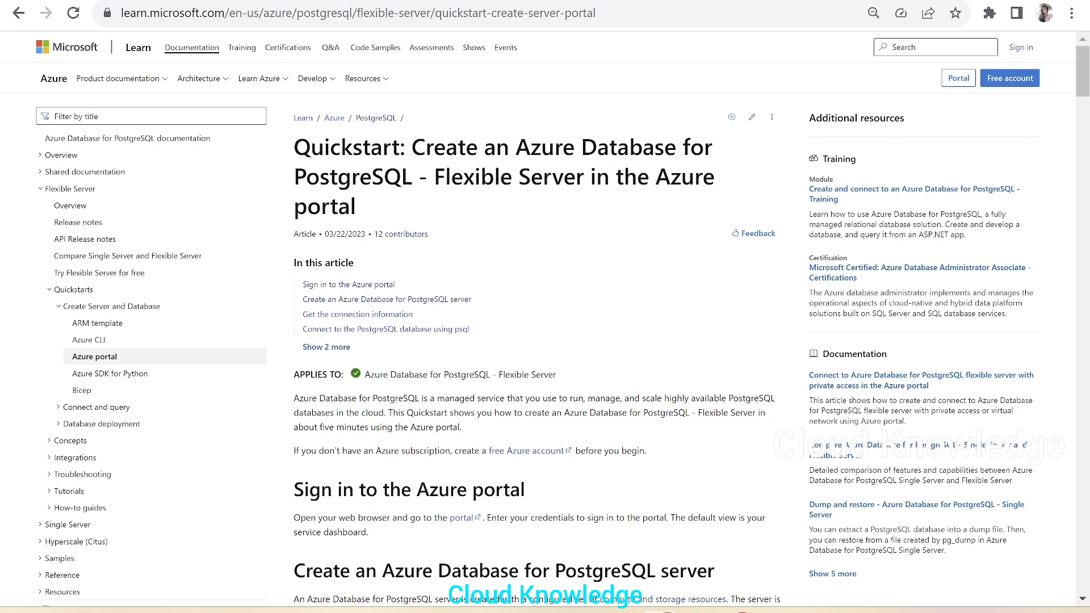
mouse_move(117, 78)
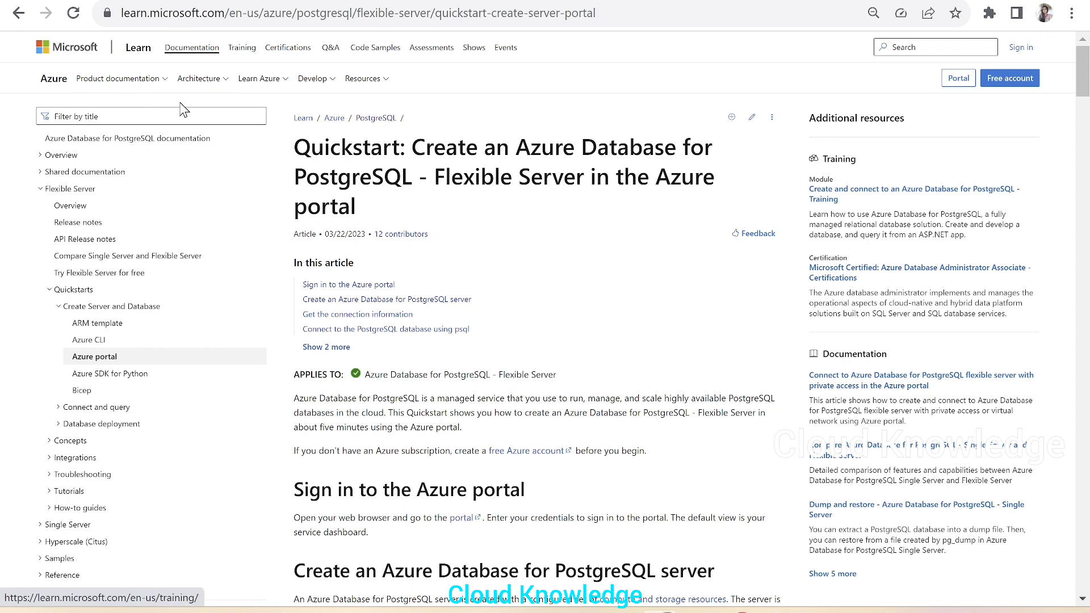
mouse_move(178, 157)
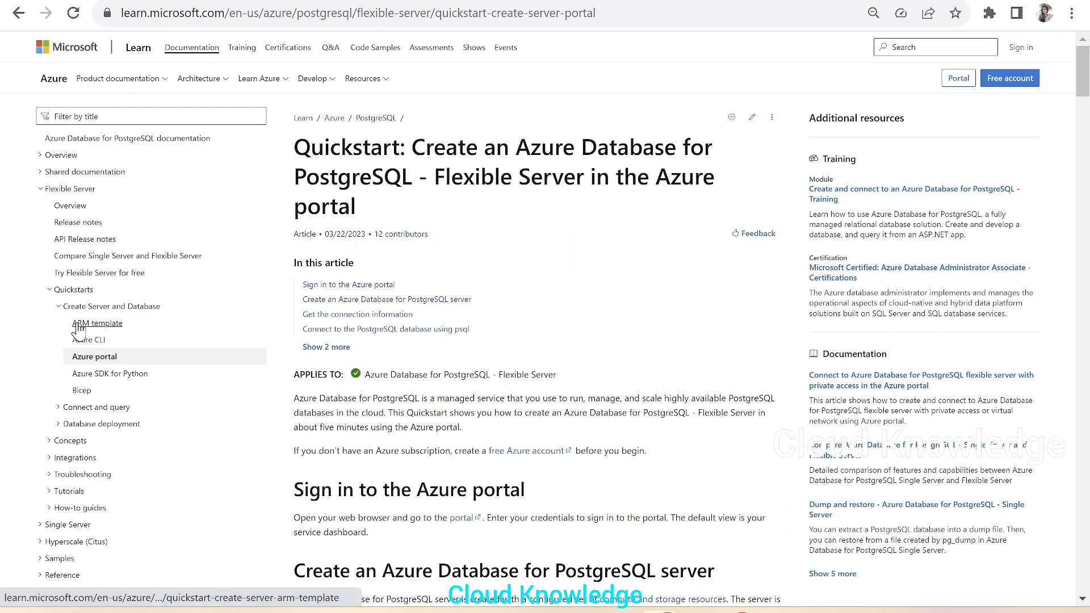
mouse_move(140, 324)
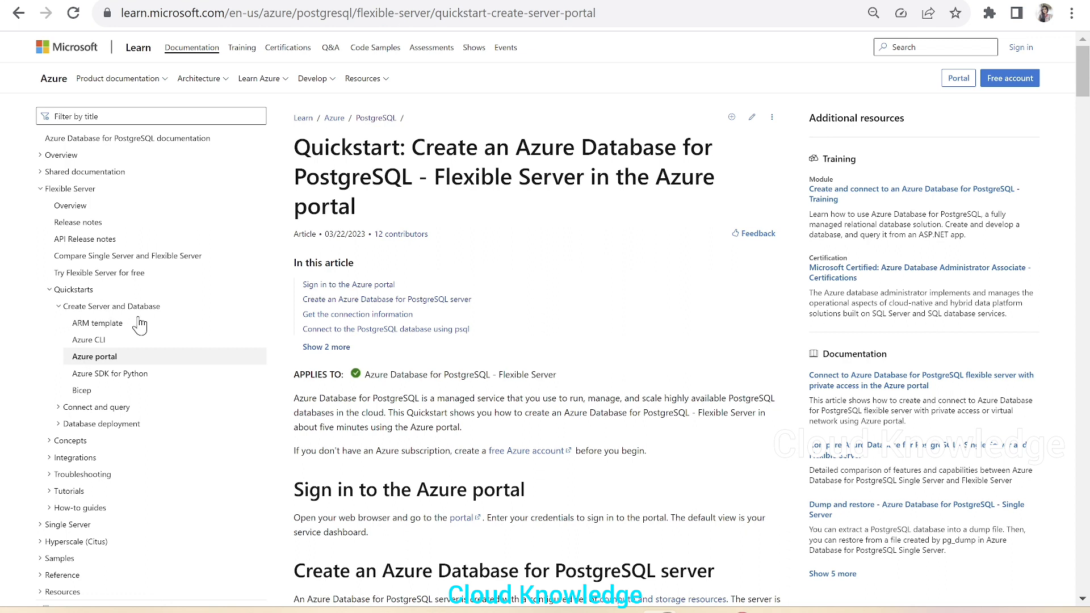
mouse_move(88, 338)
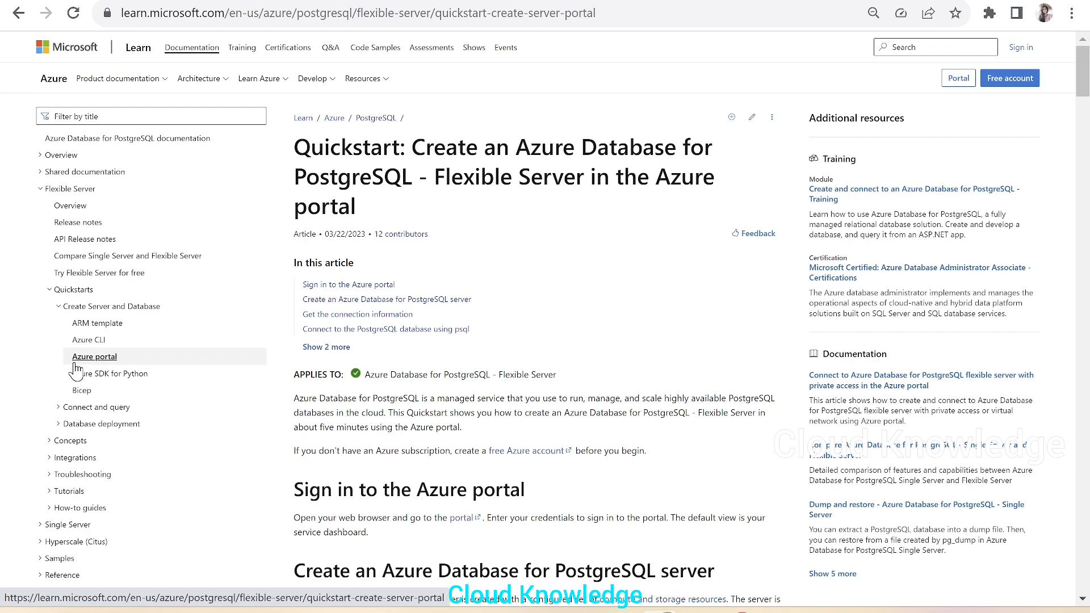
mouse_move(167, 355)
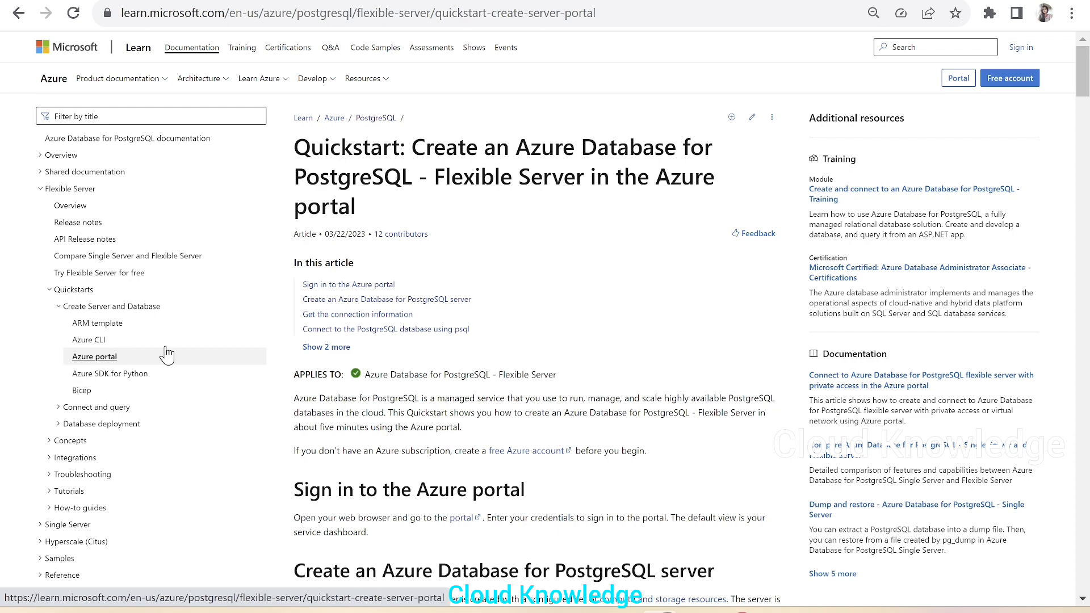
Search the Marketplace for 'postgre' and open the Azure Database for PostgreSQL offering
scroll("down", 3)
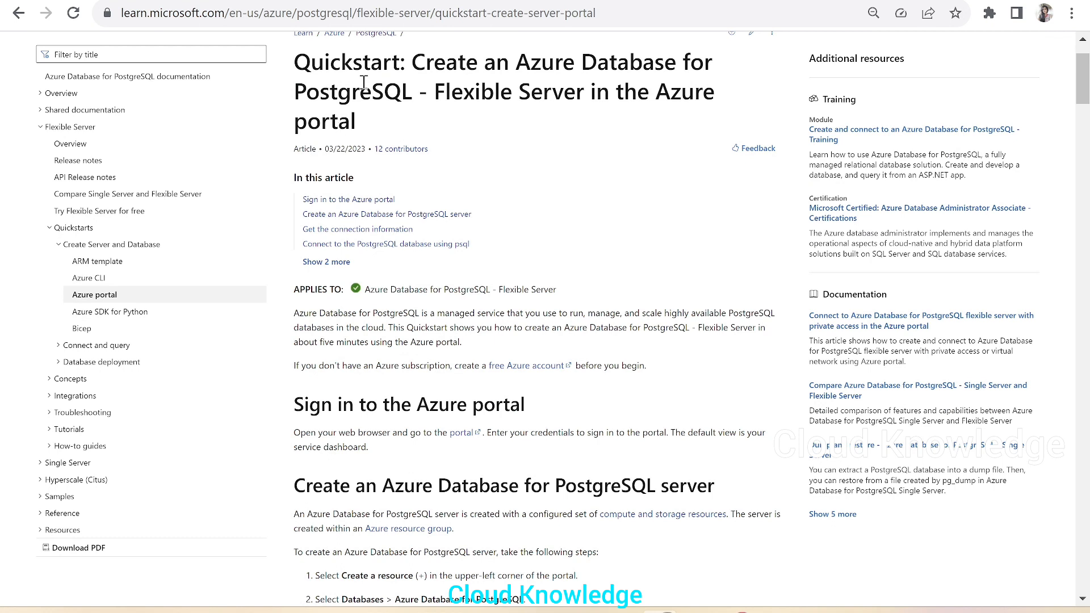
mouse_move(675, 193)
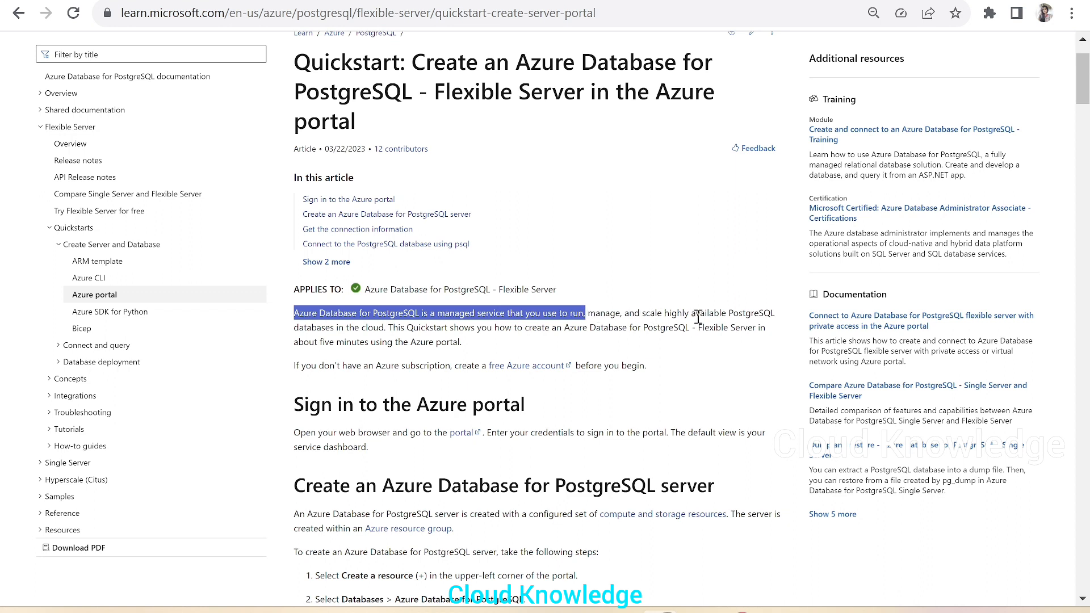
mouse_move(527, 365)
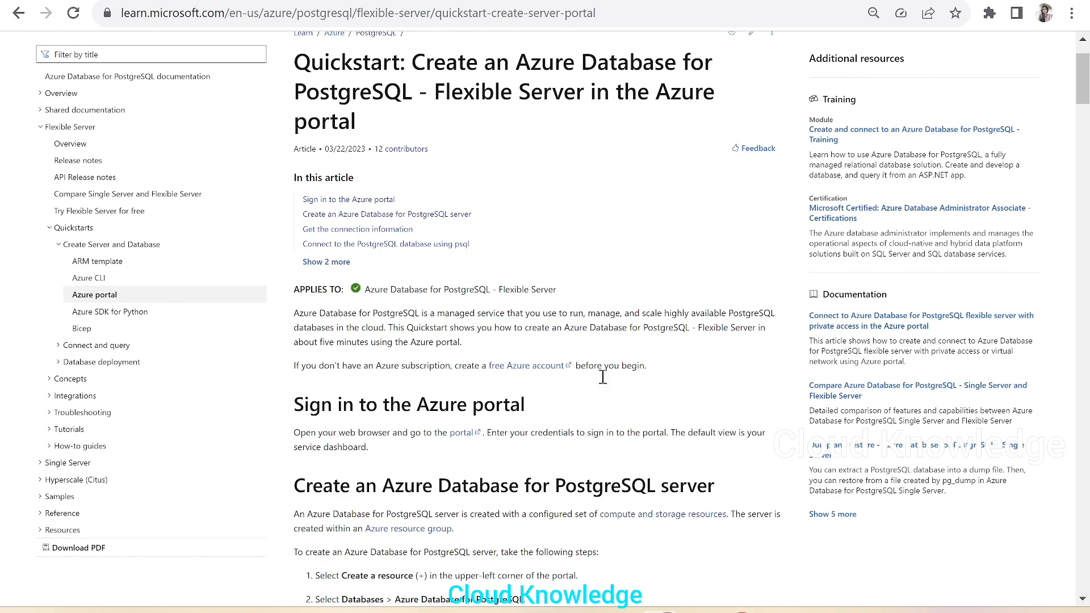
mouse_move(631, 394)
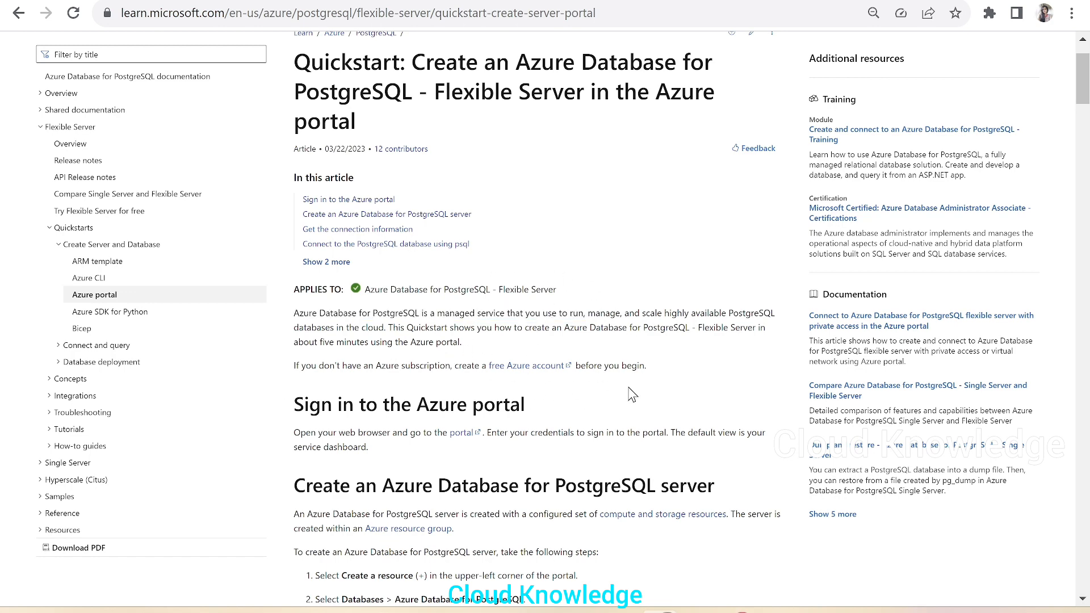
scroll("down", 3)
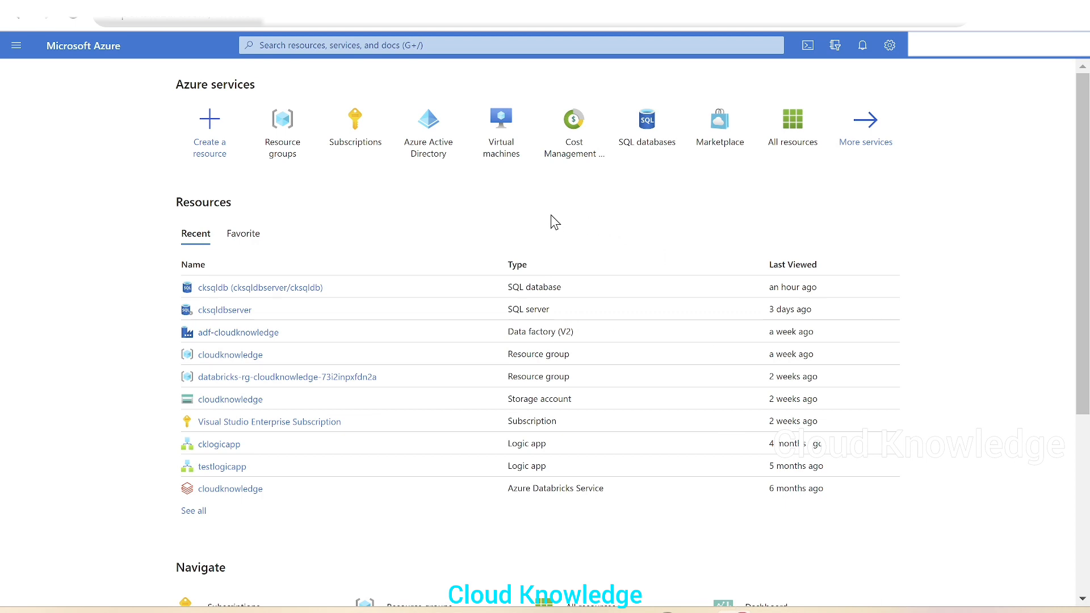
mouse_move(428, 131)
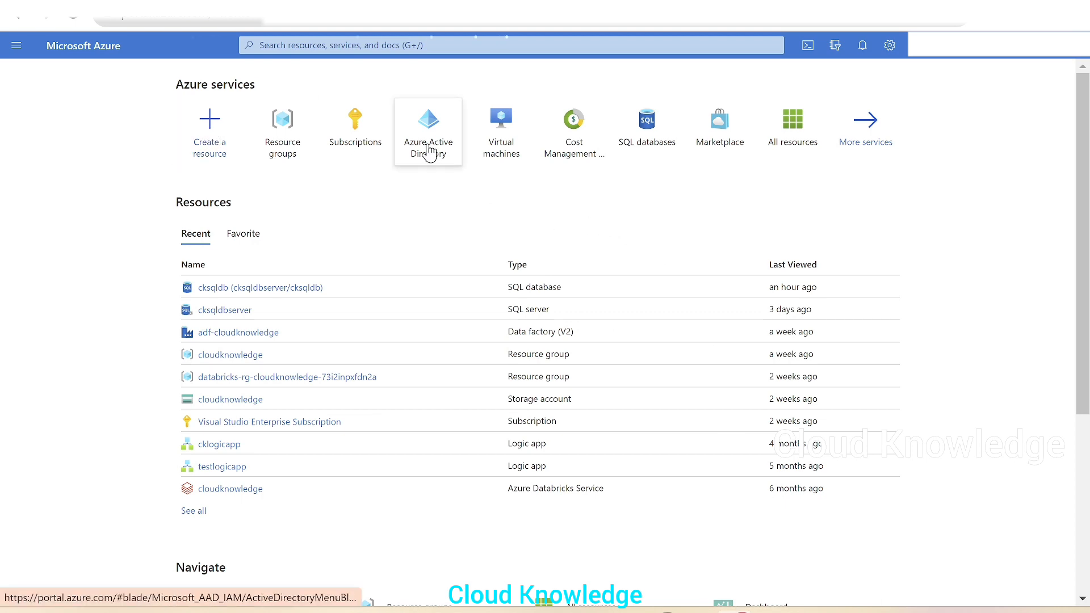
left_click(209, 128)
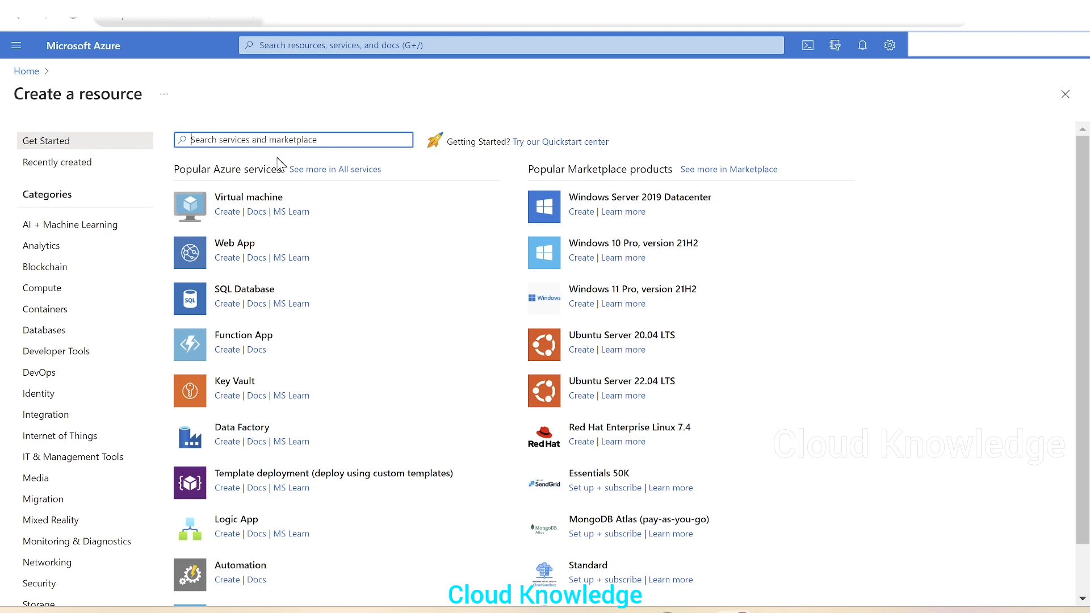
type("postgre")
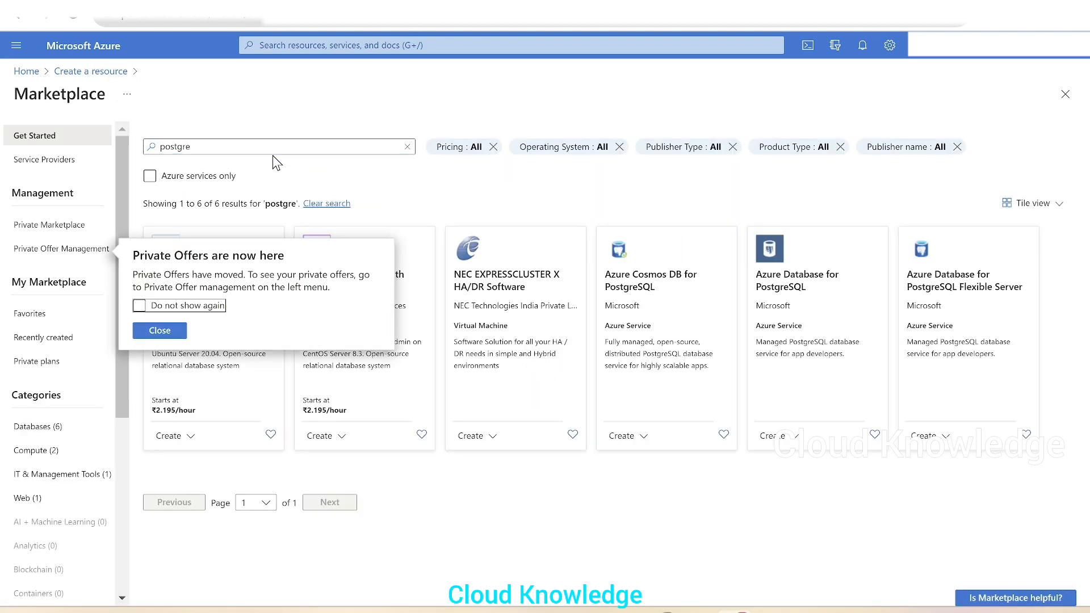
left_click(159, 330)
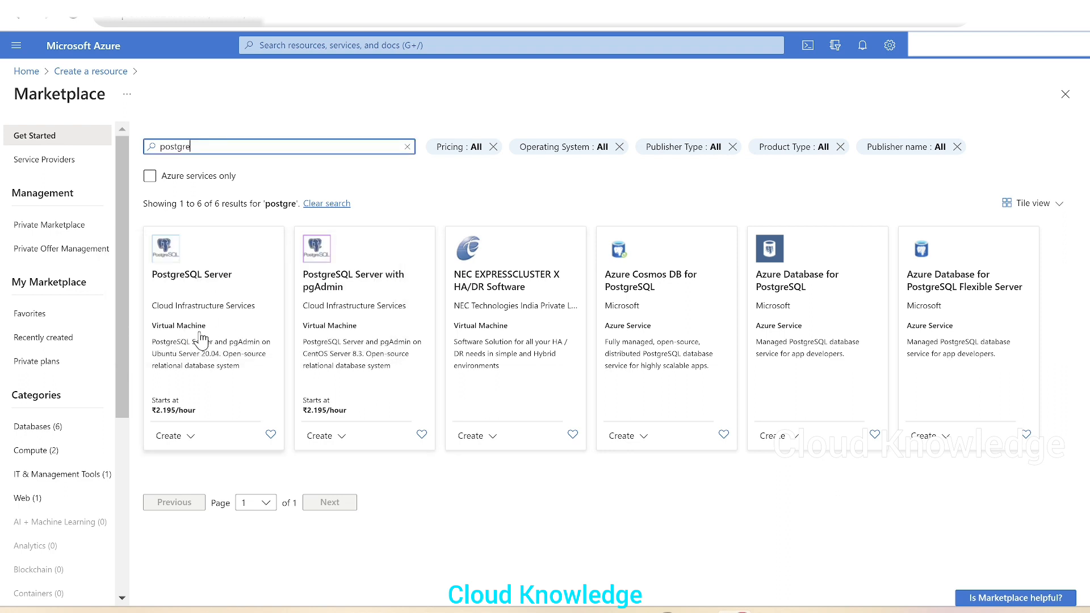
mouse_move(781, 314)
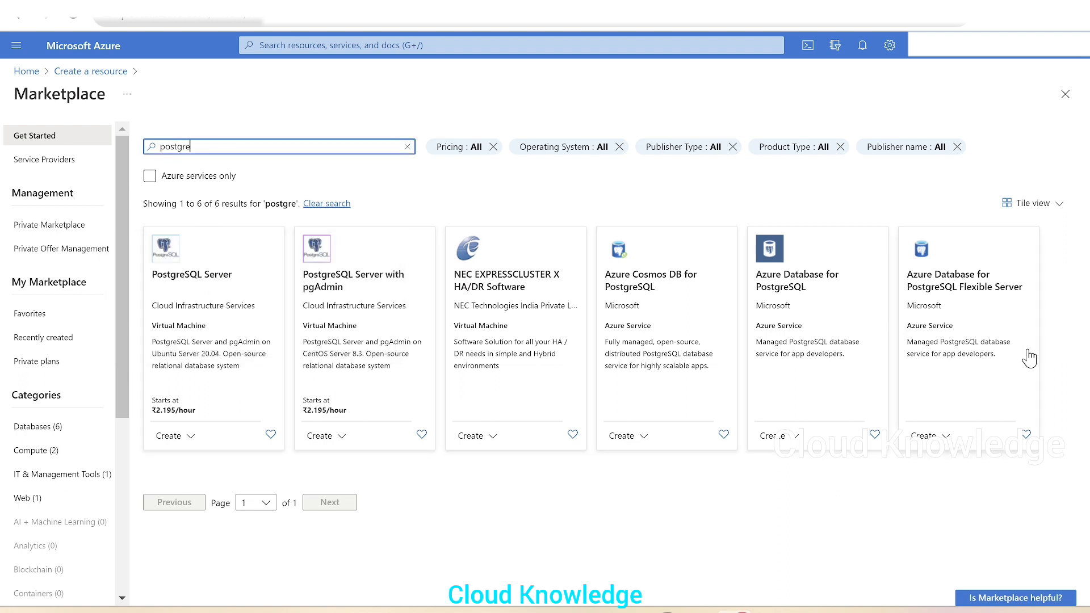
mouse_move(797, 294)
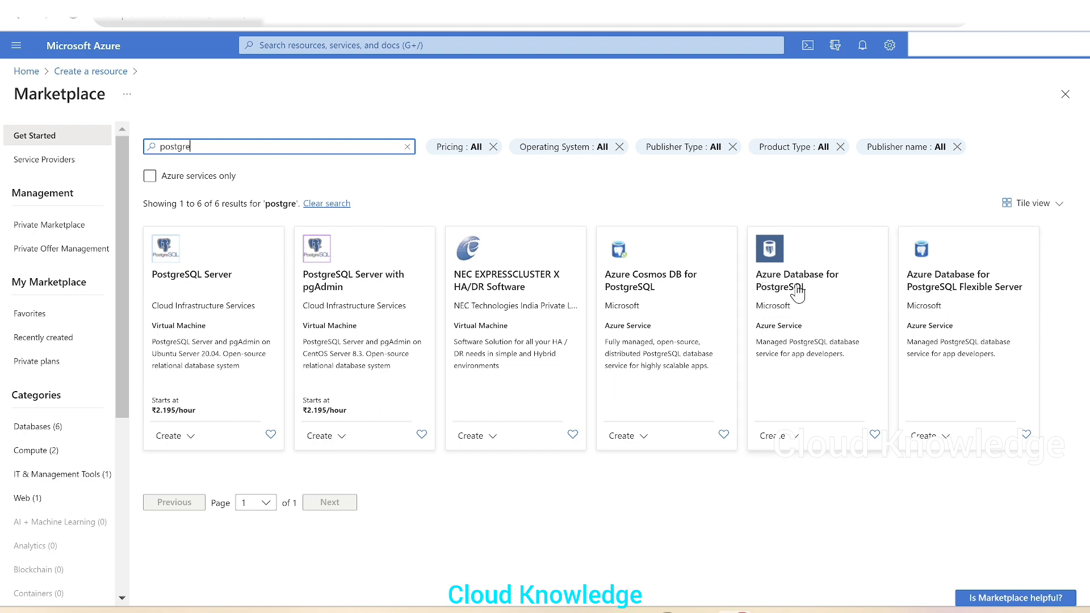
mouse_move(997, 261)
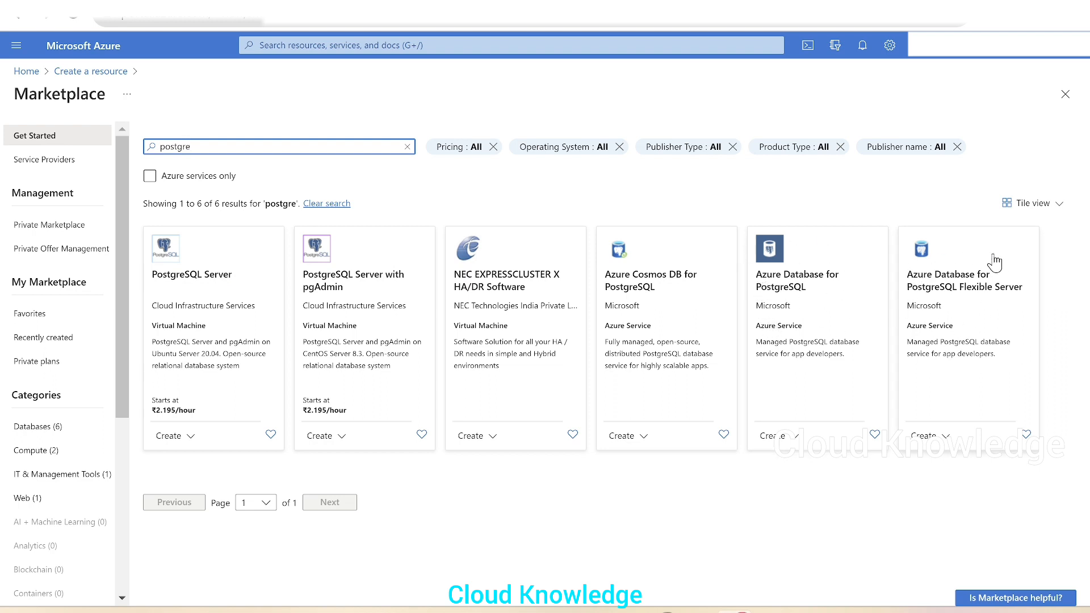
mouse_move(1054, 308)
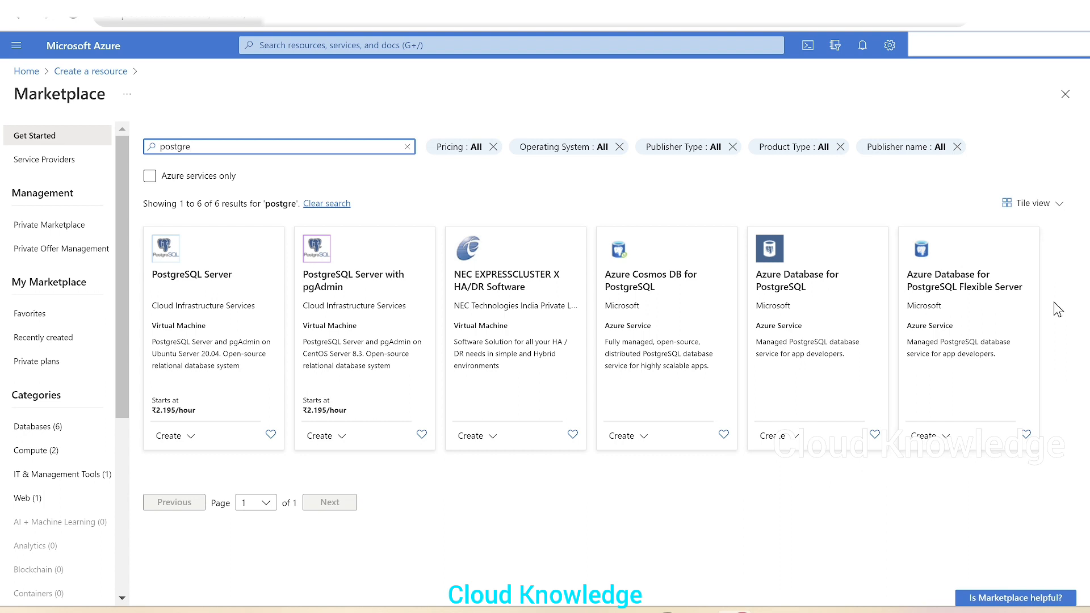
mouse_move(782, 285)
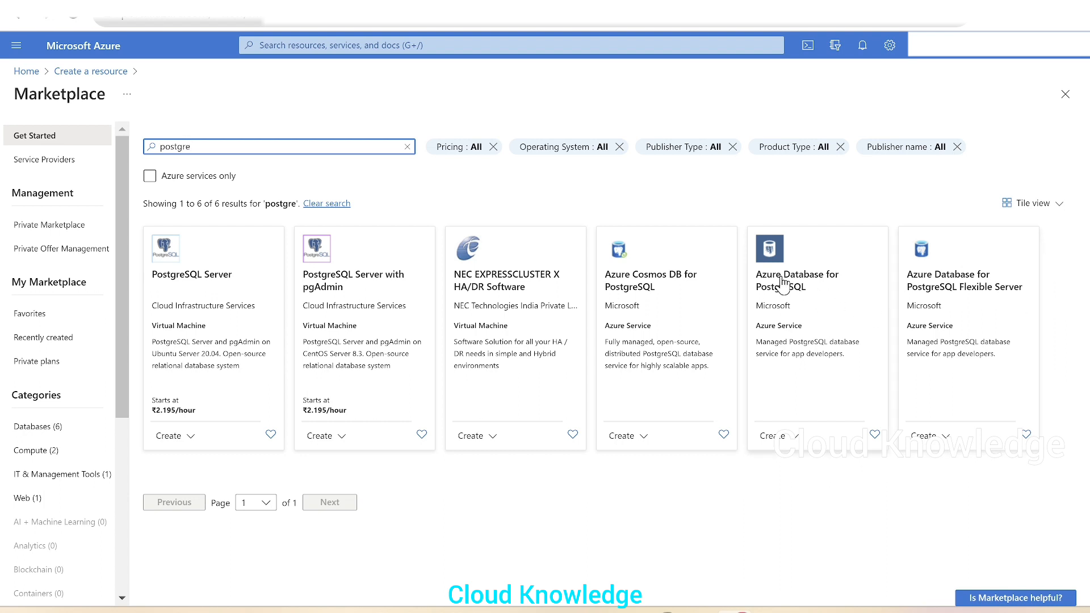
mouse_move(782, 281)
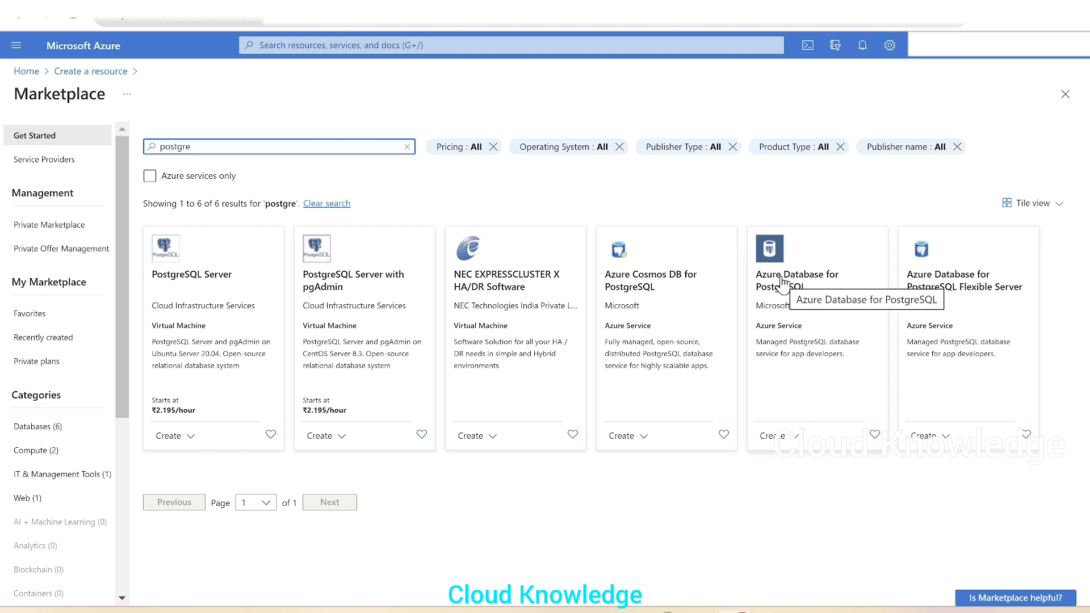
left_click(797, 280)
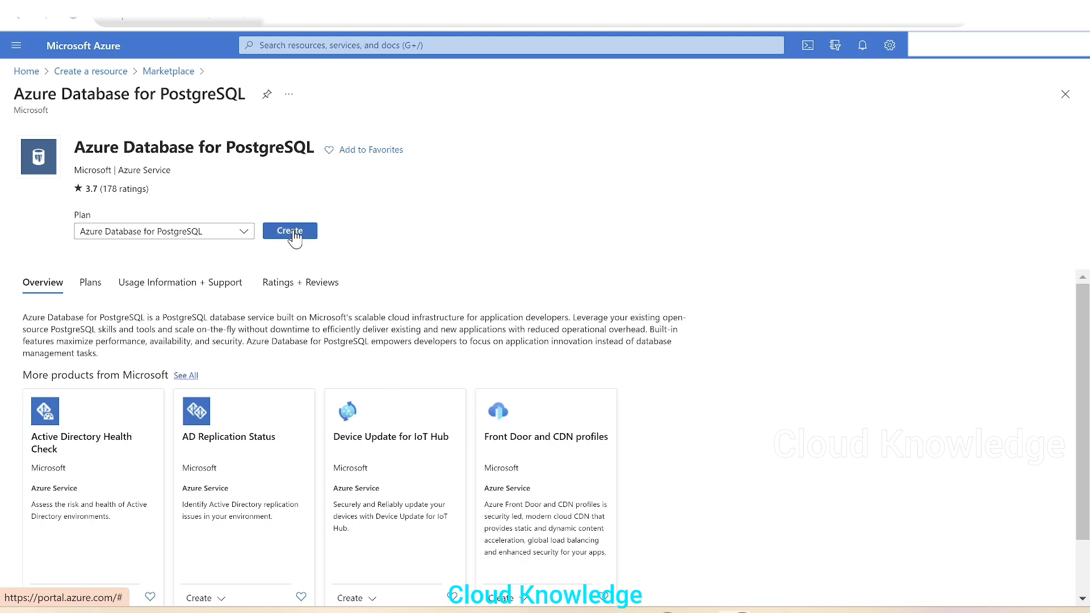
Begin creating Azure Database for PostgreSQL and list the available resource types
left_click(290, 230)
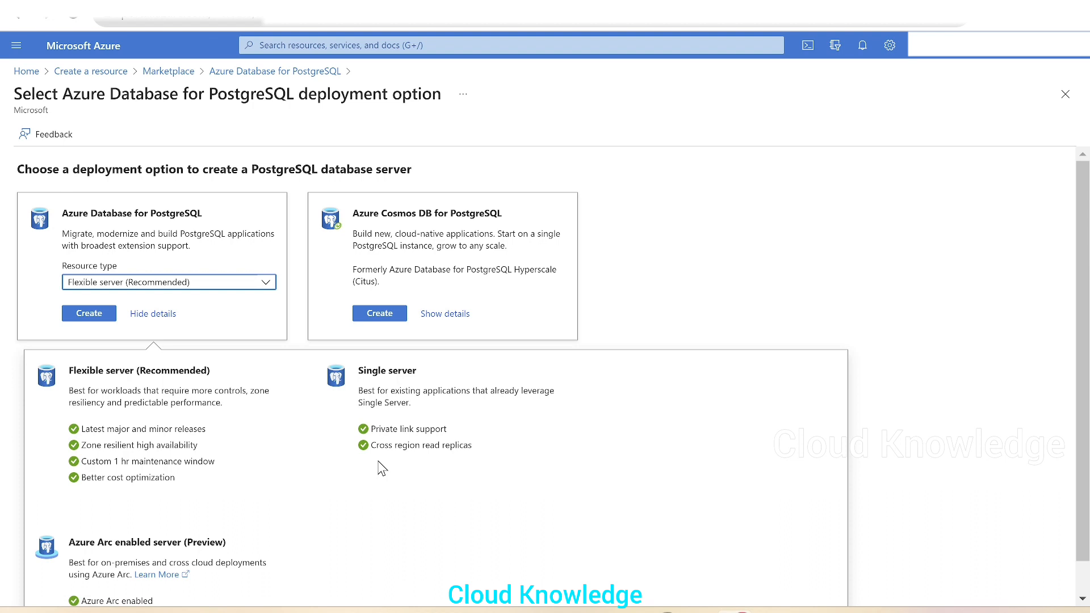
mouse_move(361, 454)
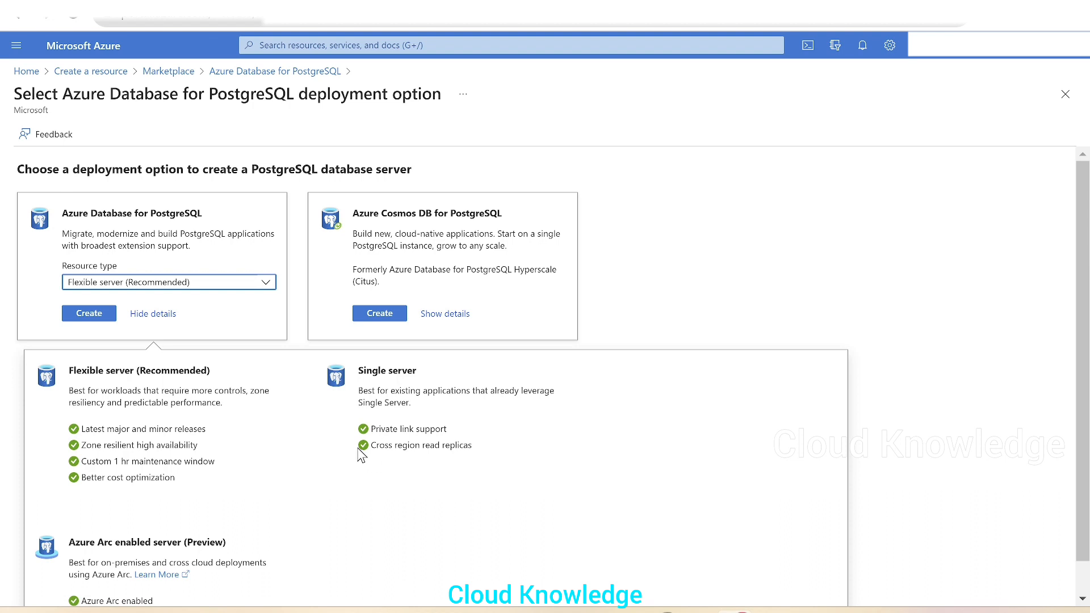
mouse_move(64, 222)
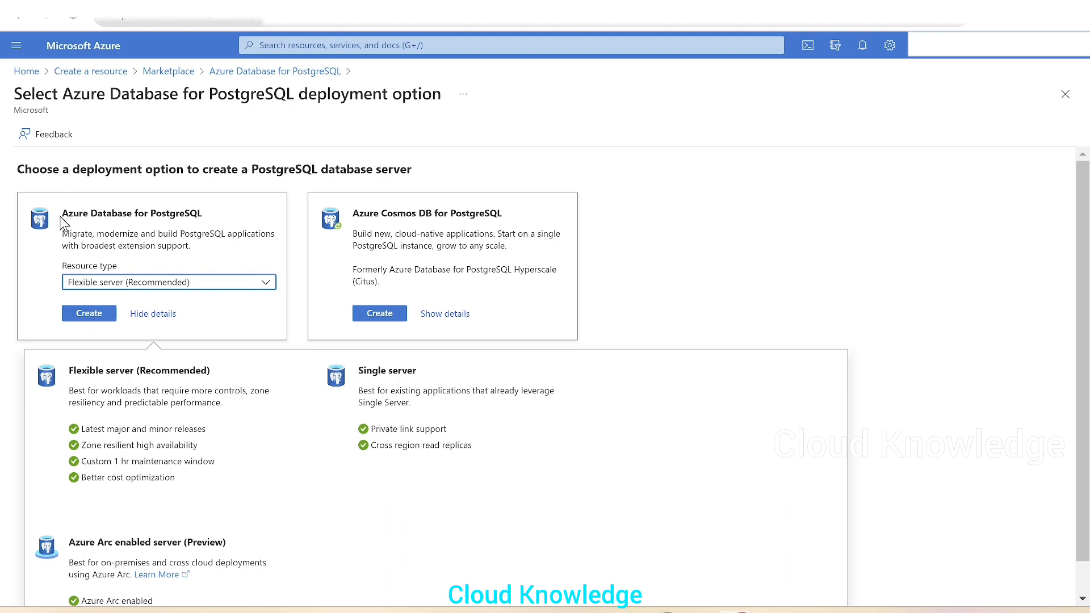
mouse_move(257, 249)
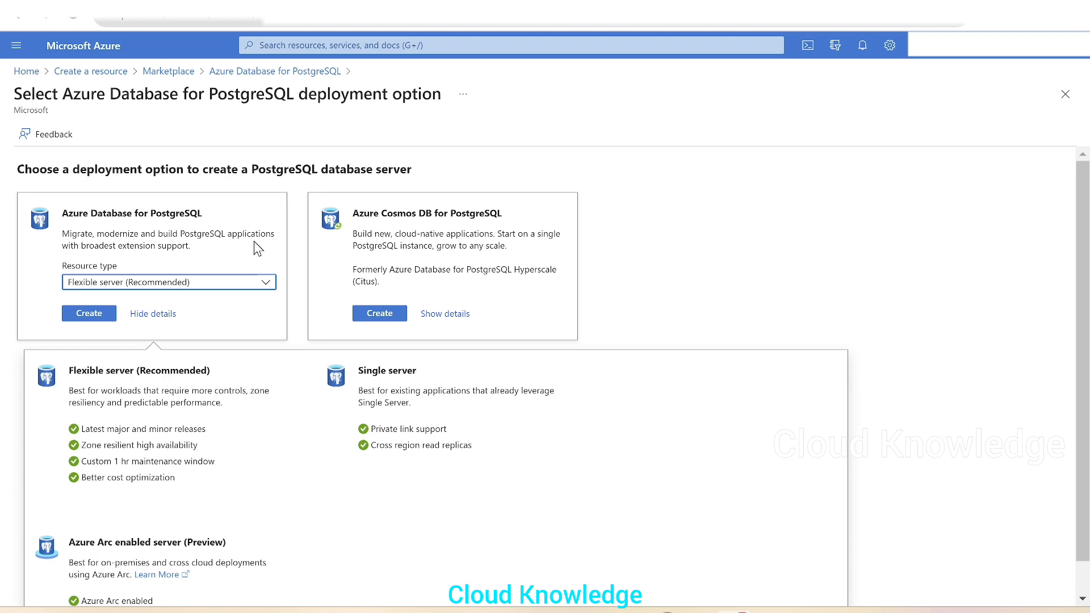
left_click(168, 281)
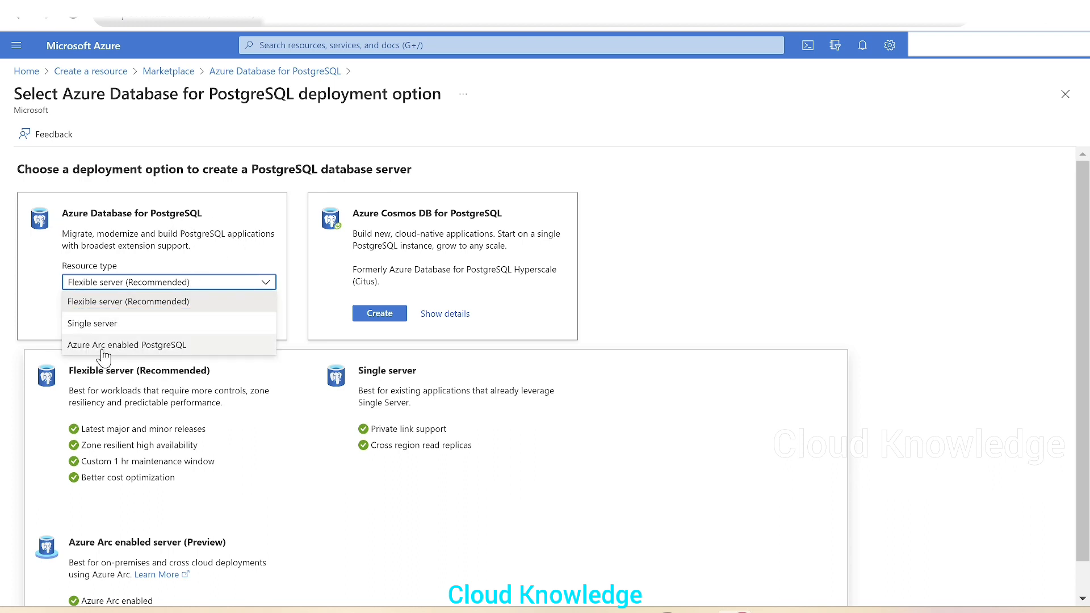
mouse_move(151, 322)
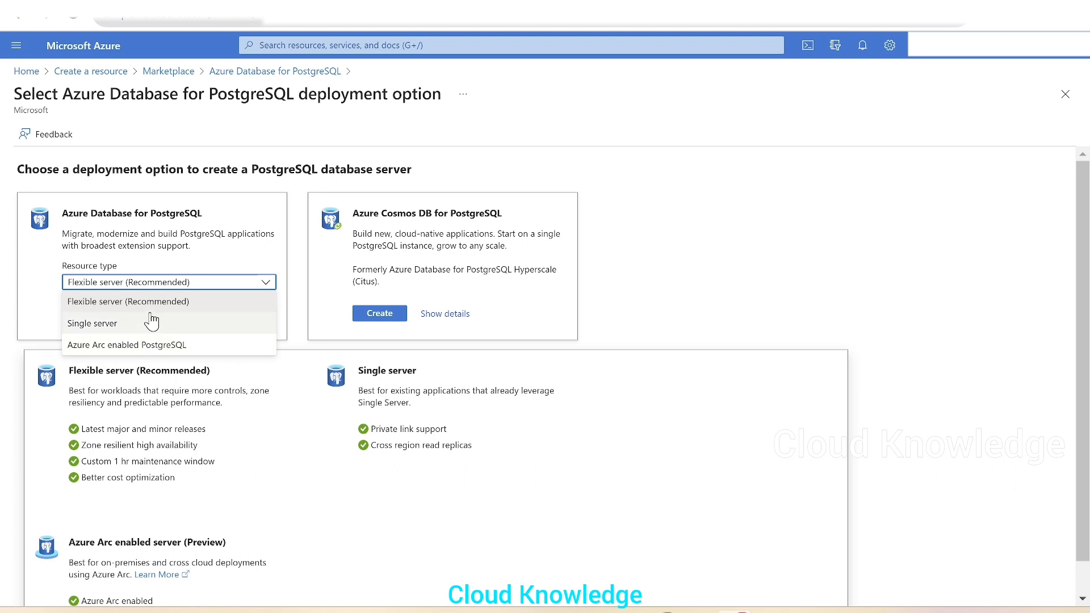
mouse_move(100, 334)
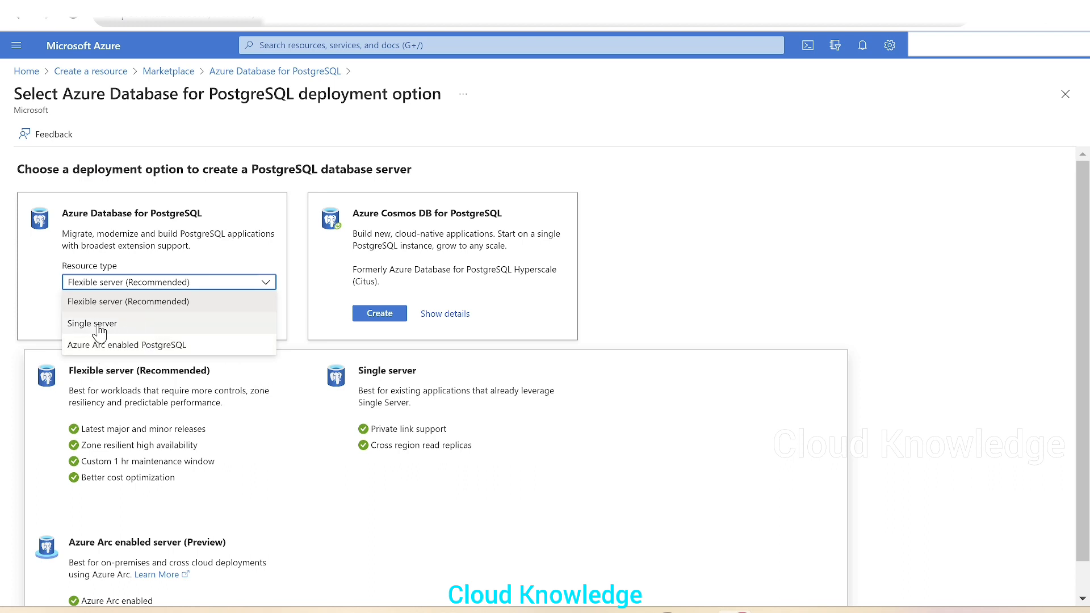
mouse_move(122, 301)
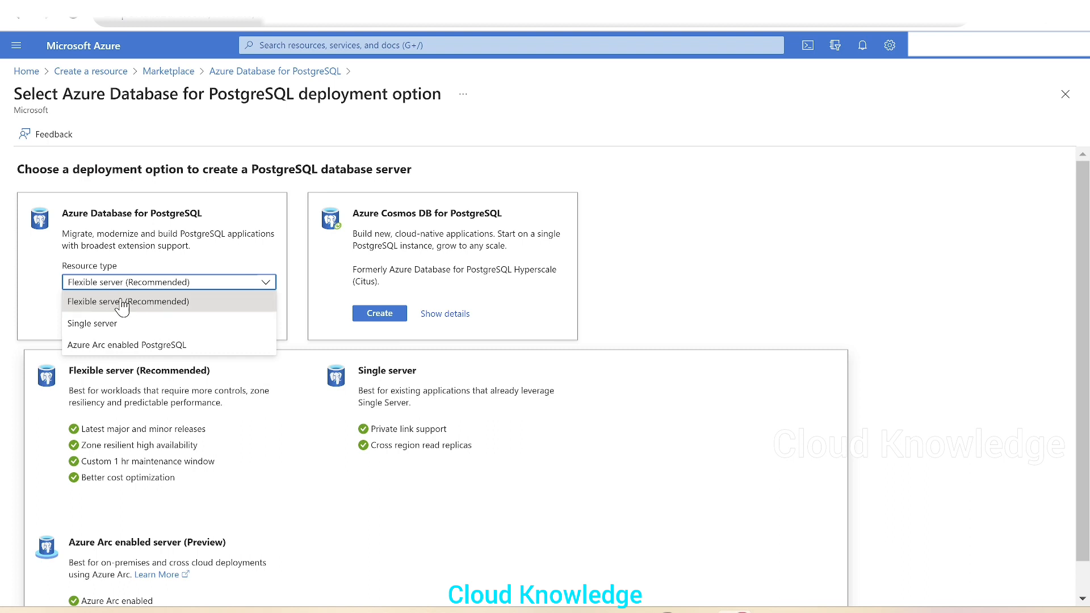
mouse_move(141, 308)
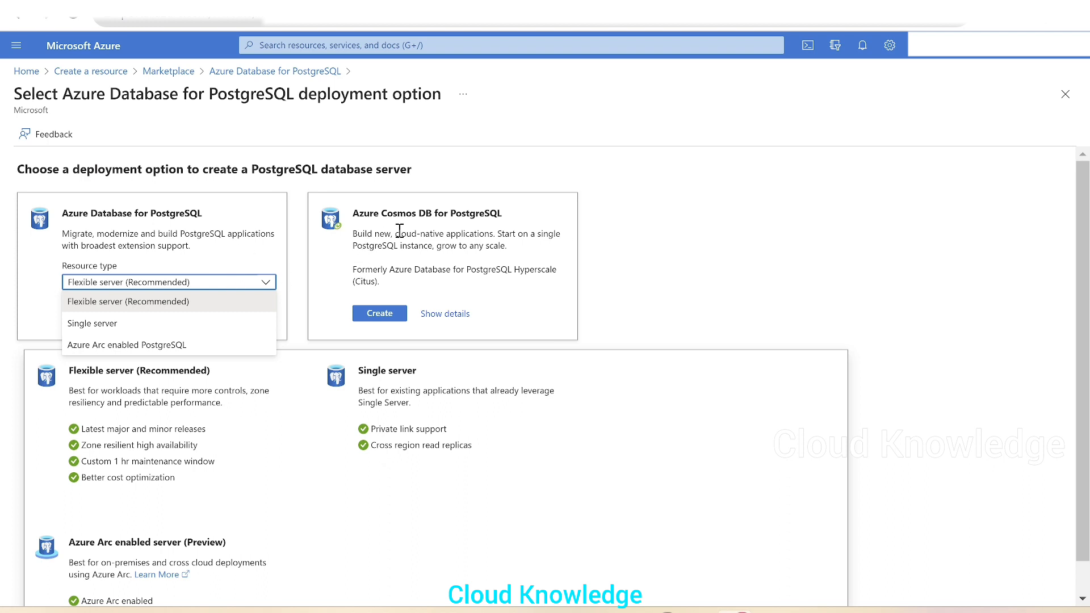
mouse_move(479, 243)
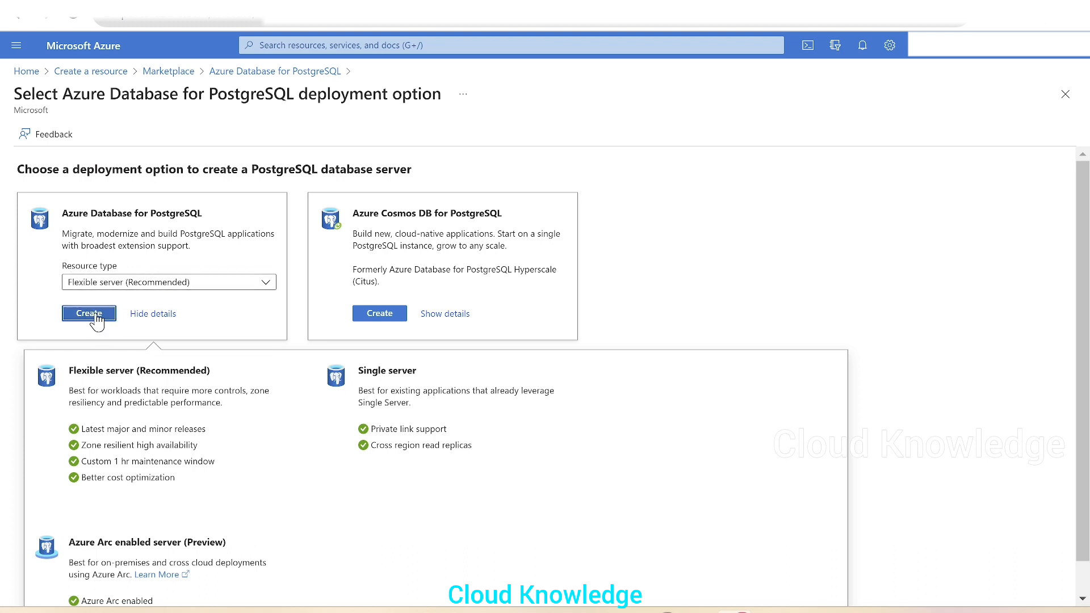
Create a Flexible server in resource group cloudknowledge with server name ckpostgresqlserver
left_click(88, 313)
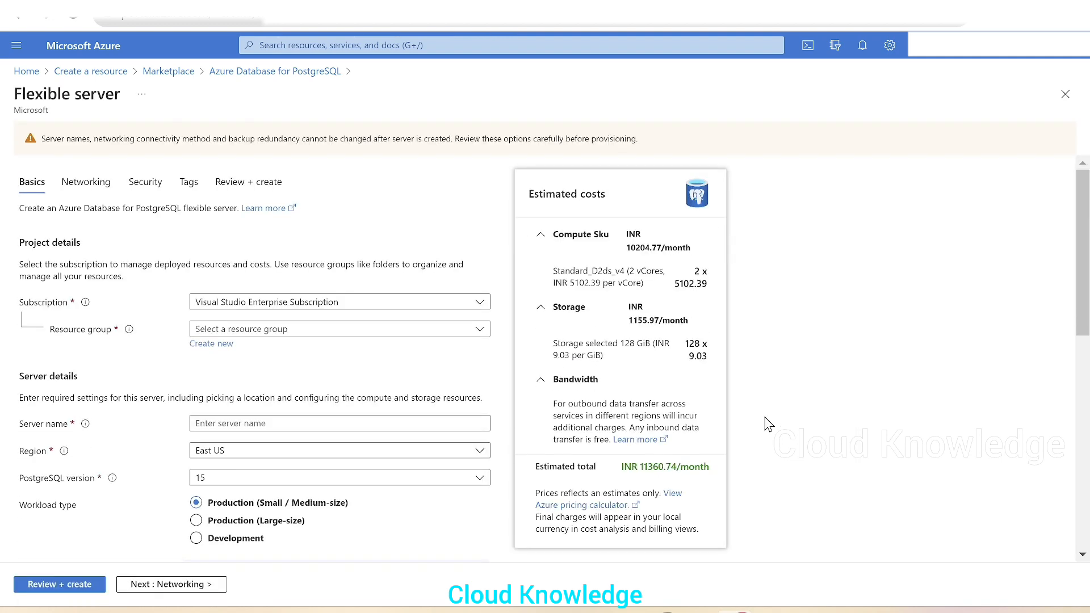
mouse_move(230, 329)
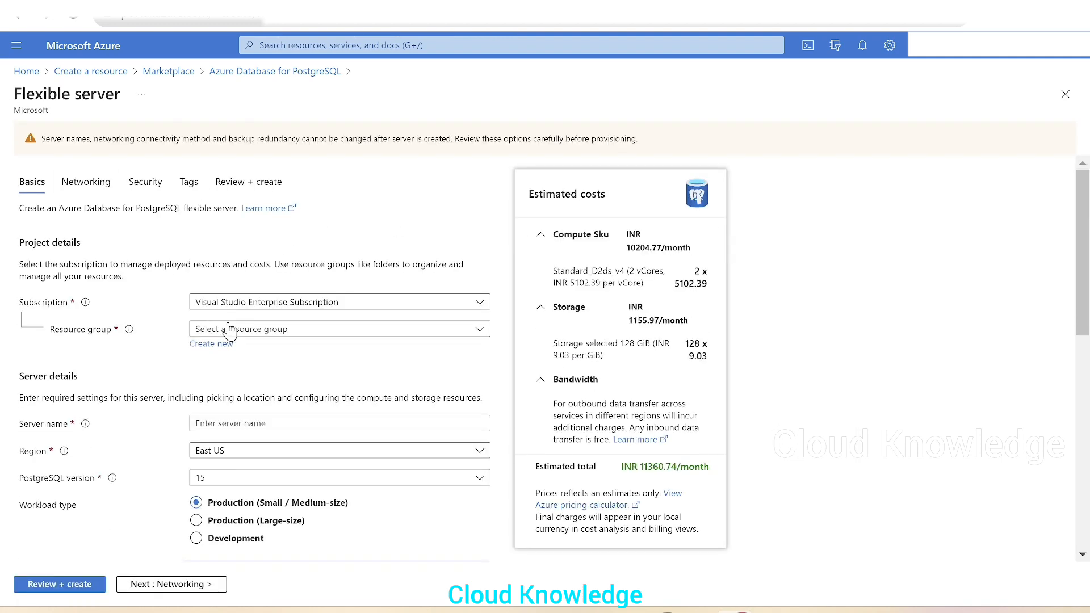
mouse_move(290, 345)
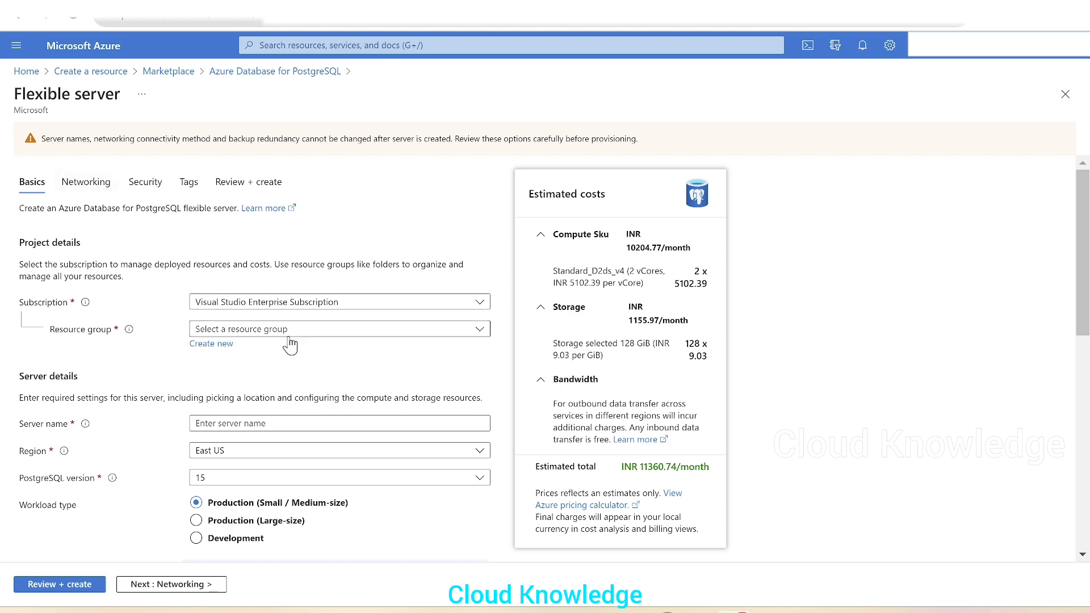
mouse_move(153, 290)
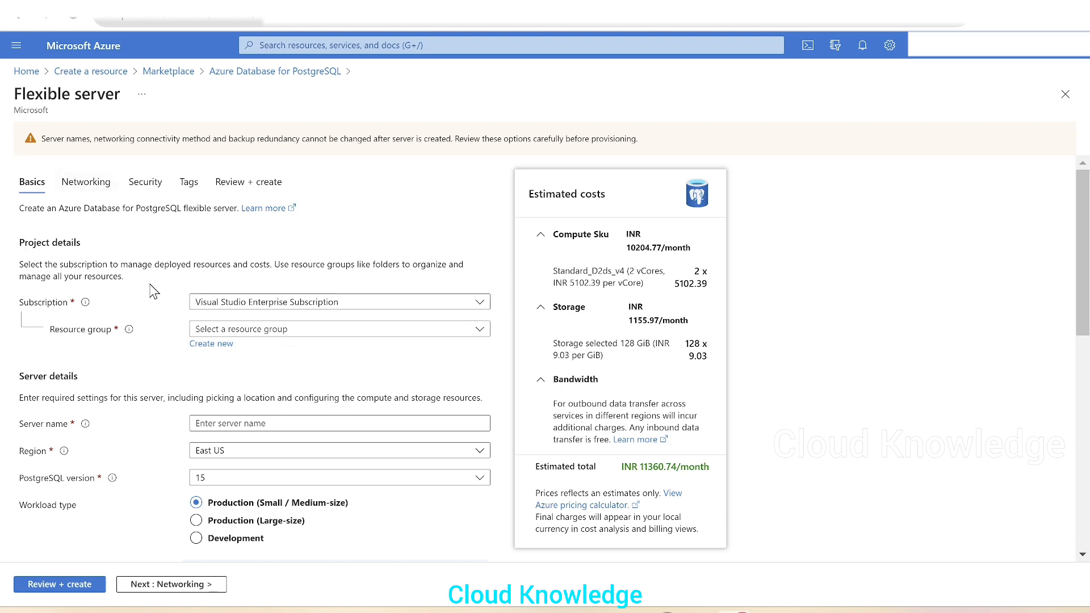
mouse_move(414, 327)
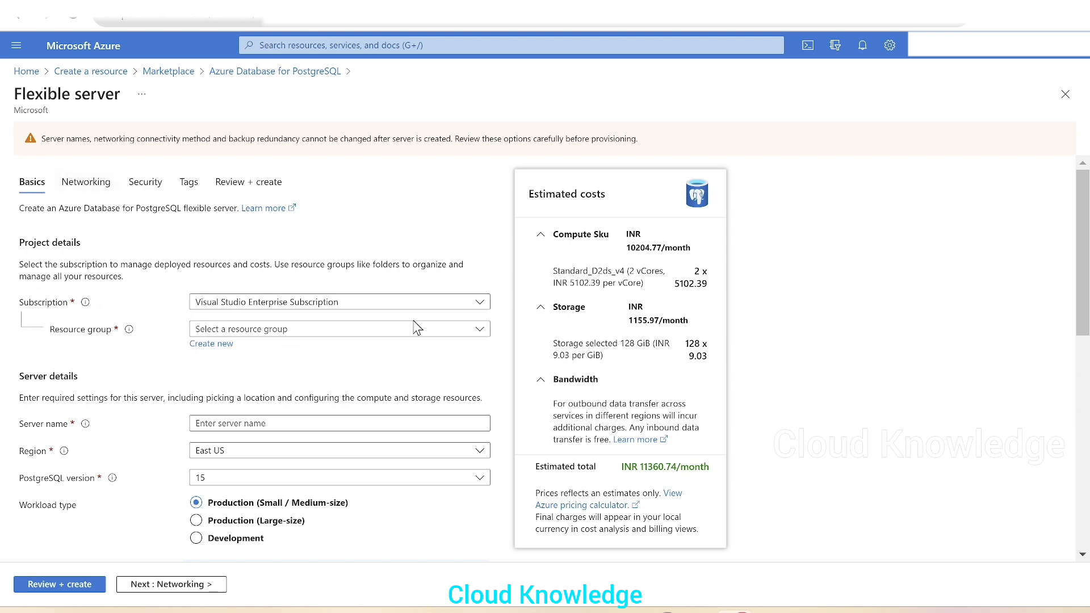
left_click(339, 329)
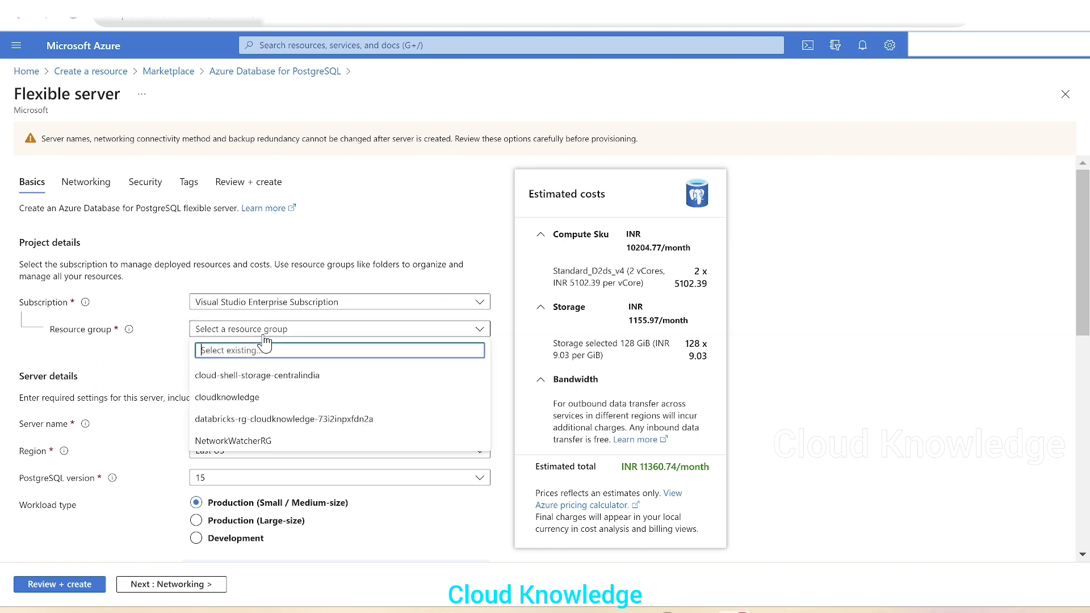
left_click(227, 397)
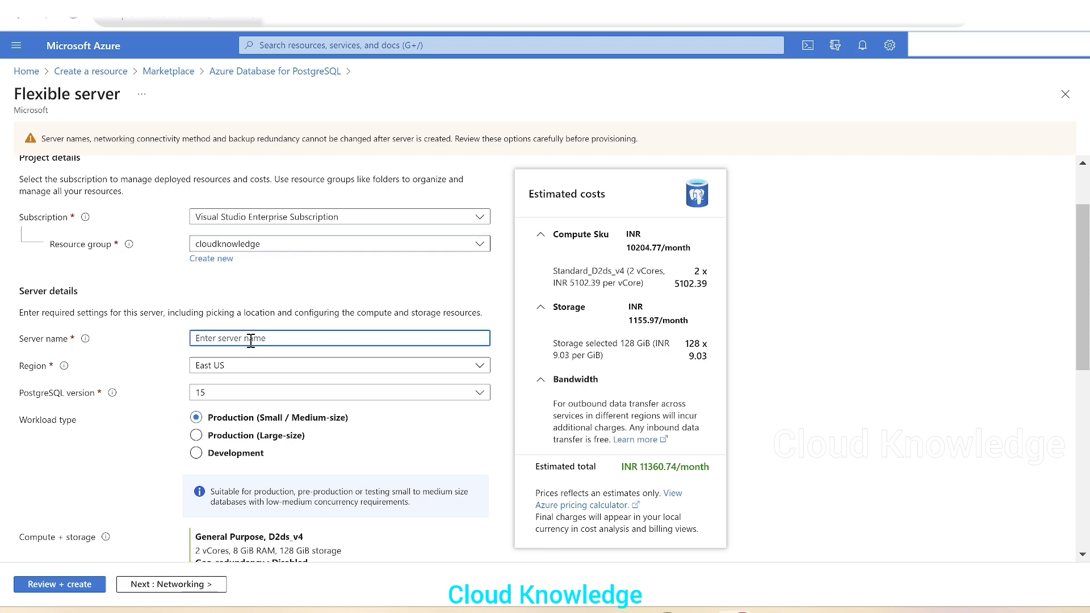
type("ckpostgresql")
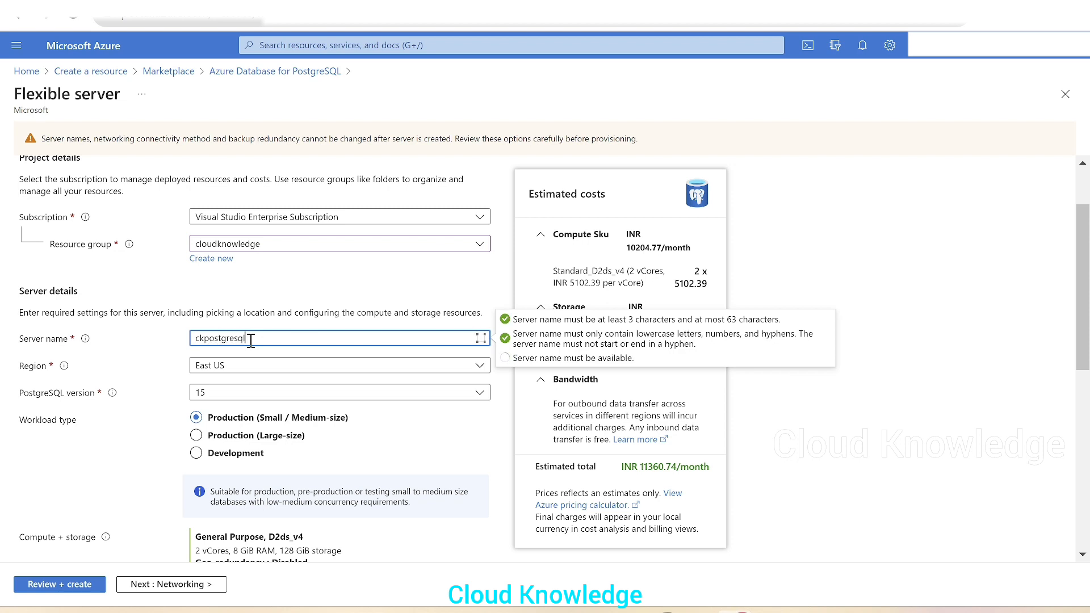
type("server")
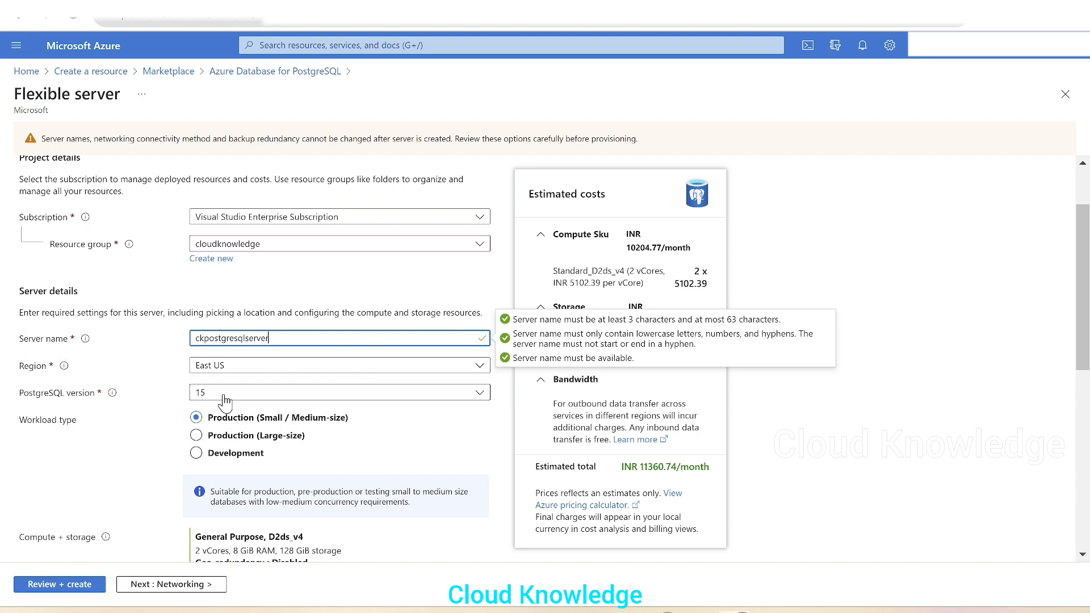
left_click(339, 391)
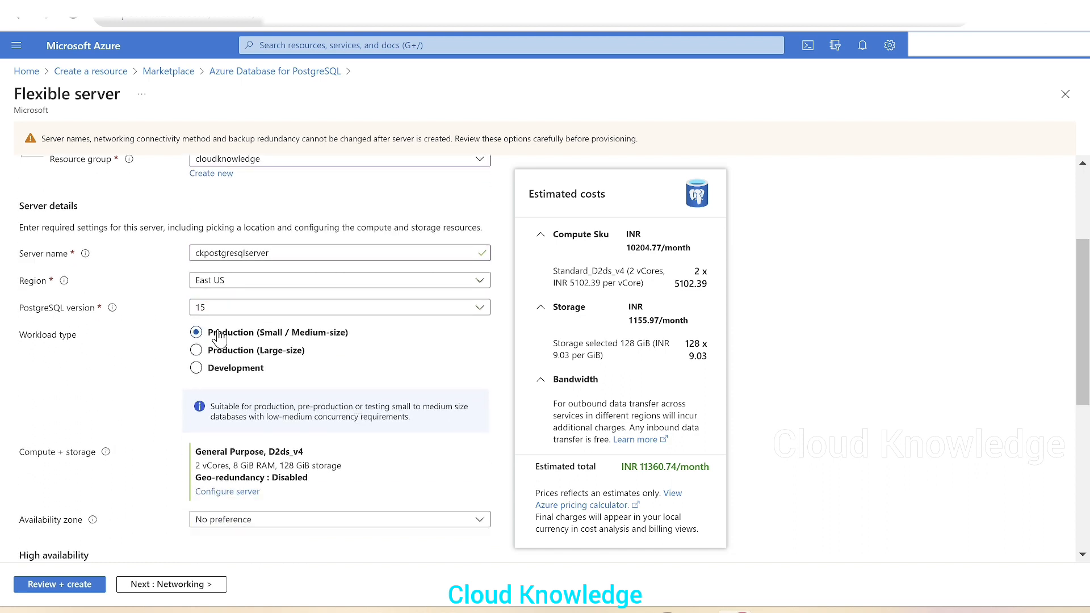
mouse_move(321, 343)
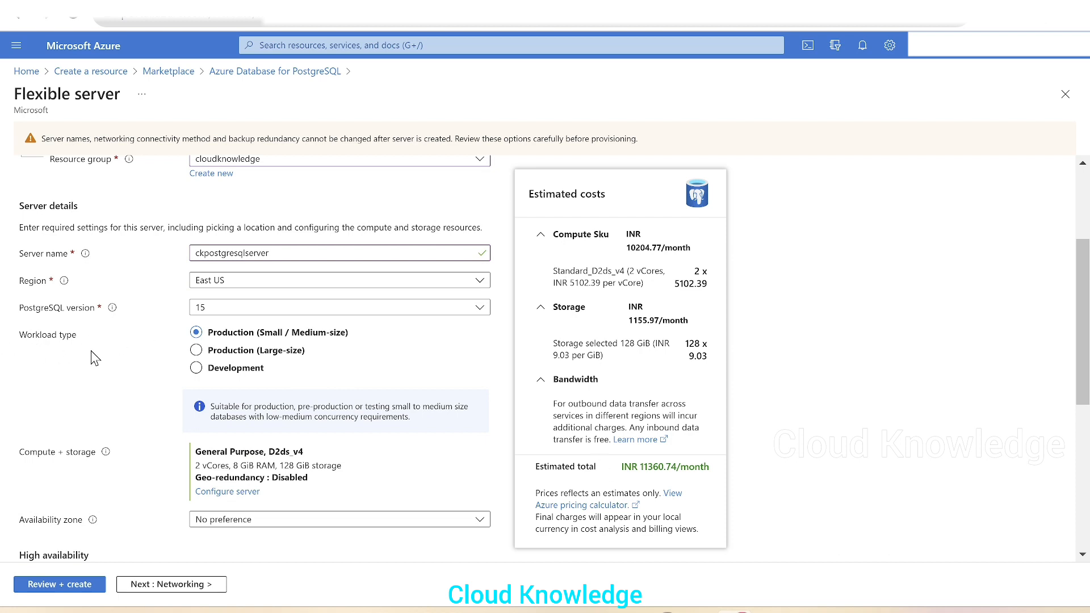
mouse_move(743, 442)
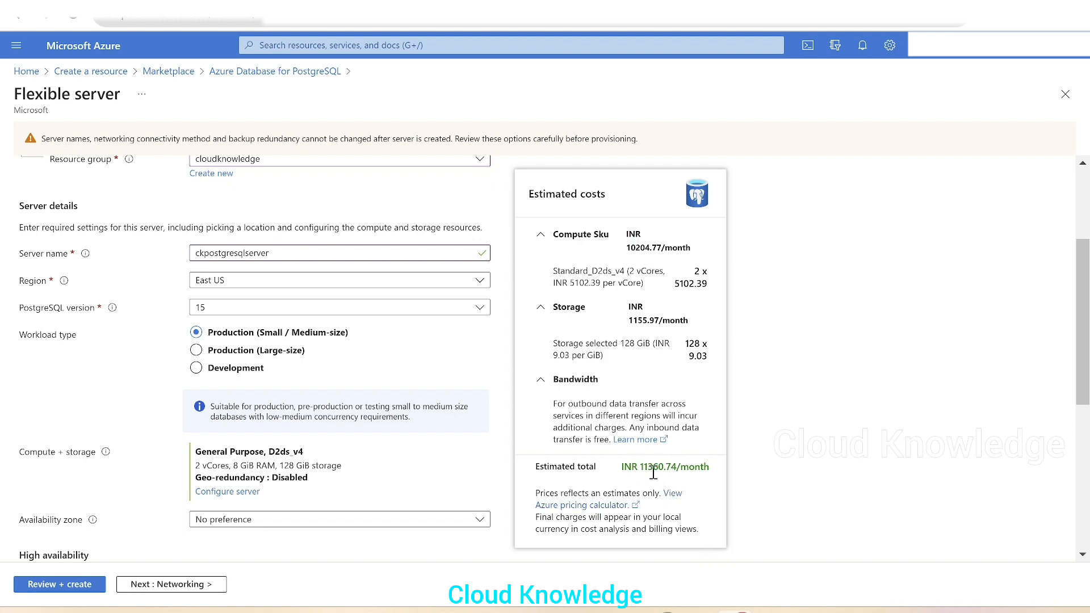
mouse_move(133, 322)
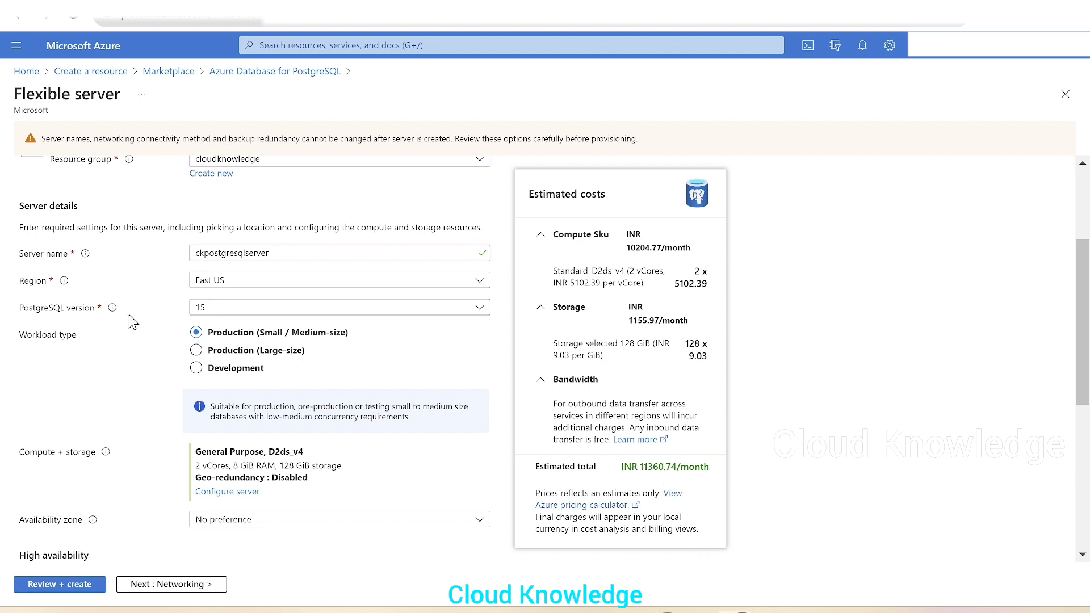
Choose the Development workload type, giving a Burstable B1ms estimate of INR 1263.60/month
left_click(197, 349)
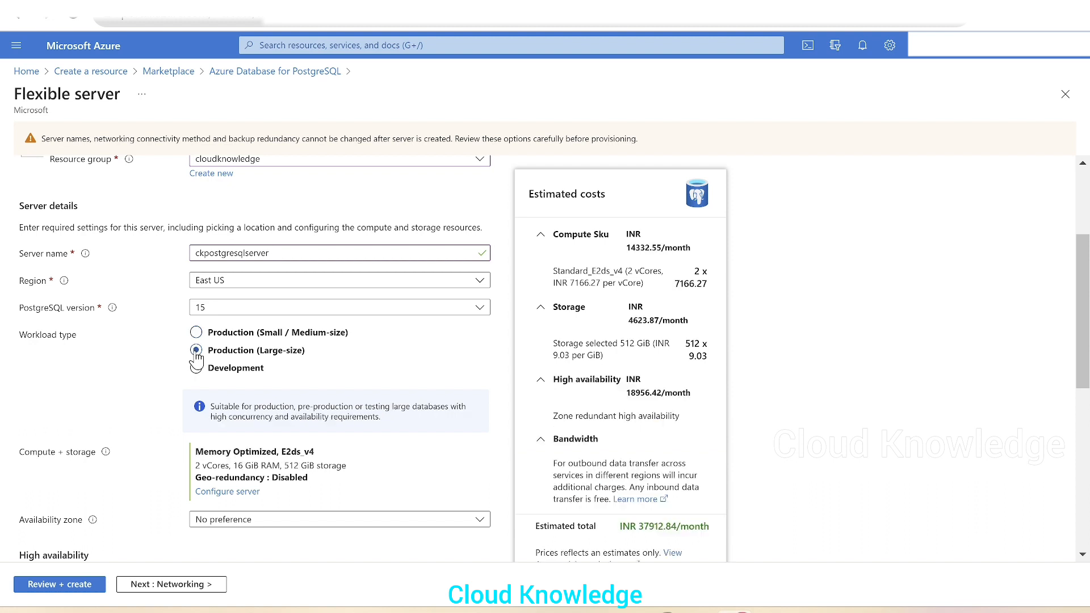
left_click(195, 350)
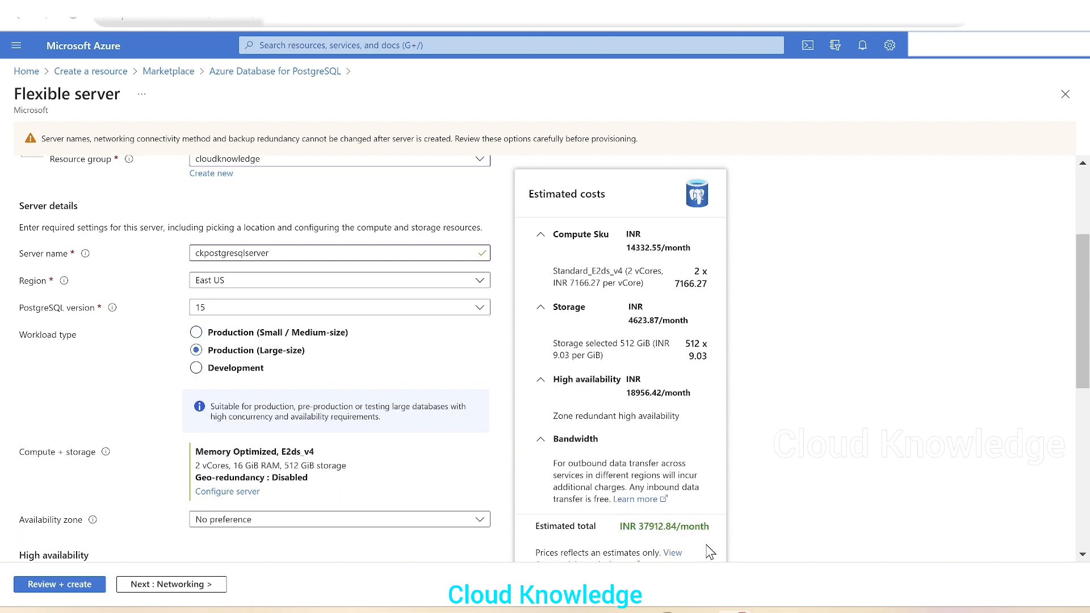
left_click(197, 366)
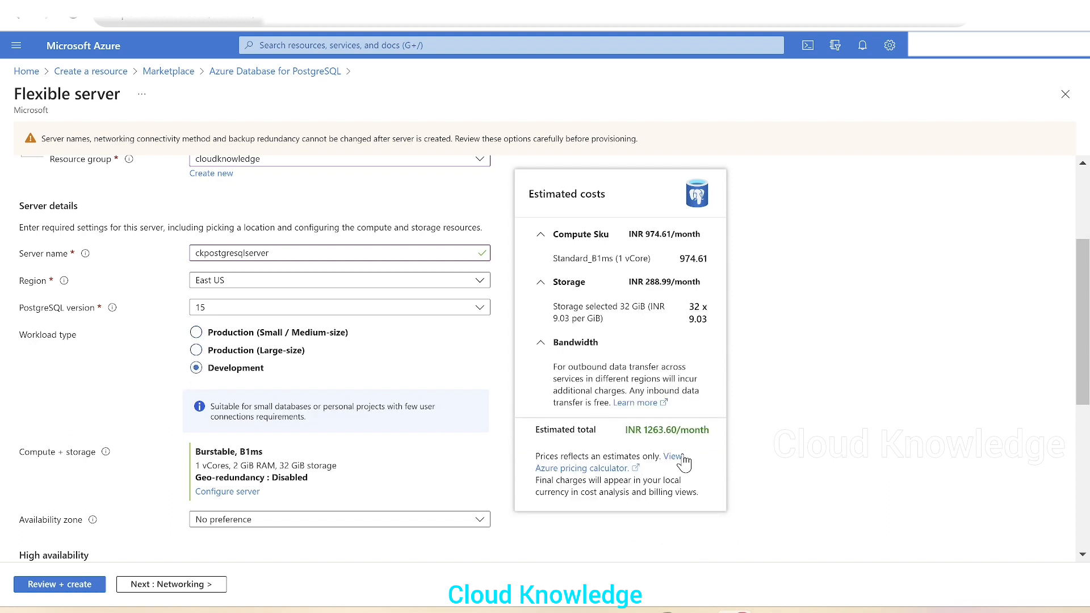
scroll("down", 3)
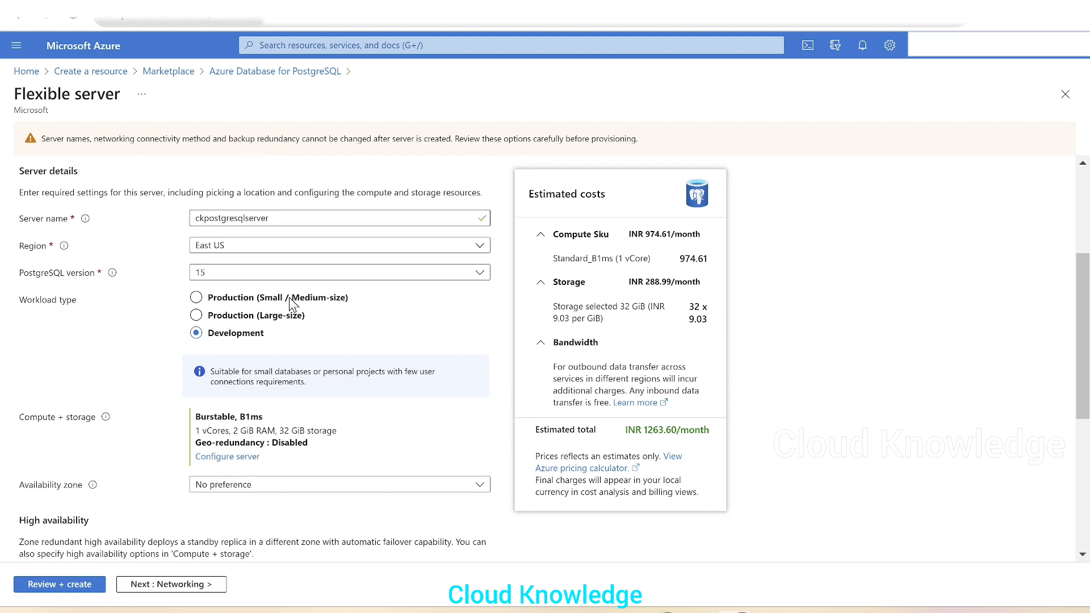
scroll("down", 3)
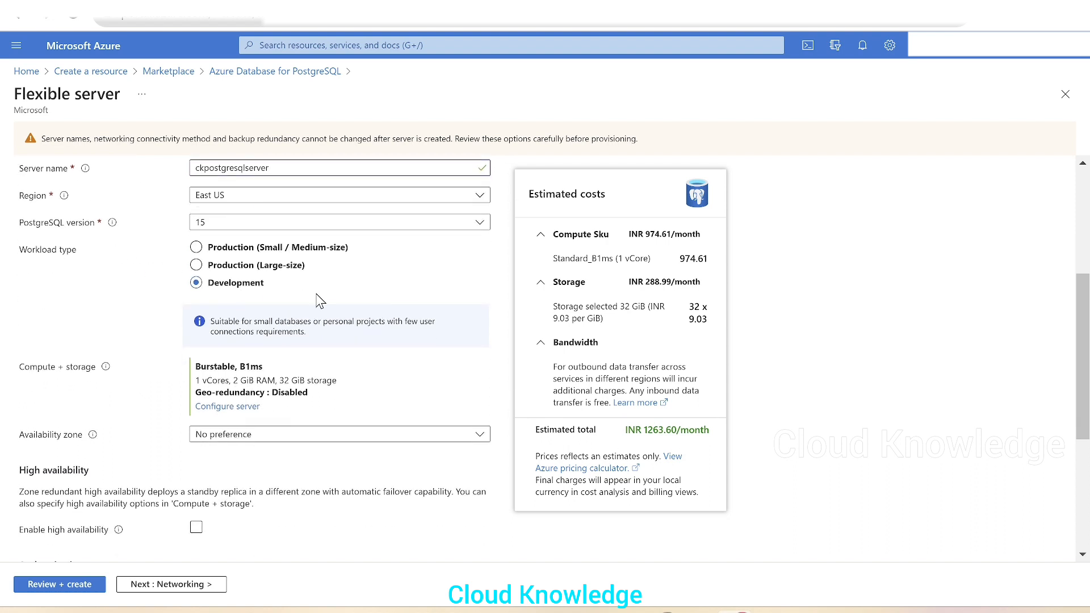
mouse_move(102, 392)
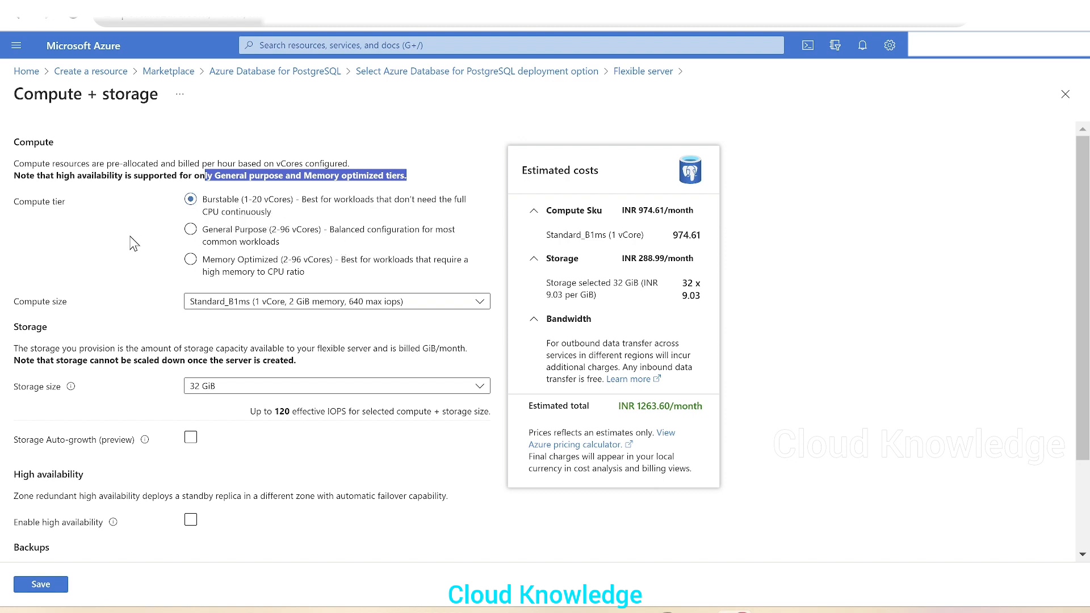
mouse_move(216, 330)
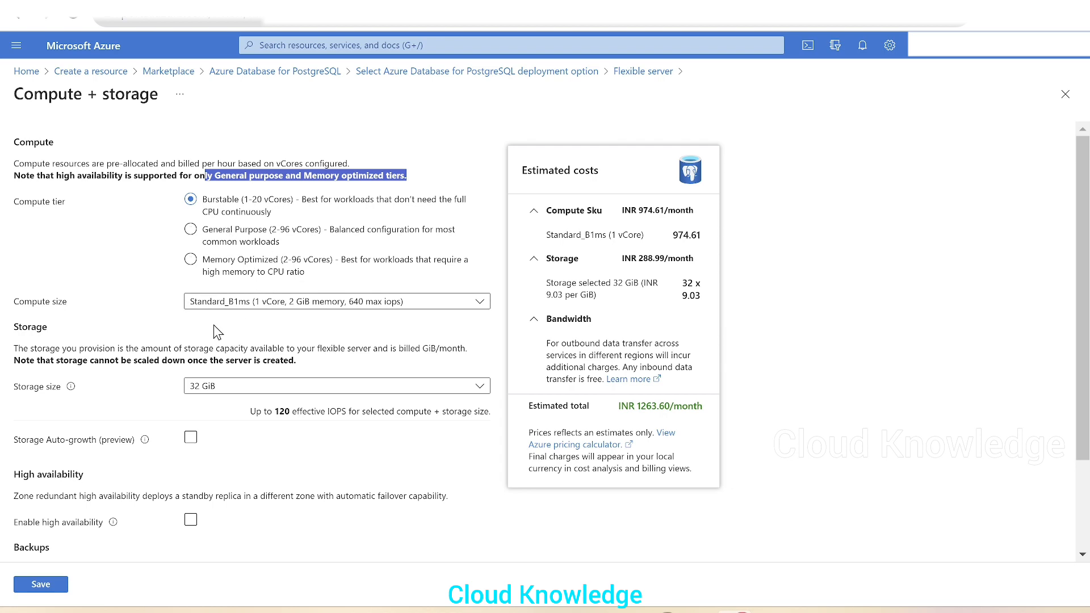
left_click(336, 301)
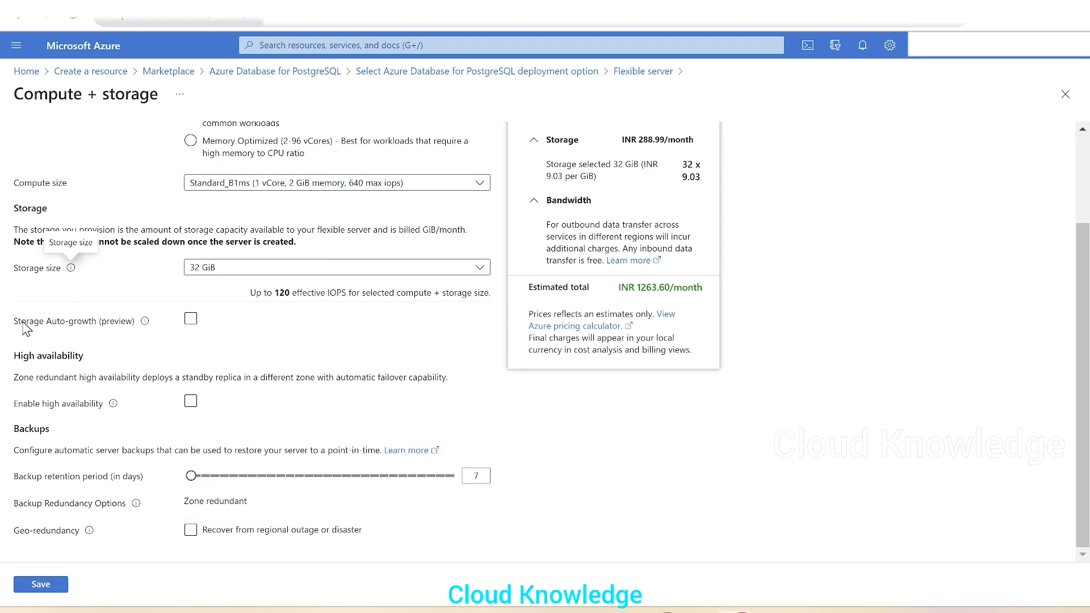
mouse_move(144, 321)
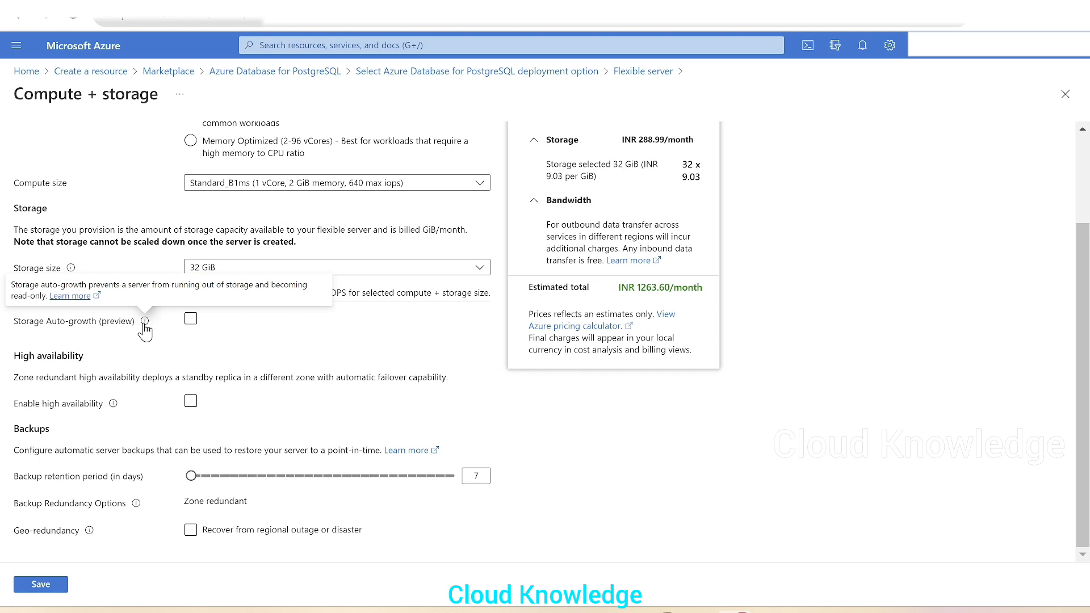
left_click(191, 317)
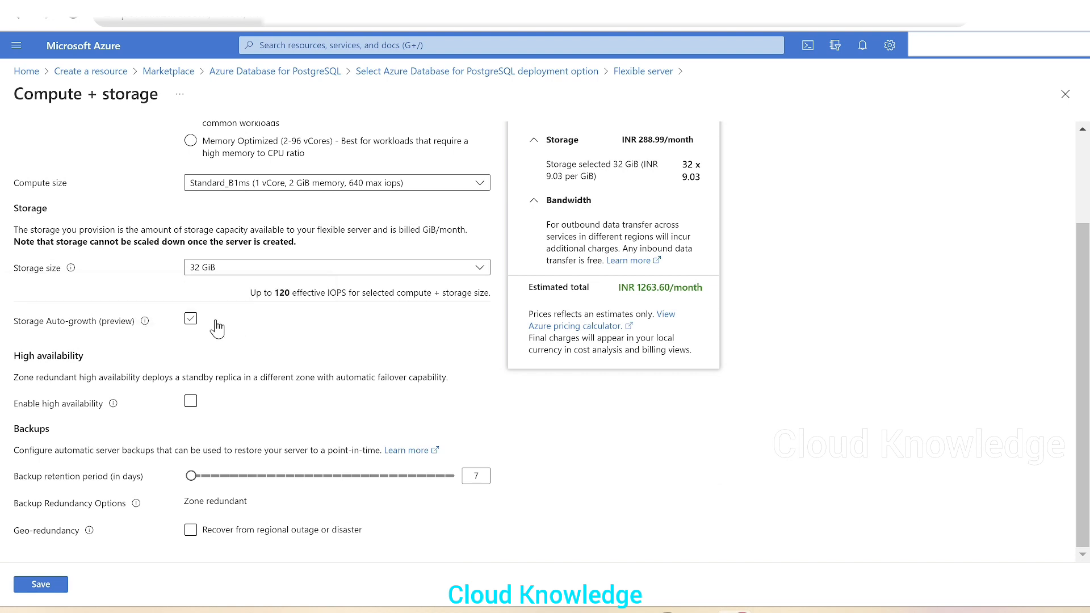
left_click(191, 318)
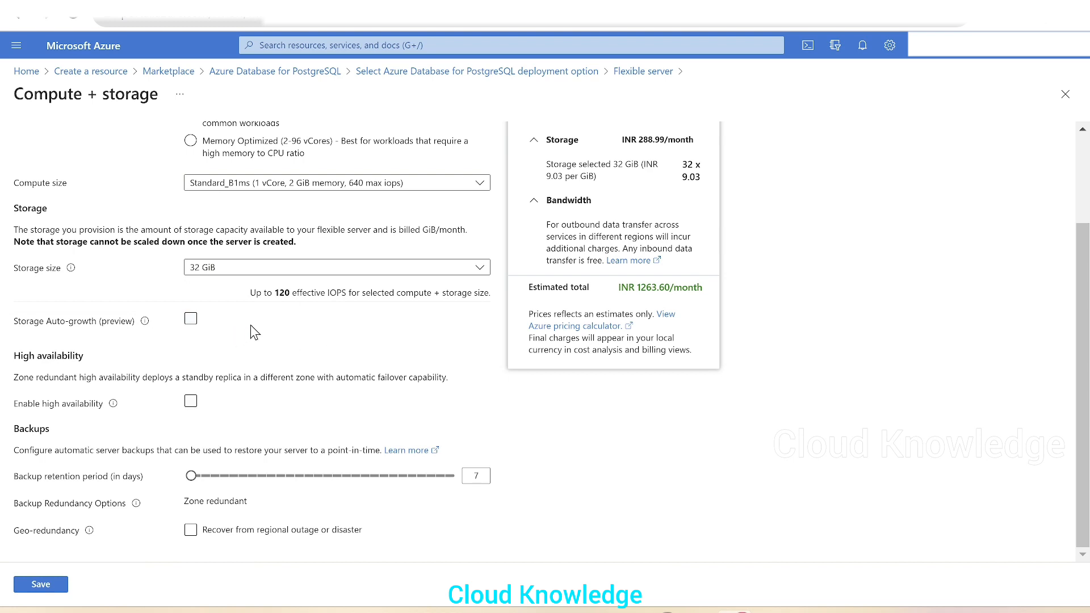
mouse_move(400, 503)
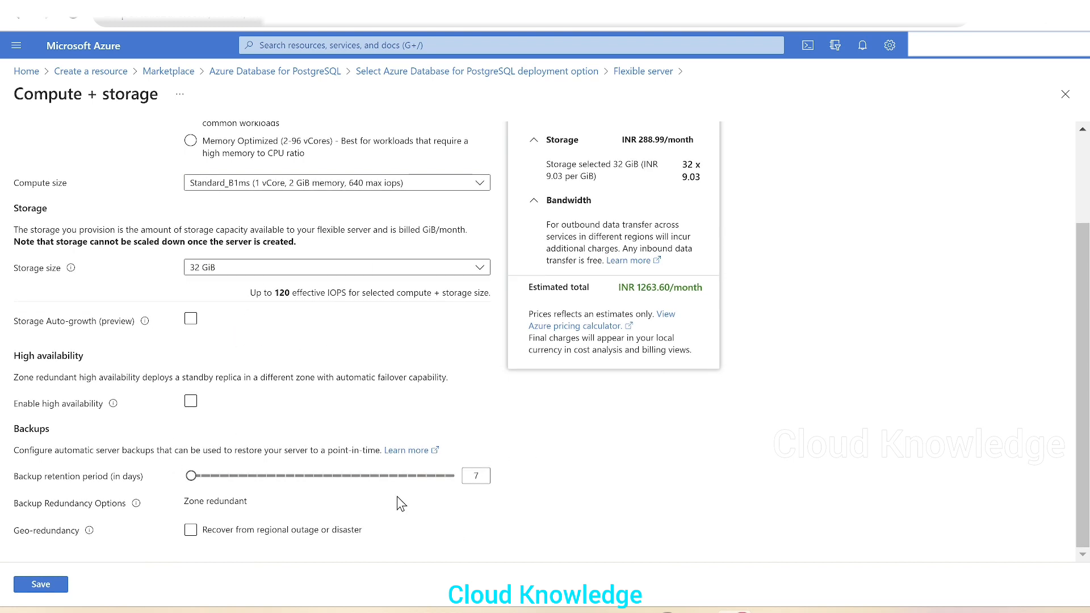
mouse_move(300, 544)
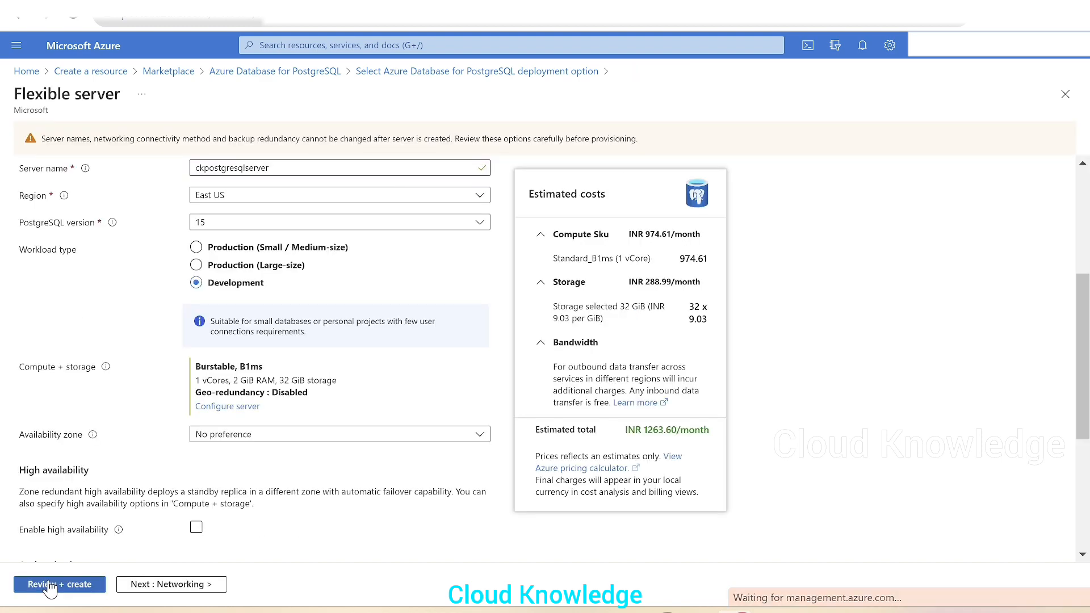
scroll("down", 3)
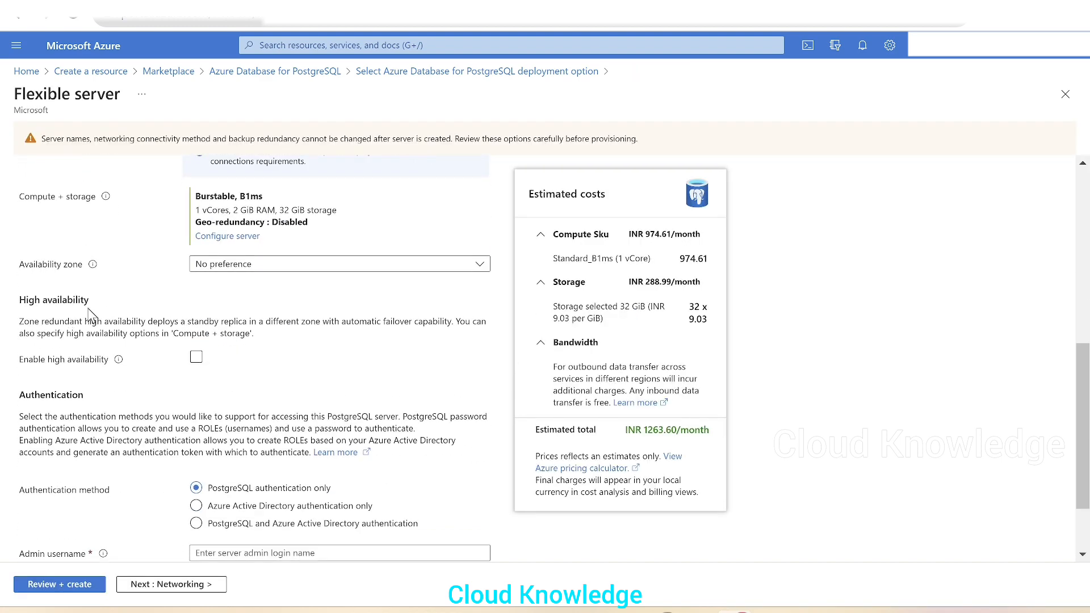
mouse_move(280, 385)
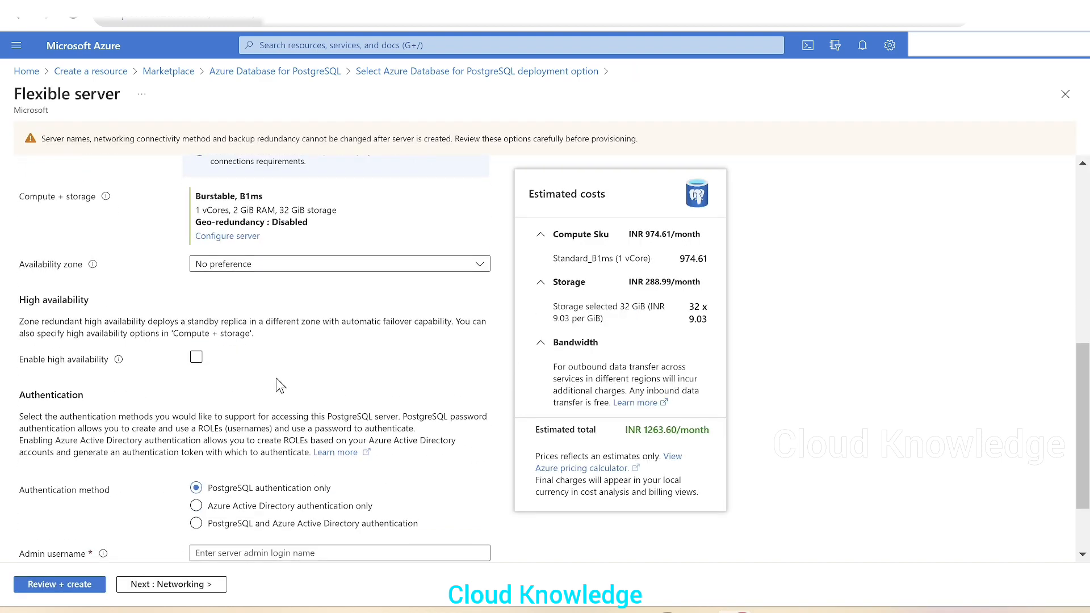
scroll("down", 3)
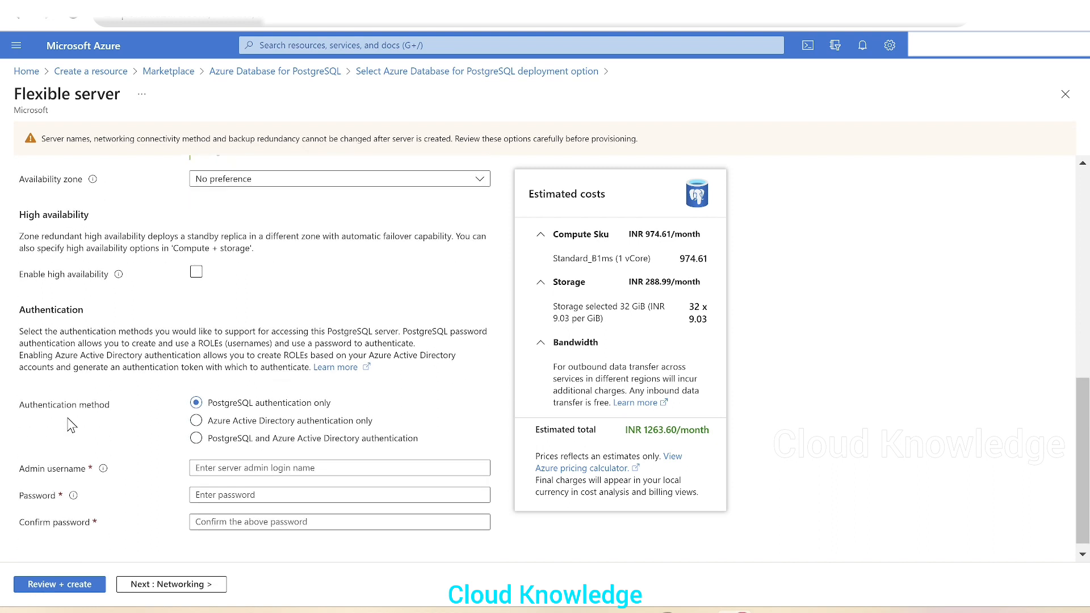
mouse_move(370, 374)
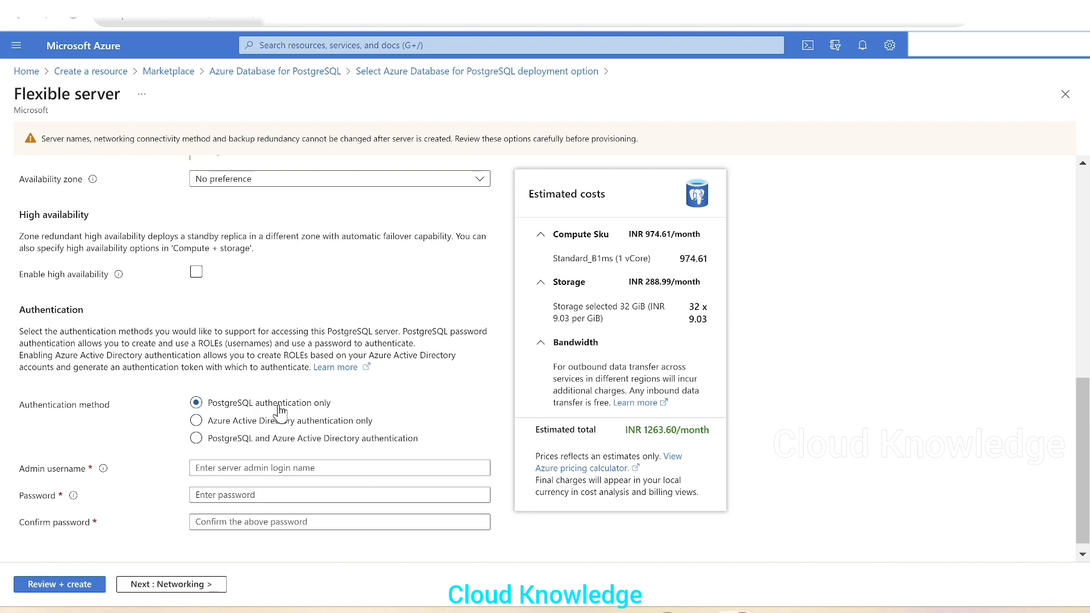
Enter admin username ckpostgresql with a password and matching confirmation, then continue to Networking
left_click(339, 466)
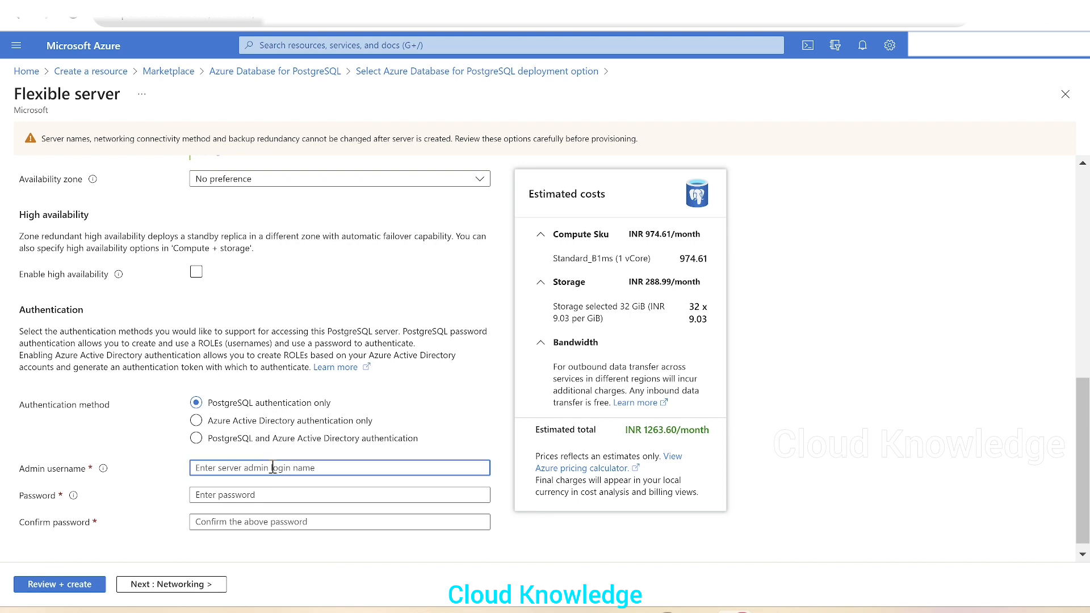
type("ckpost")
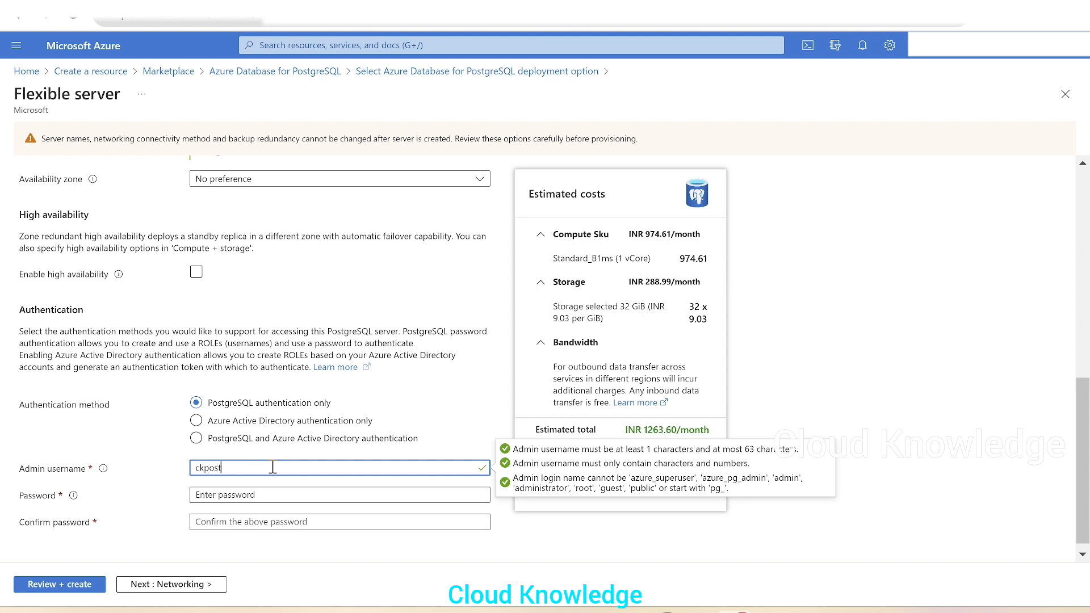
type("gresql")
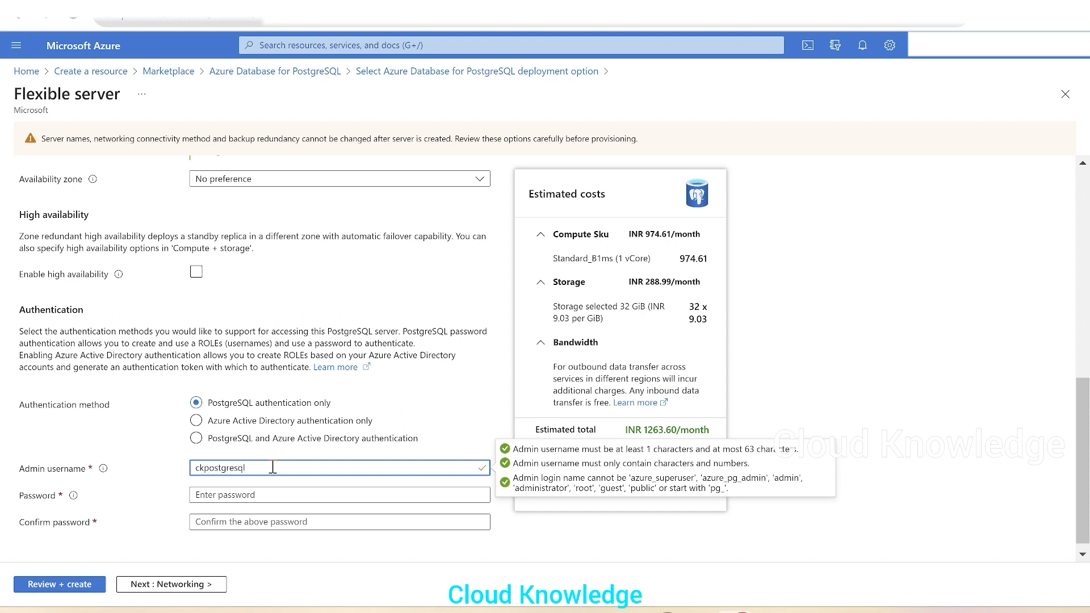
type("•••••")
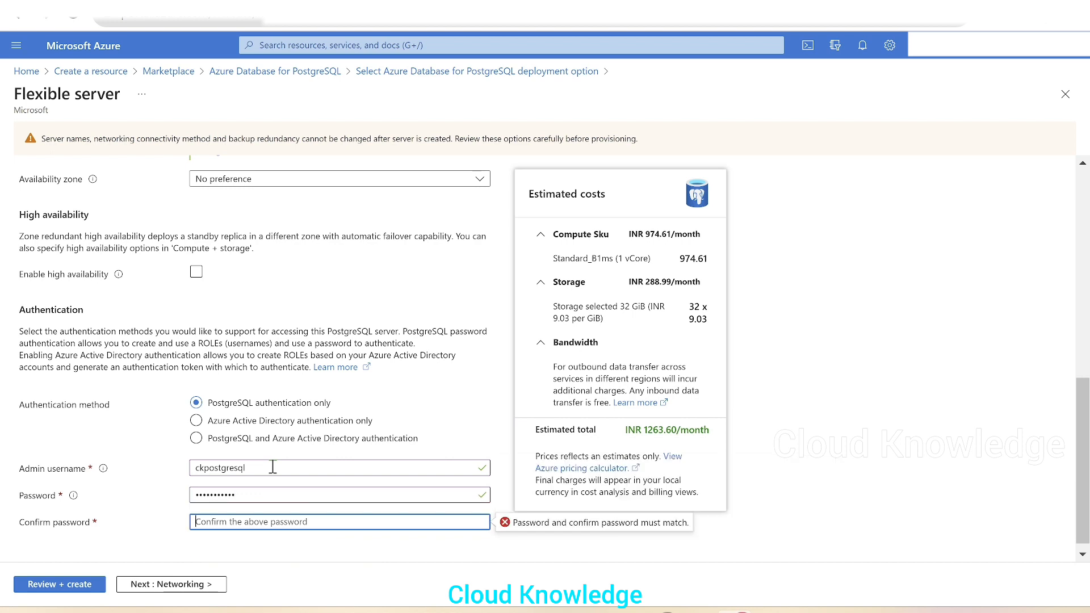
type("•••••••")
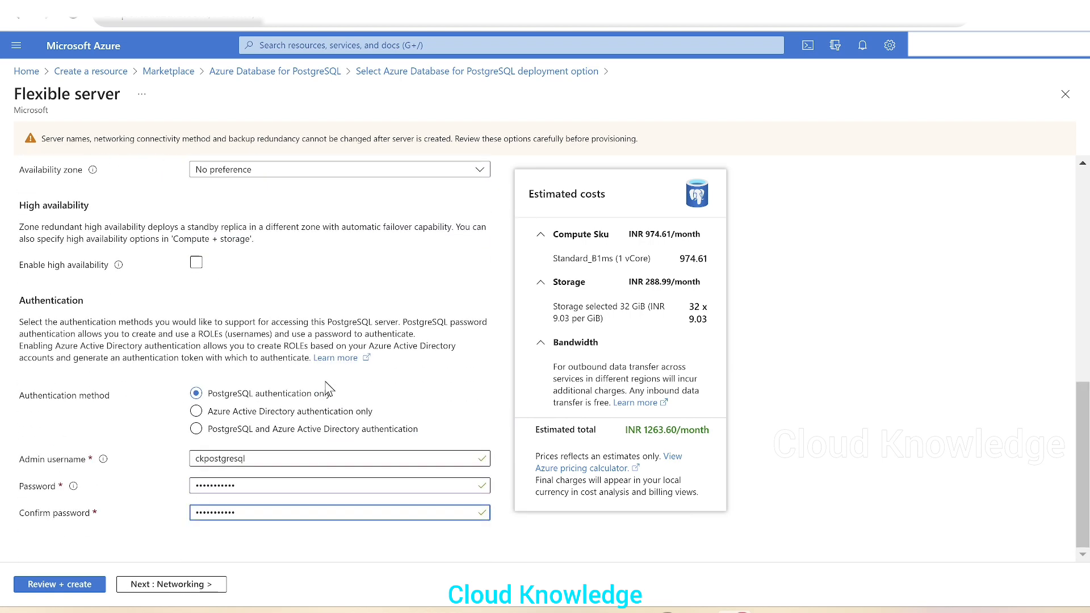
left_click(170, 584)
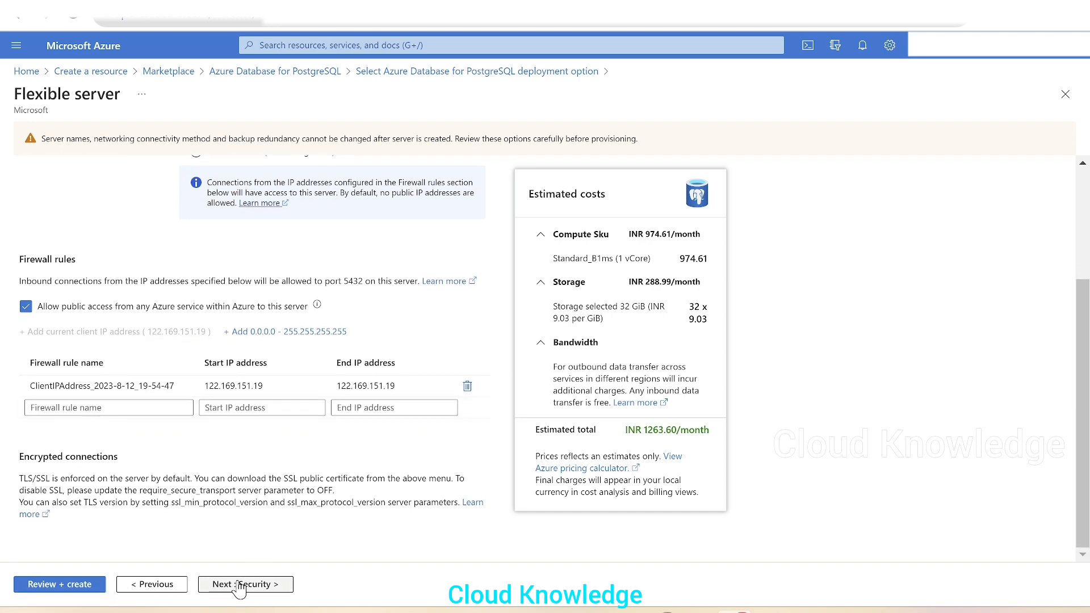
Accept the Networking, Security and Tags defaults and reach the Review + create summary
left_click(245, 583)
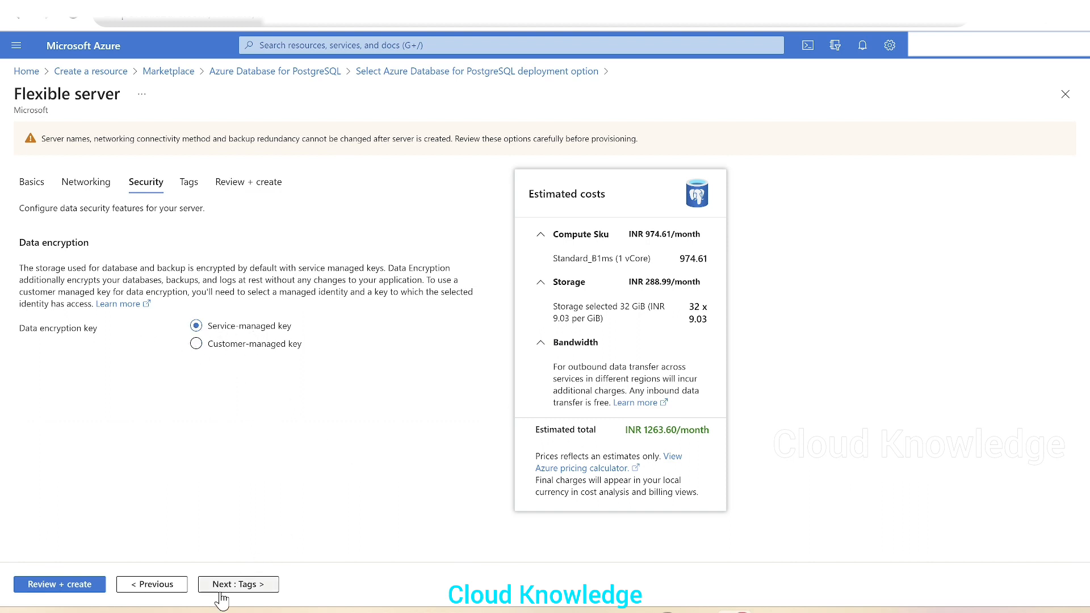
left_click(237, 583)
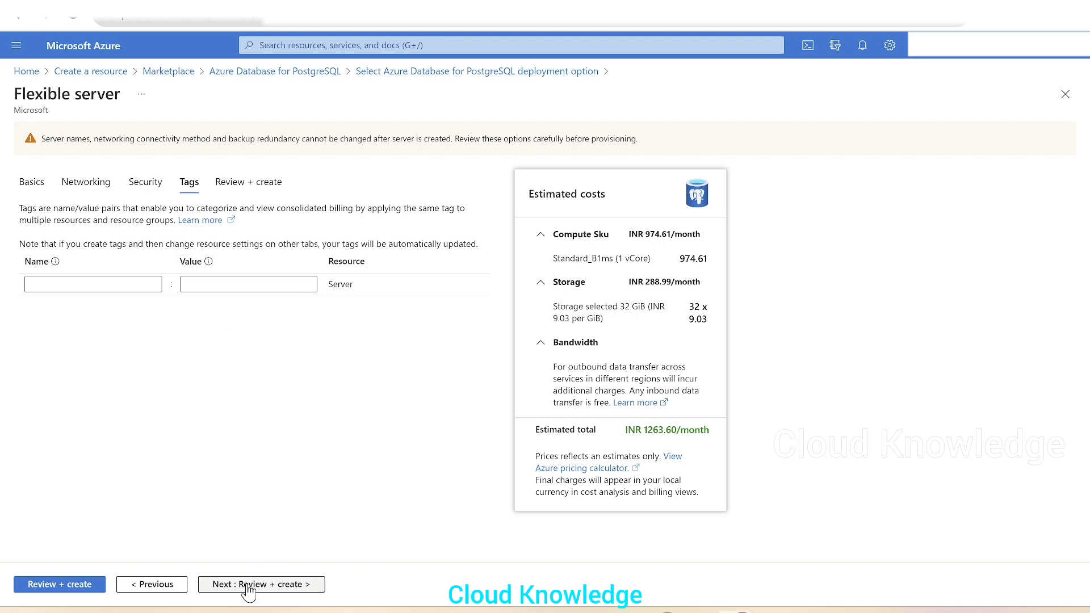
left_click(261, 584)
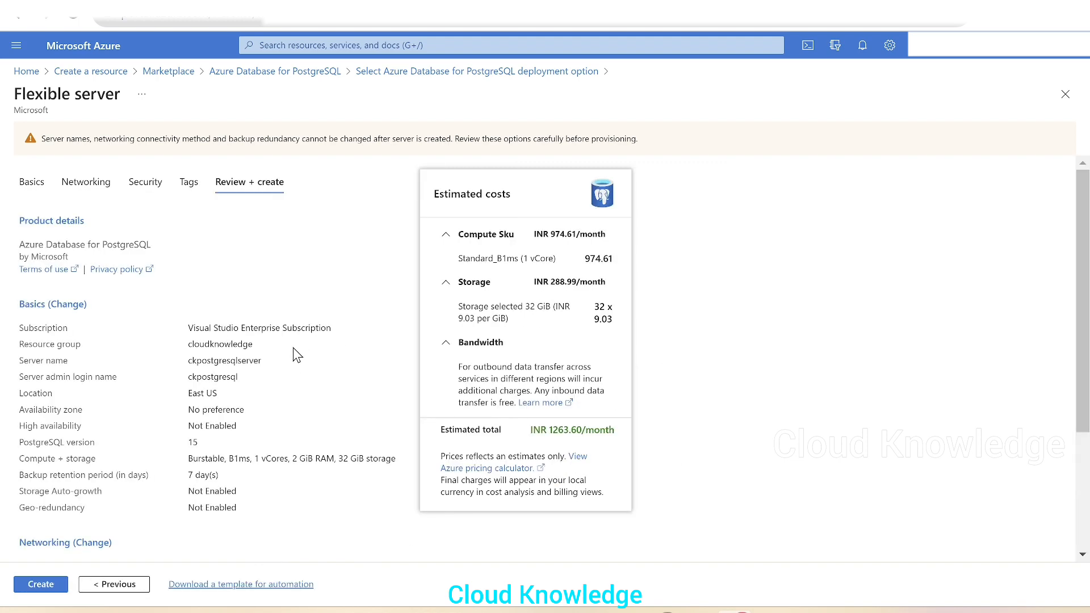
Create ckpostgresqlserver from the review page and dismiss the Submitting deployment notification
scroll("down", 3)
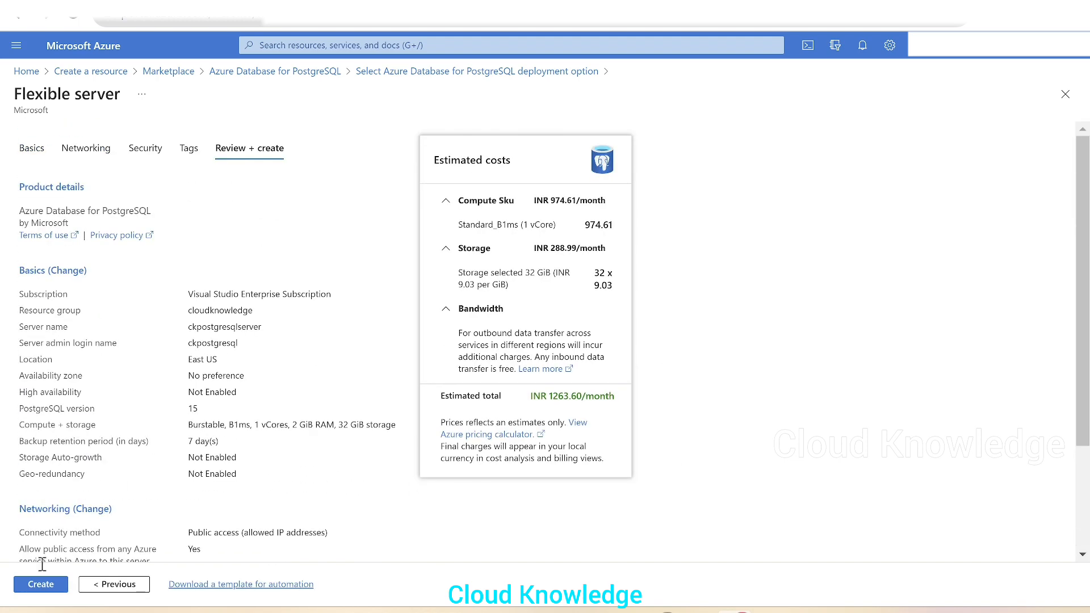
left_click(41, 583)
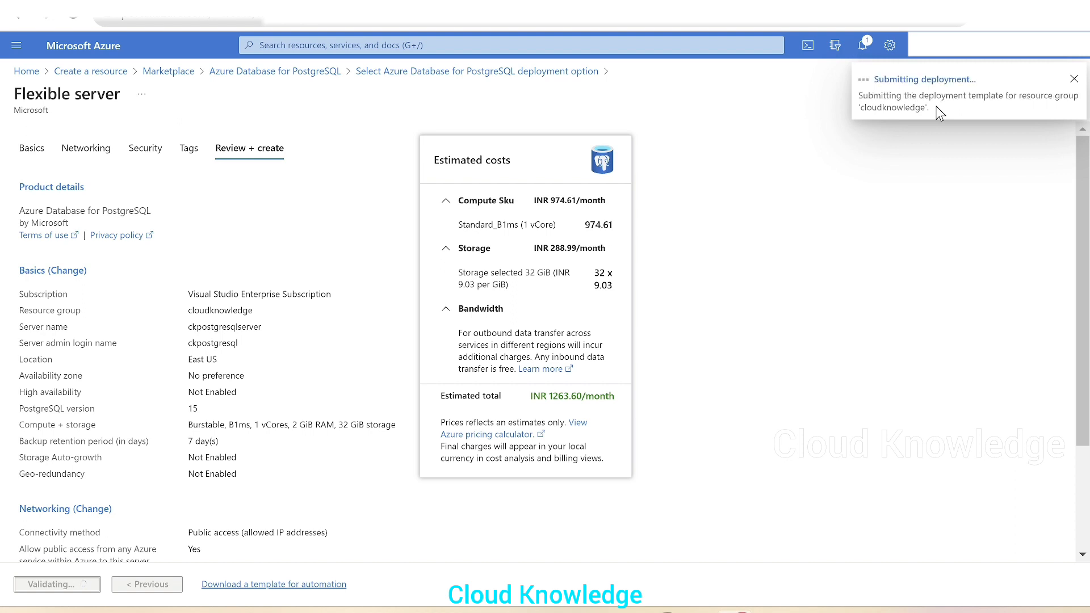
mouse_move(964, 110)
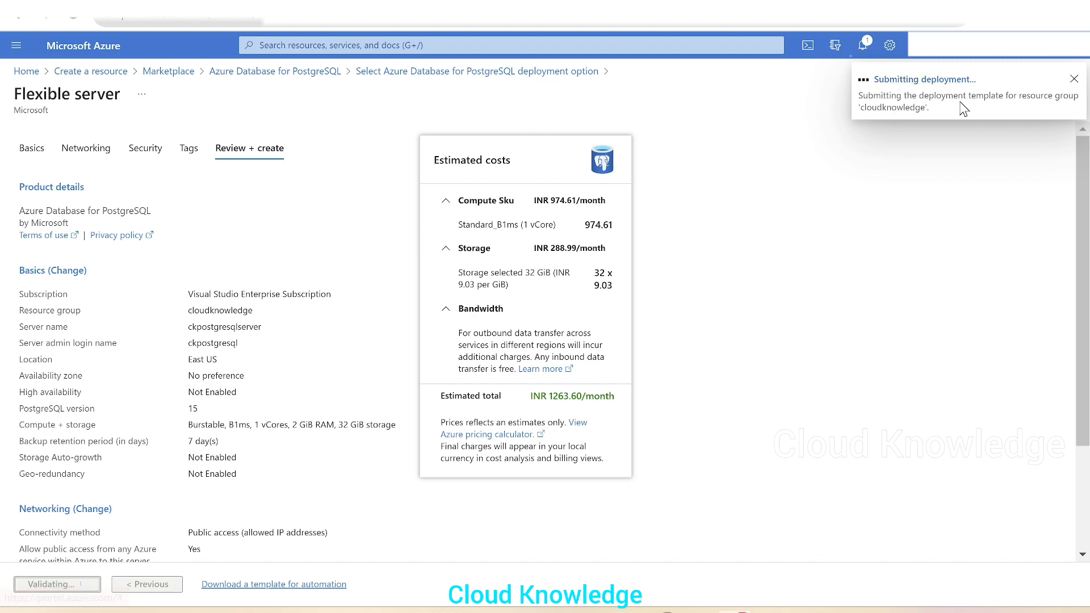
left_click(1073, 78)
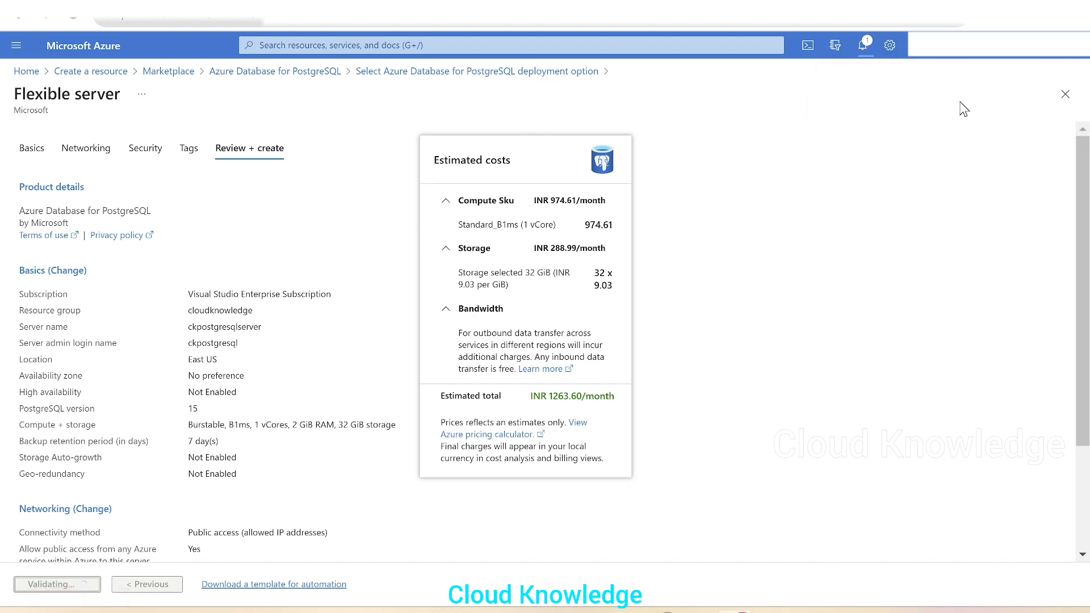
Reach the deployment Overview showing the flexible server deployment in progress
left_click(57, 584)
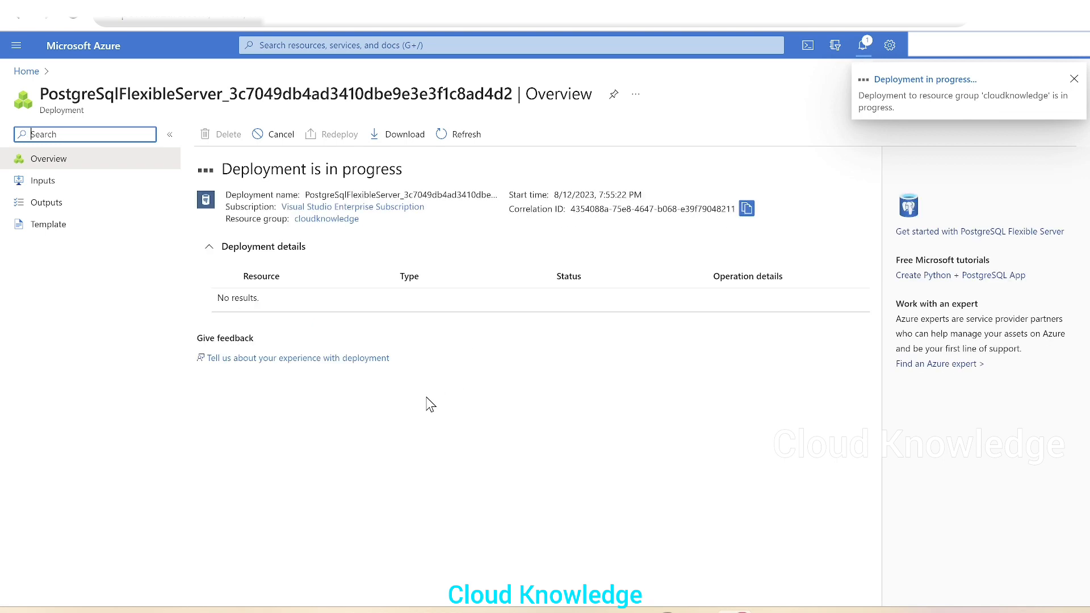
left_click(1073, 78)
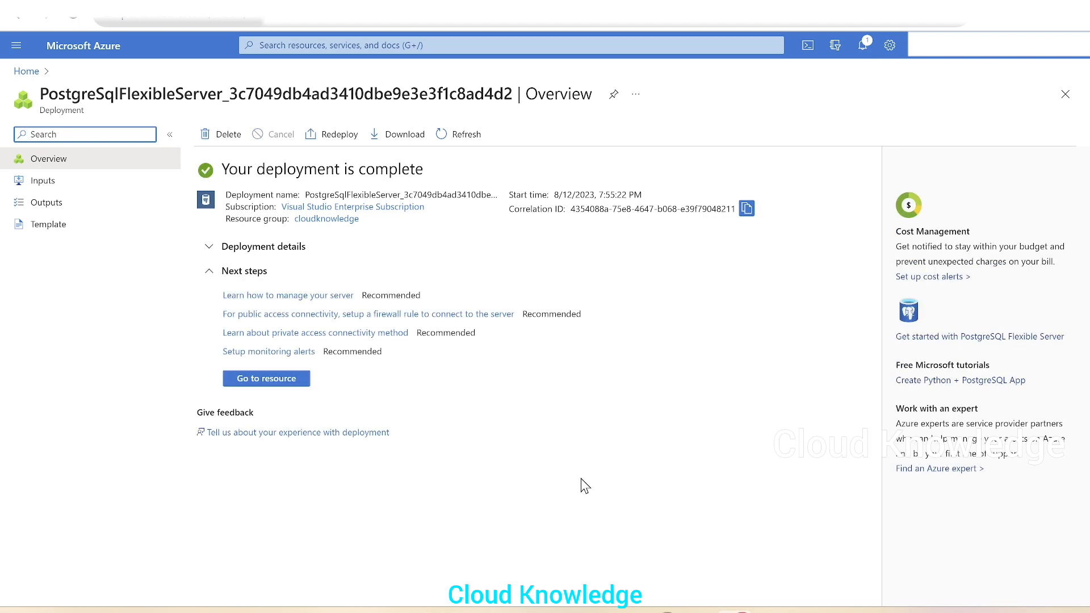
Go to the newly deployed ckpostgresqlserver resource once deployment completes
left_click(266, 377)
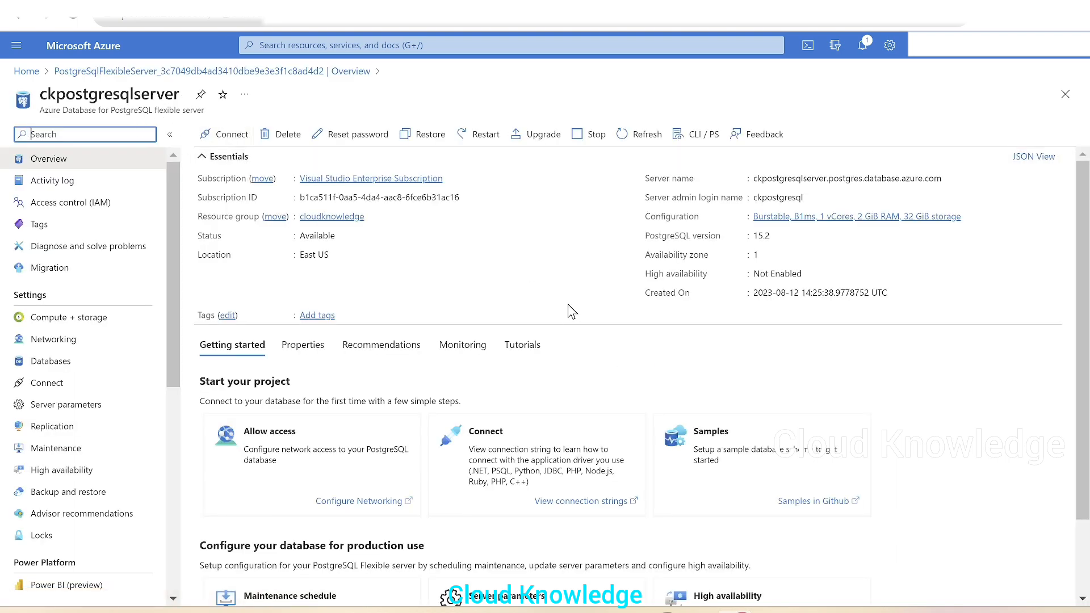
mouse_move(44, 159)
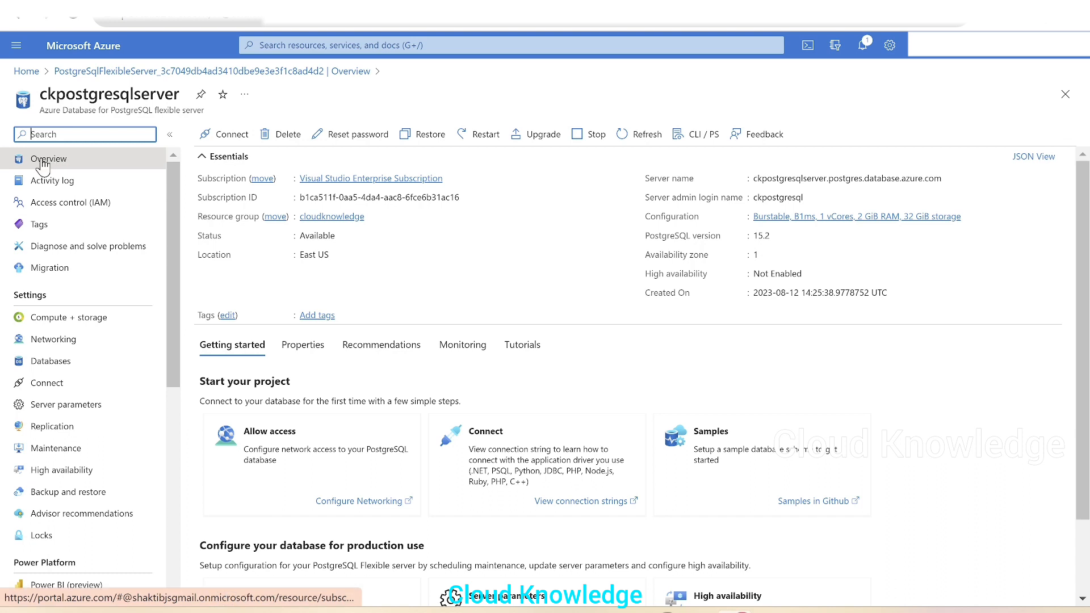
mouse_move(775, 274)
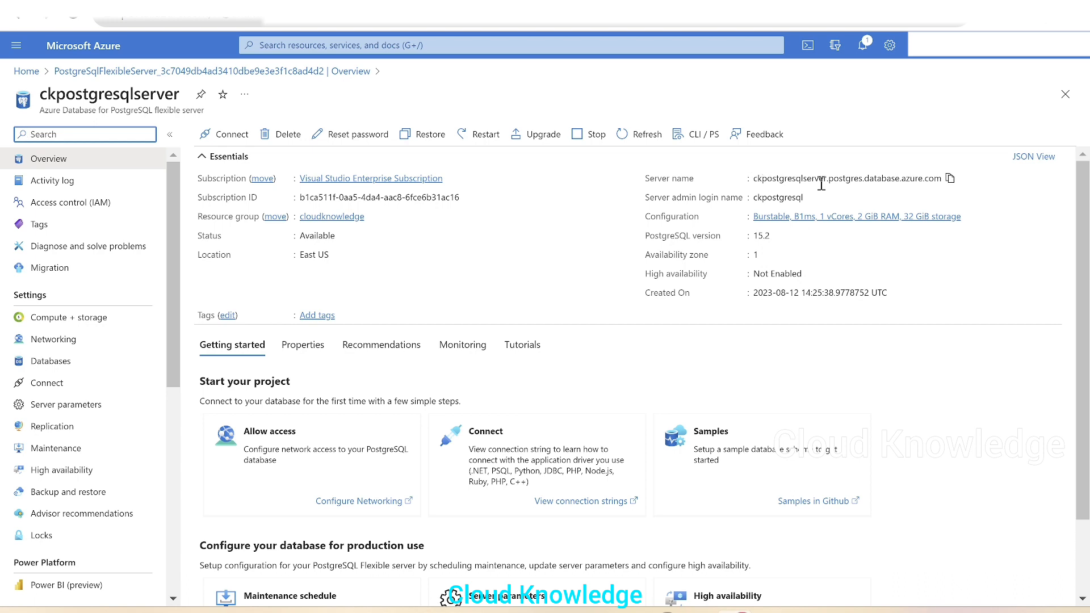
mouse_move(853, 197)
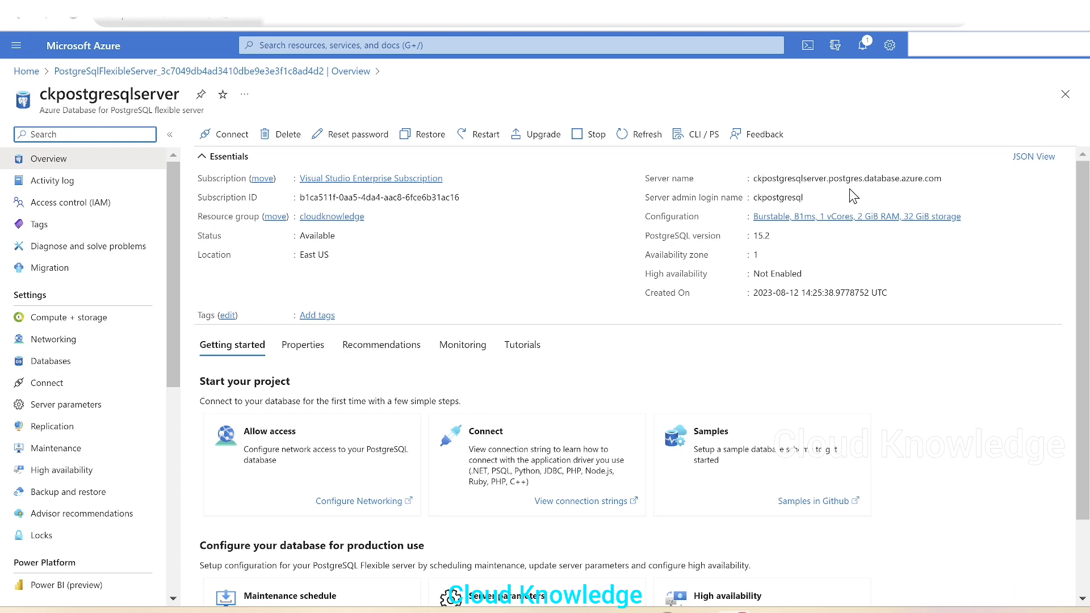
mouse_move(943, 200)
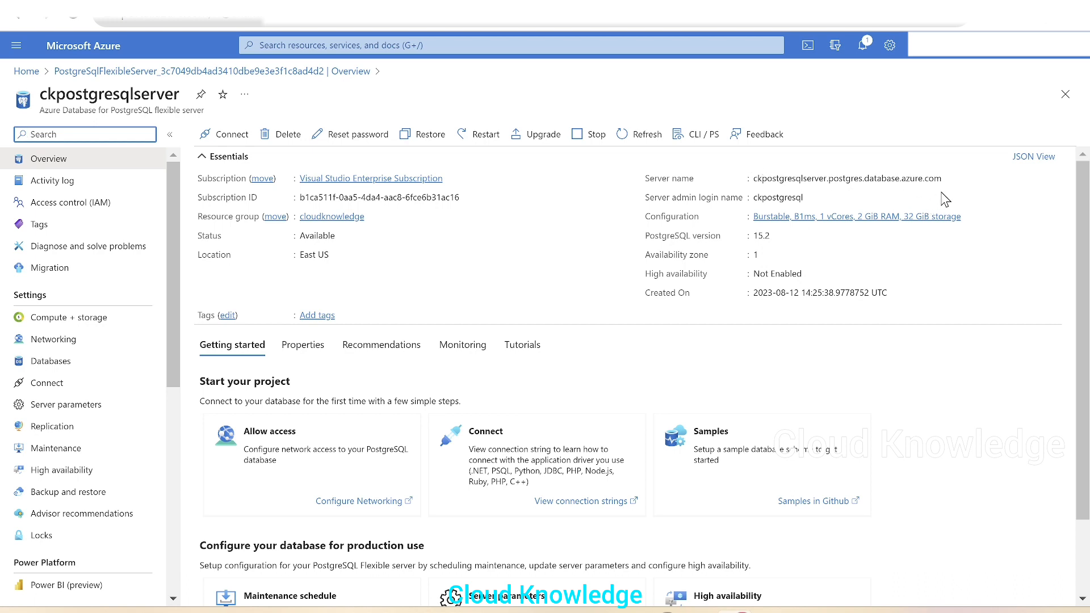
mouse_move(747, 212)
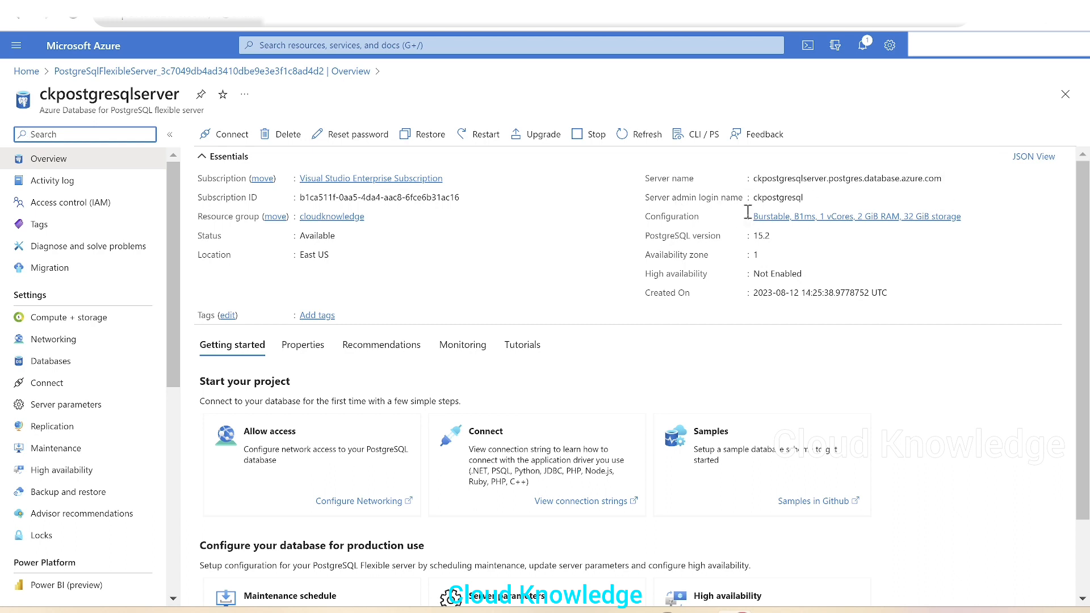
mouse_move(810, 200)
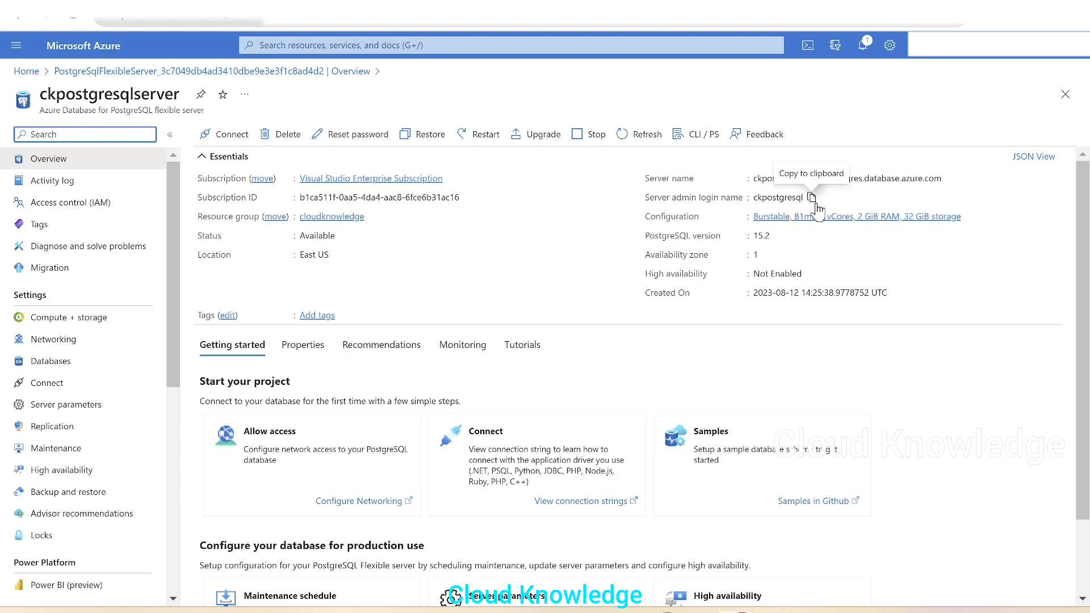
mouse_move(667, 233)
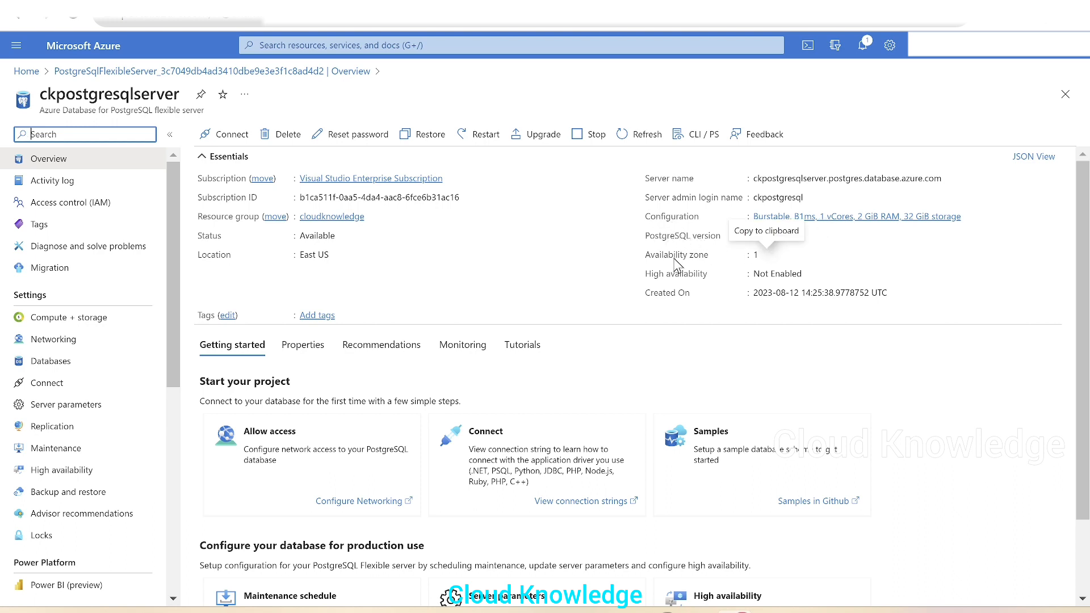
mouse_move(903, 341)
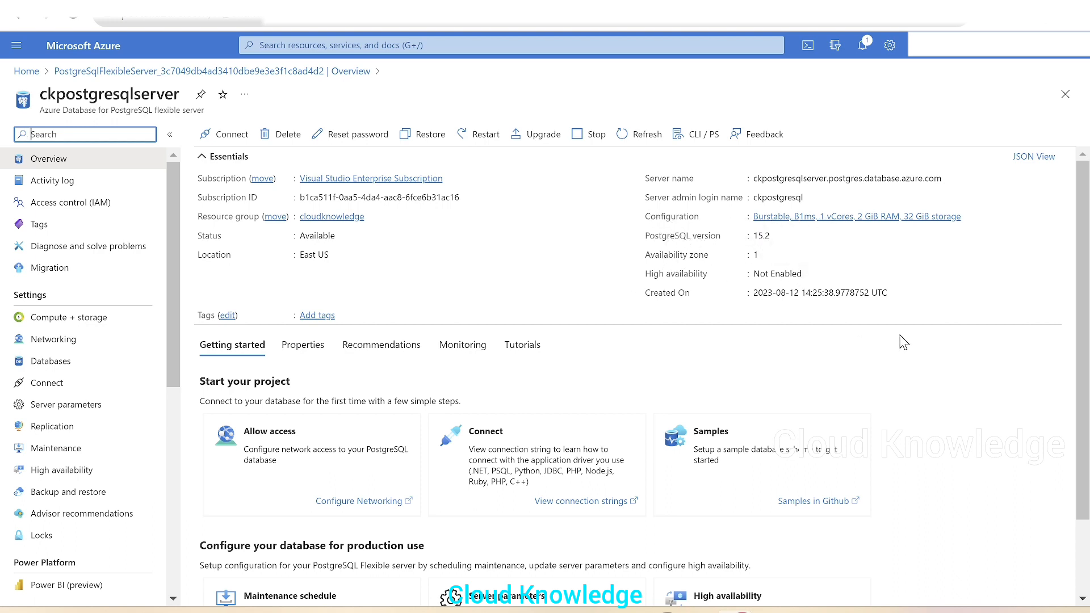
mouse_move(723, 232)
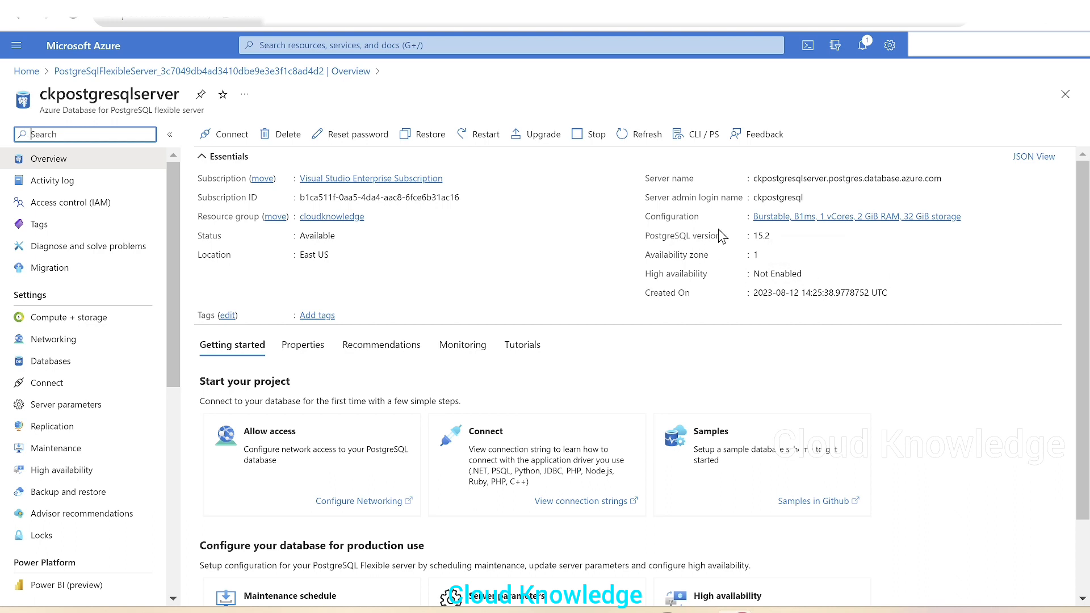
mouse_move(286, 134)
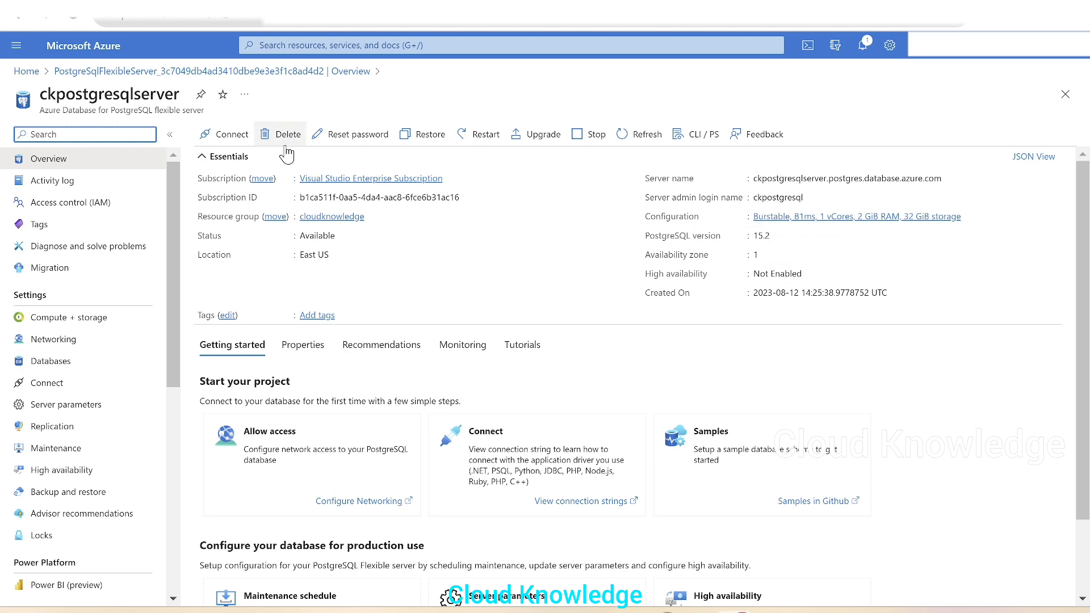
mouse_move(231, 134)
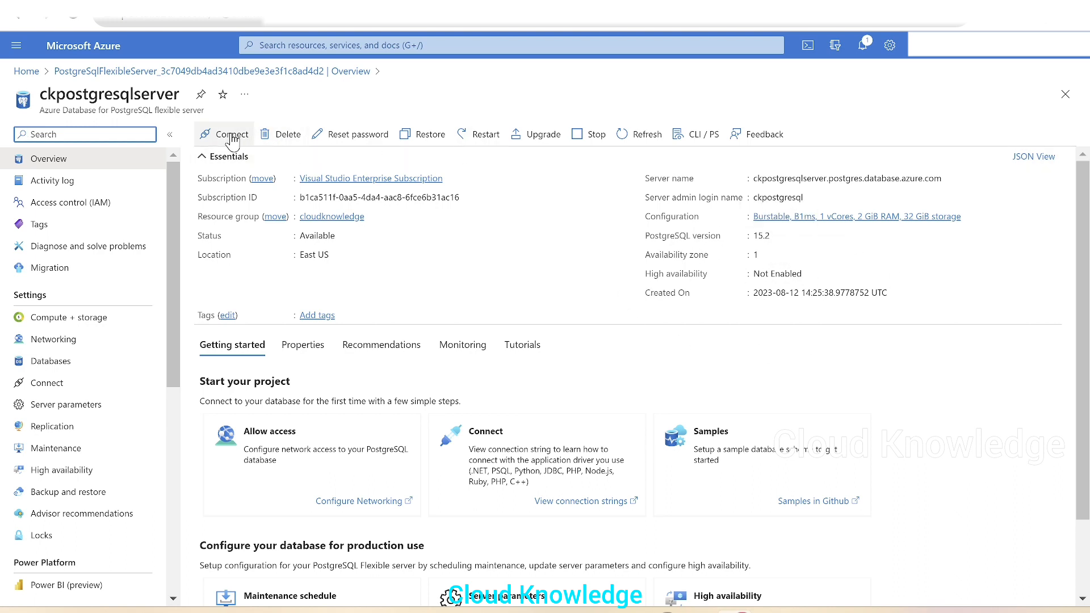
mouse_move(484, 177)
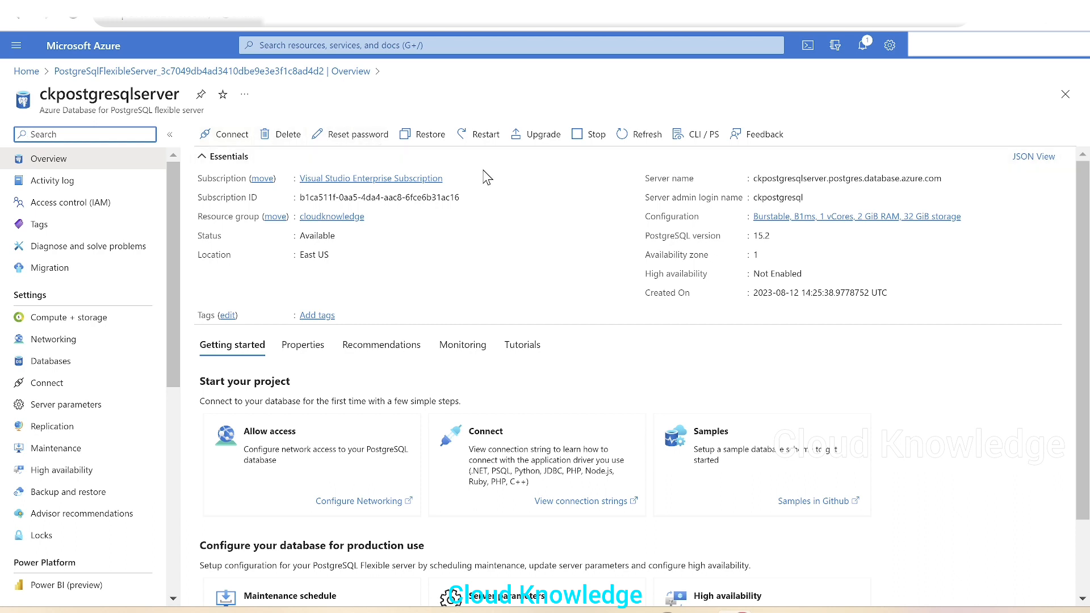
mouse_move(595, 134)
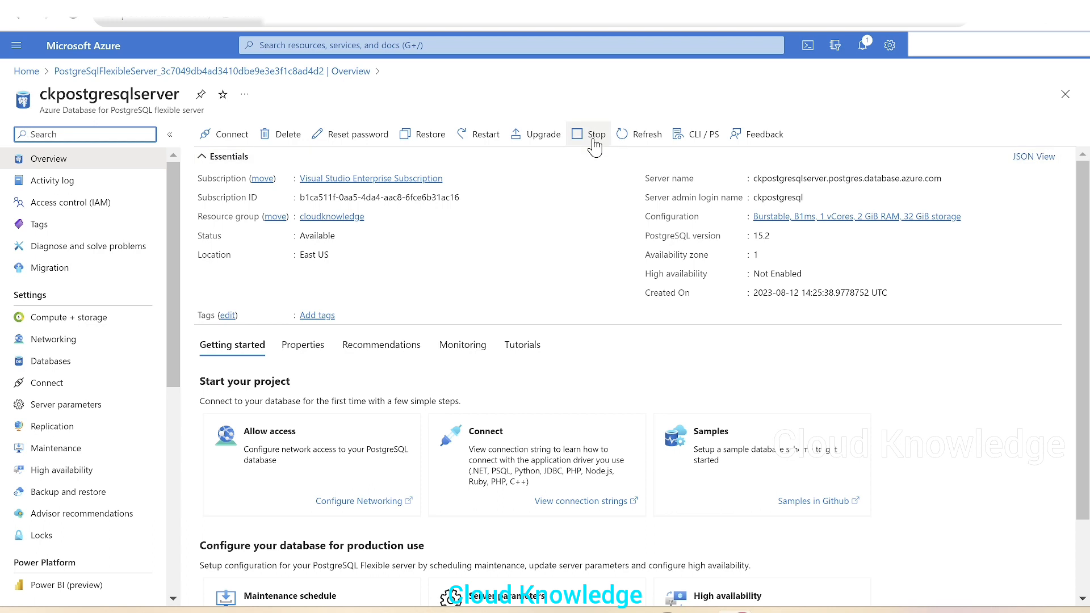
mouse_move(593, 138)
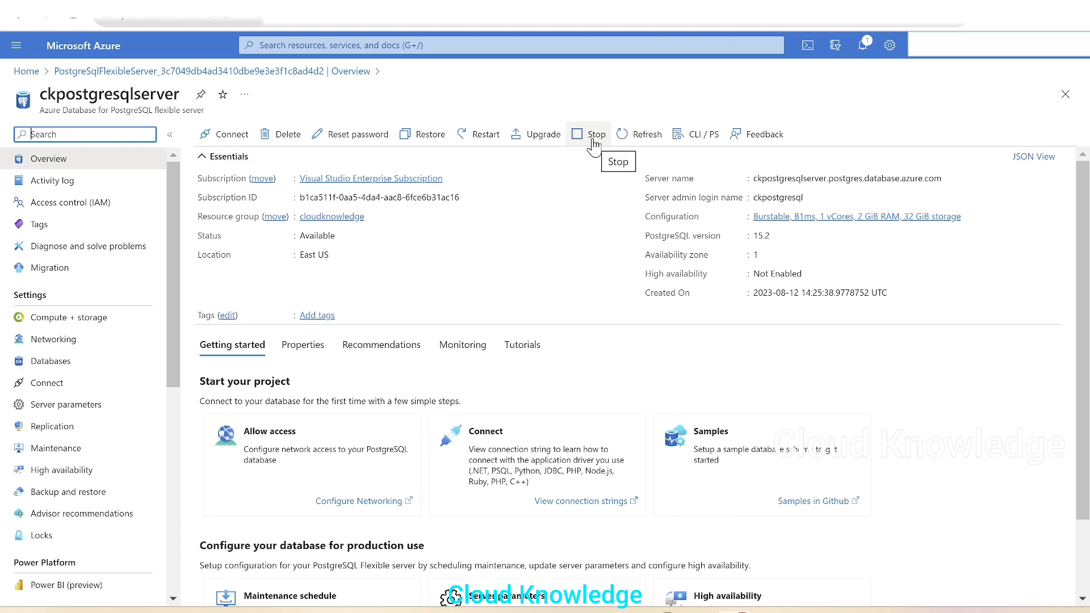
mouse_move(646, 314)
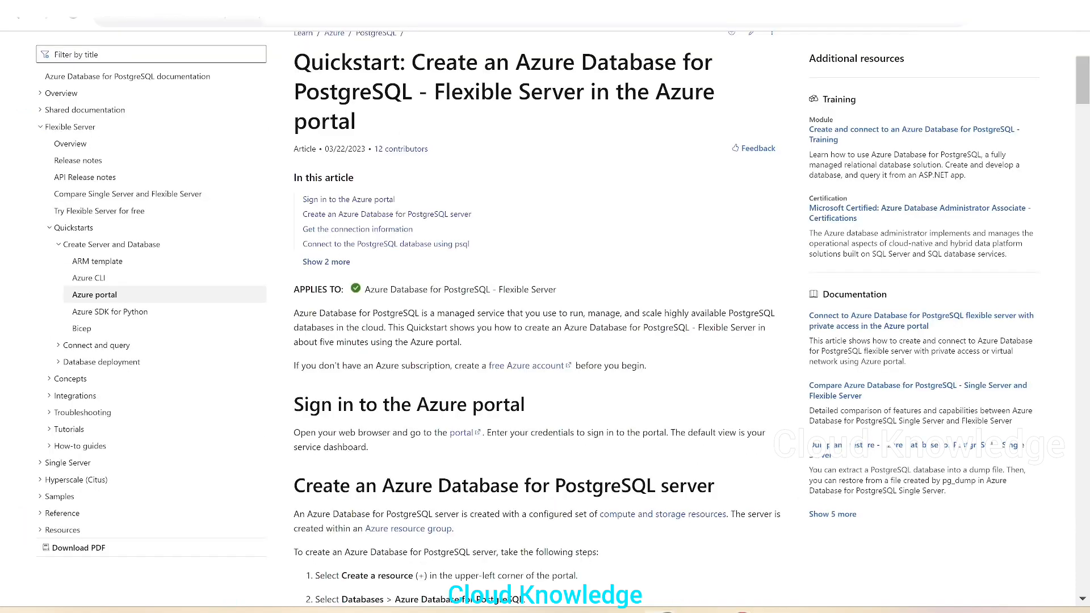
scroll("down", 3)
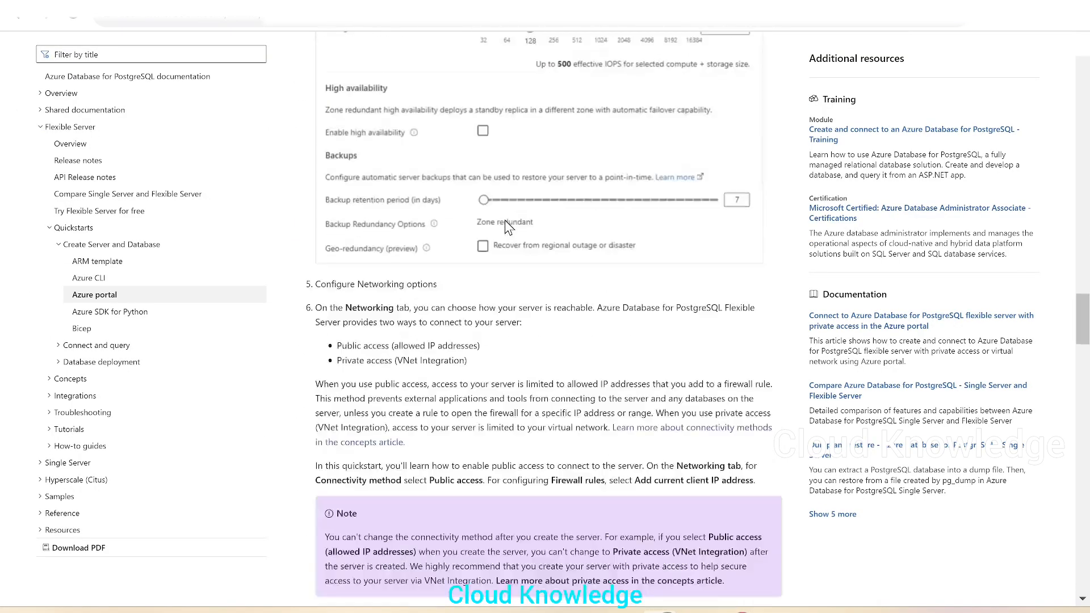
scroll("down", 3)
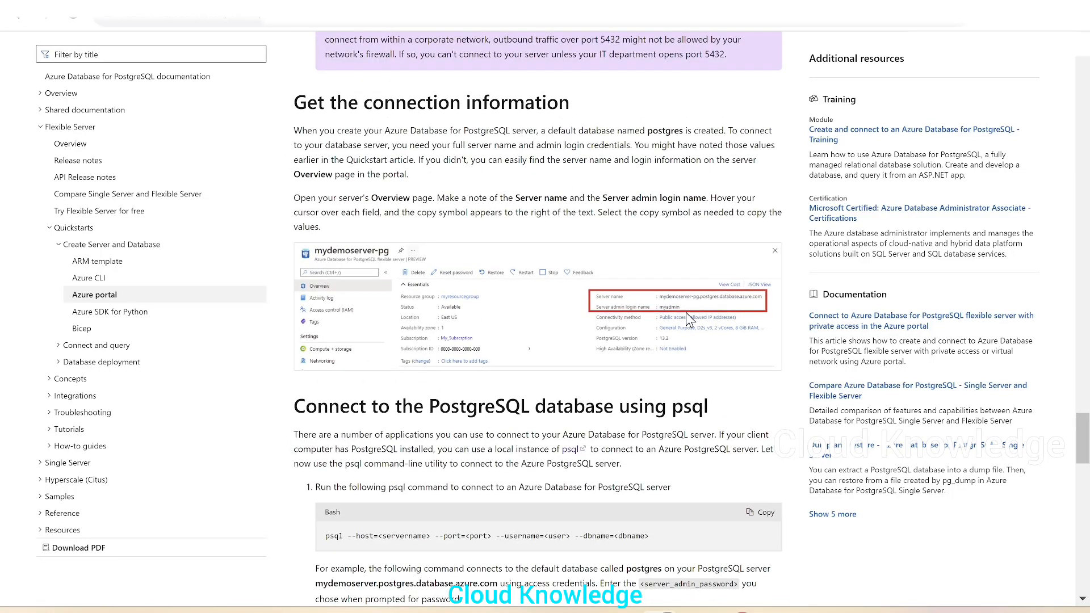
scroll("down", 3)
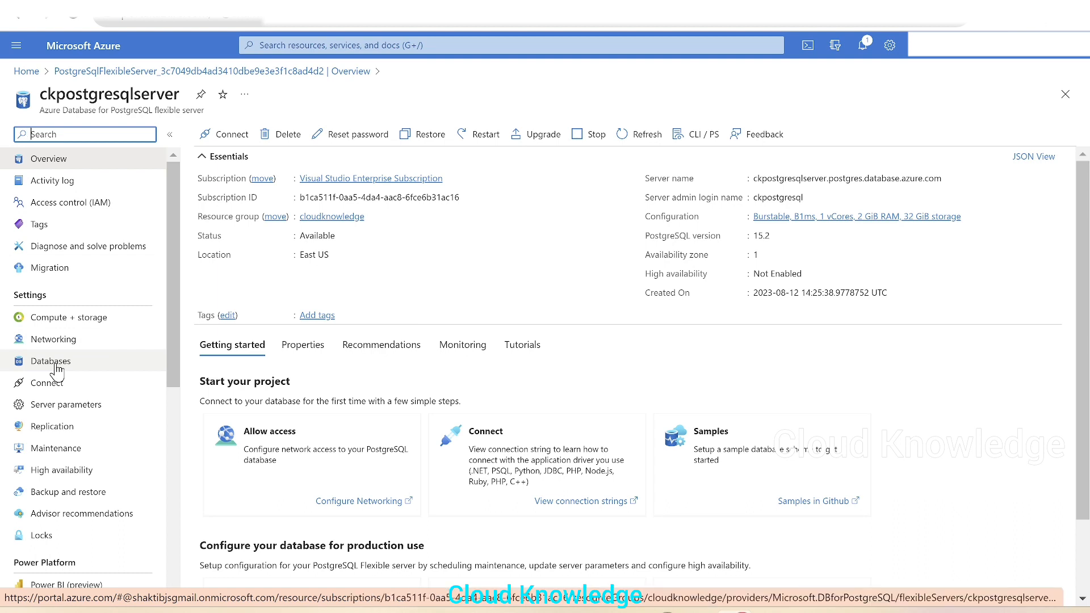
Show the Databases list for ckpostgresqlserver, including the postgres user database
left_click(51, 360)
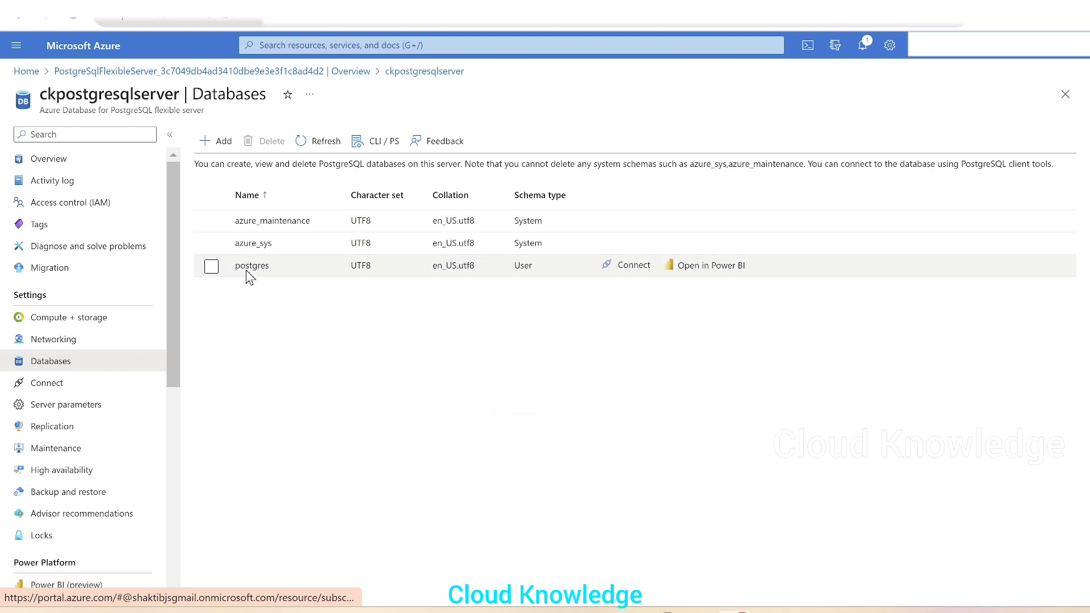
mouse_move(275, 278)
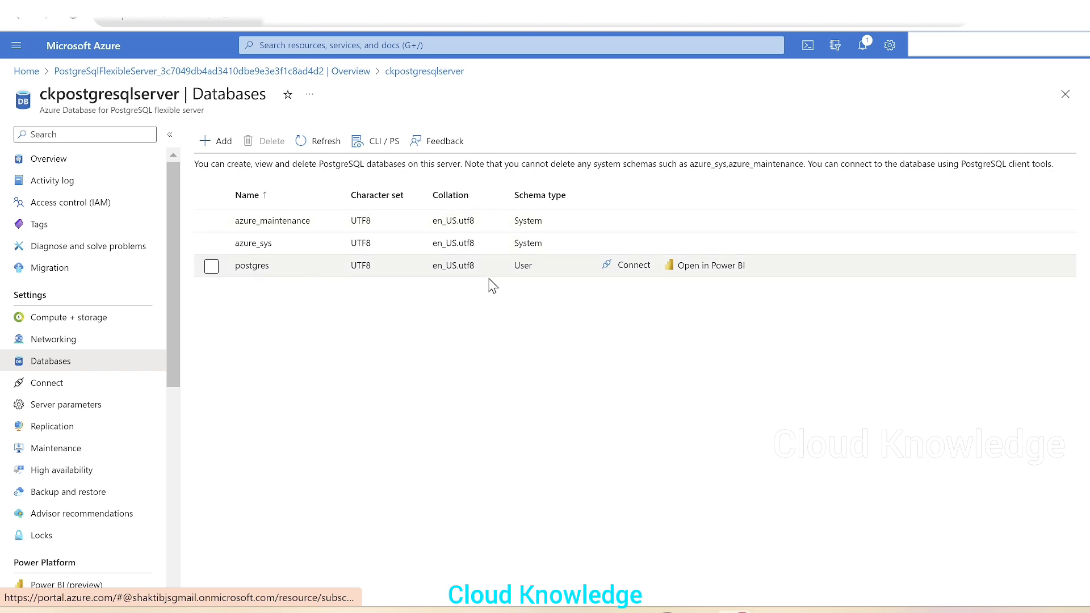
mouse_move(625, 272)
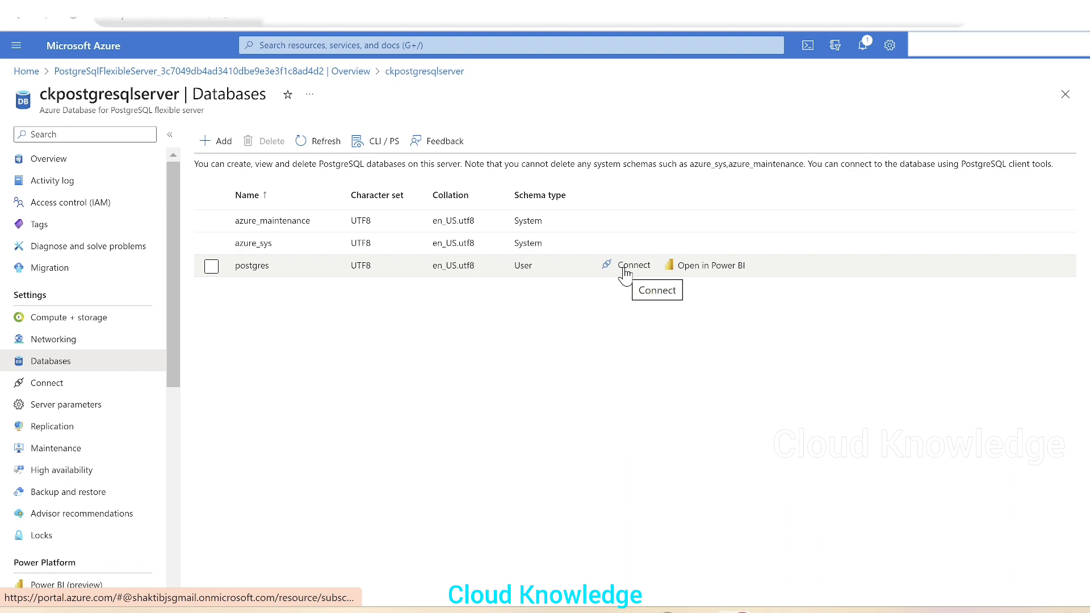
Connect to the postgres database on ckpostgresqlserver from Cloud Shell via the Connect action
left_click(212, 266)
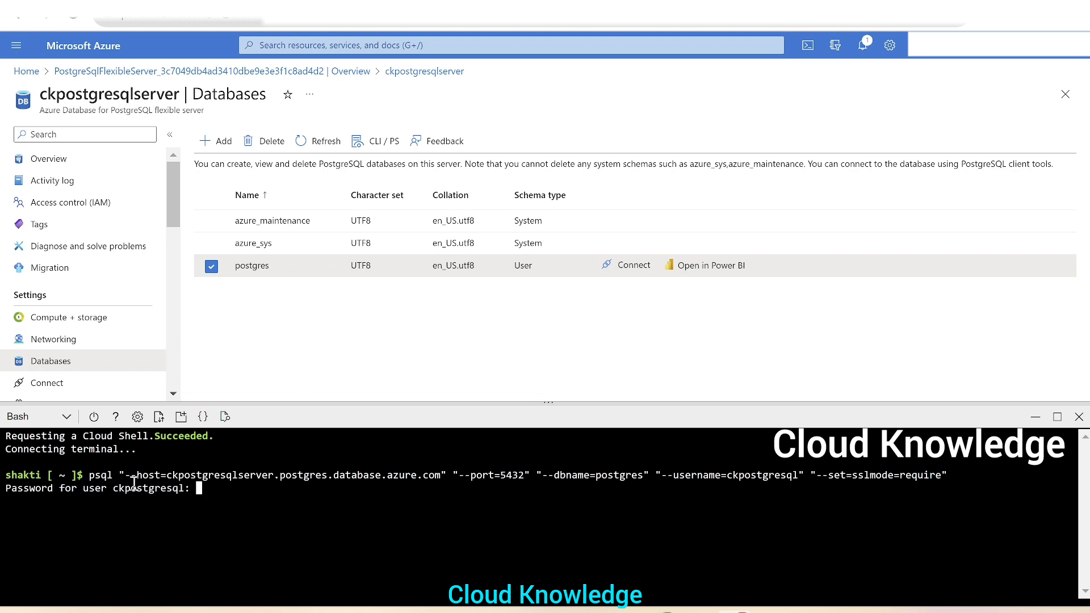
mouse_move(490, 494)
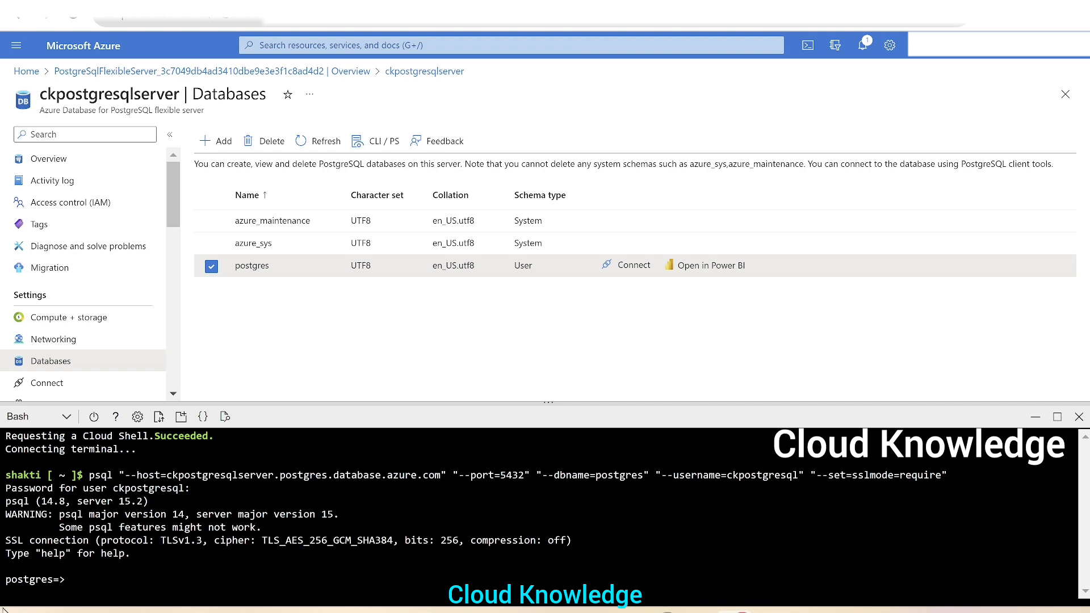
mouse_move(147, 574)
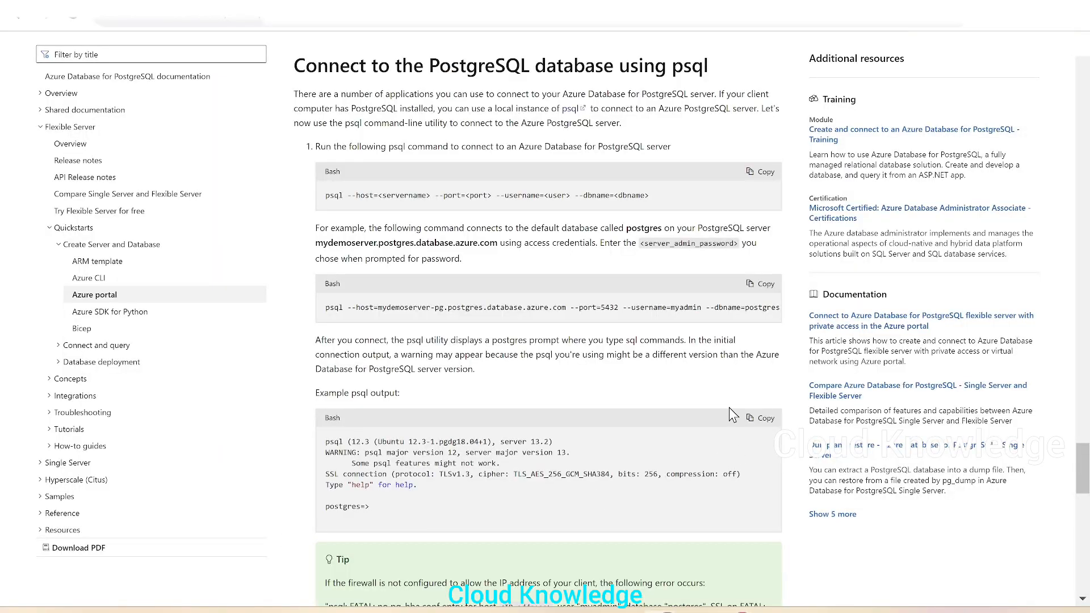
Copy the generic psql connection command and scroll to the CREATE DATABASE mypgsqldb and \c steps
scroll("down", 3)
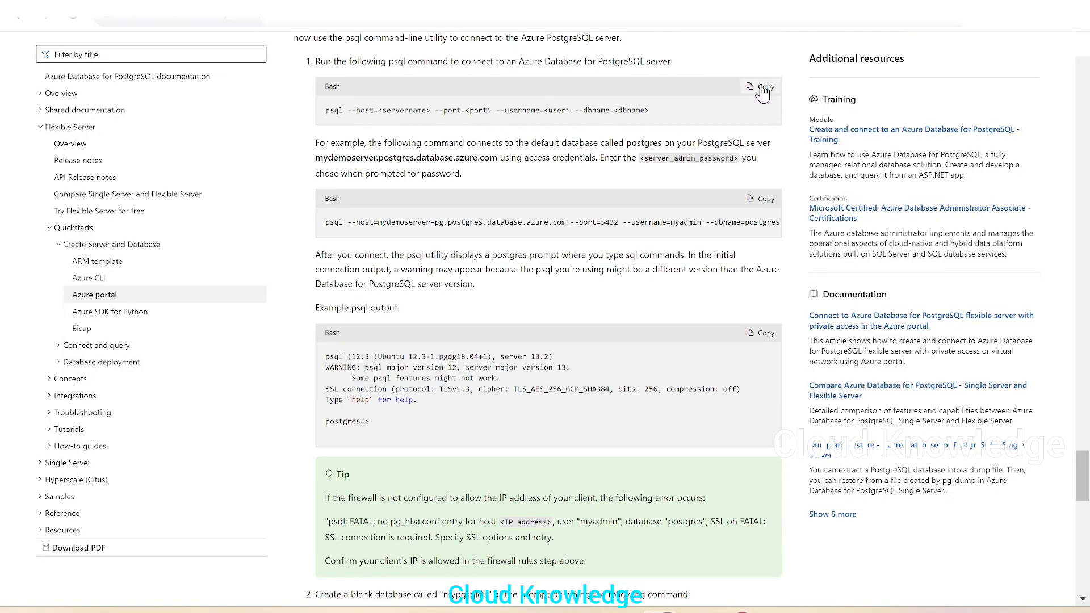
left_click(760, 87)
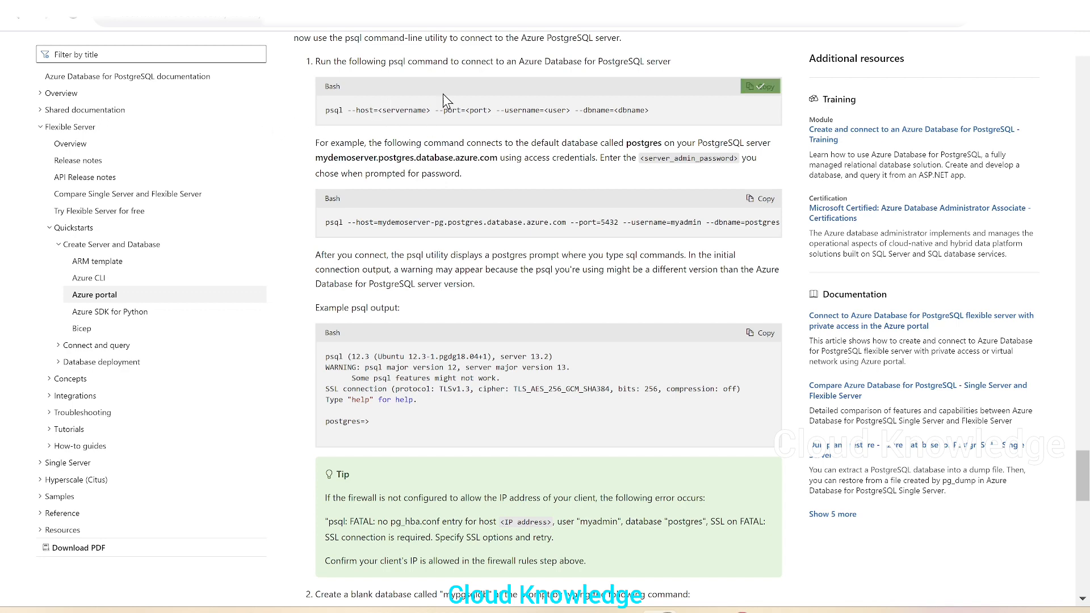
mouse_move(645, 128)
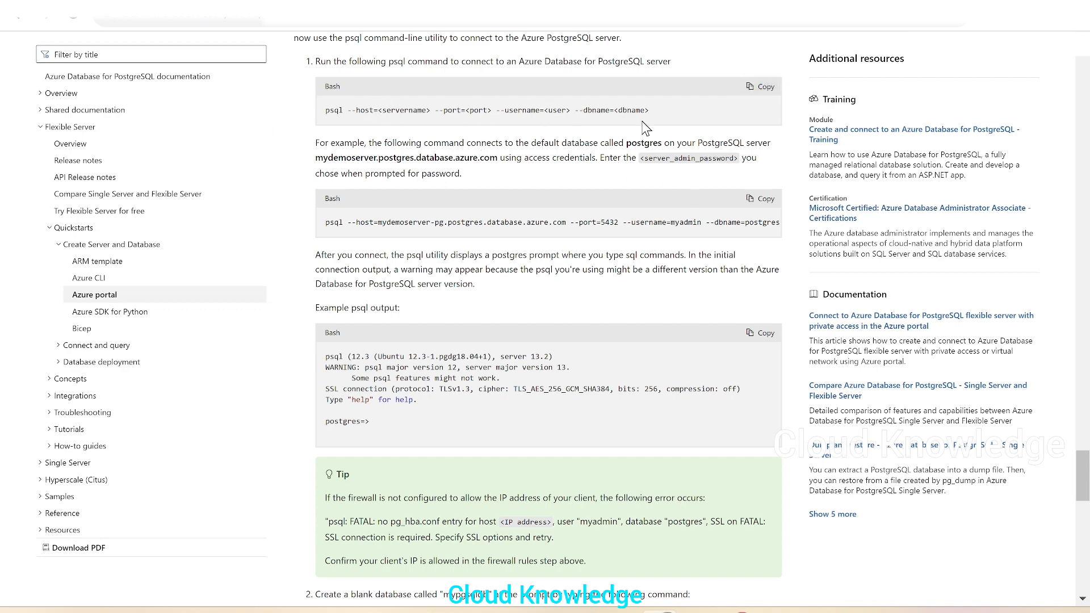
scroll("down", 3)
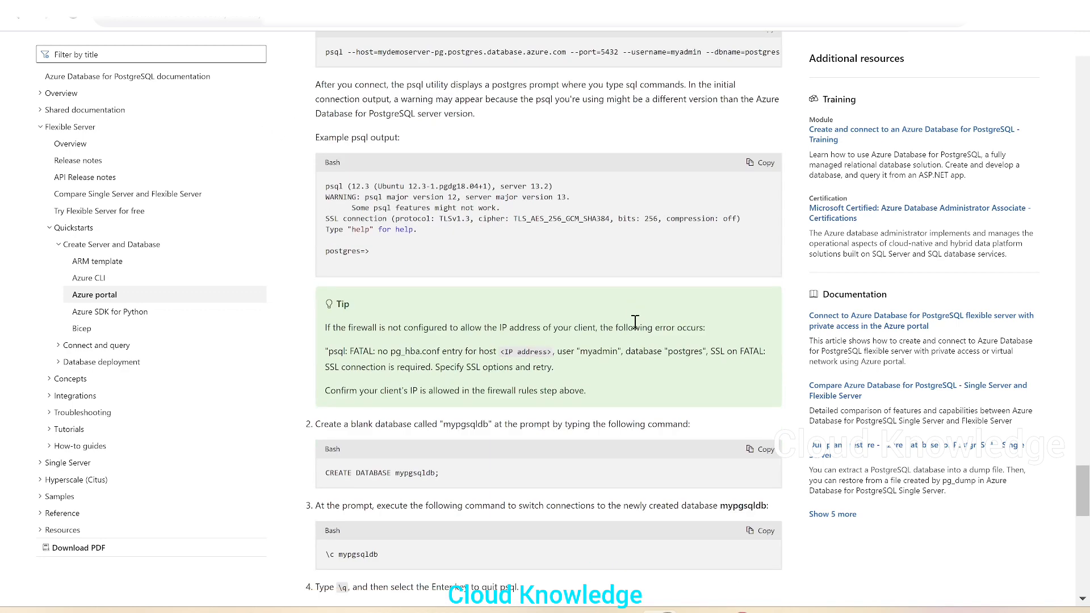
scroll("down", 3)
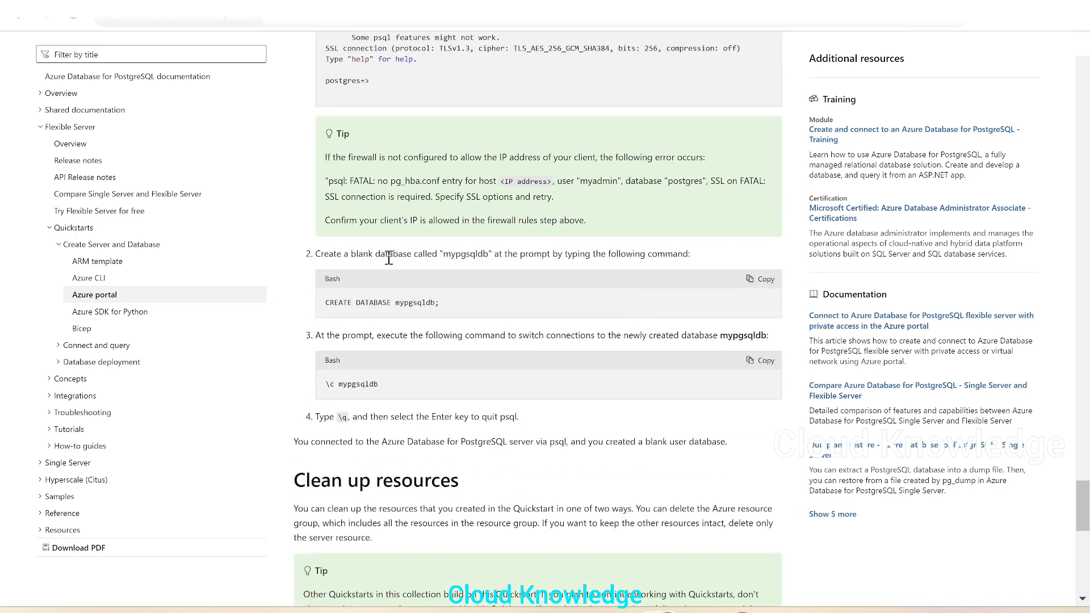
mouse_move(474, 270)
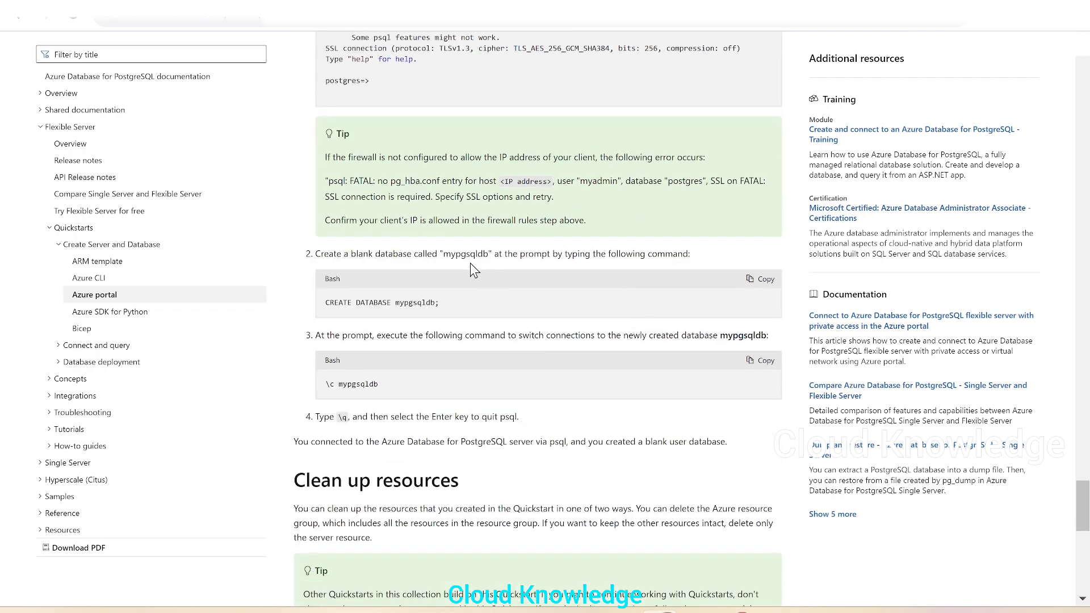
mouse_move(763, 285)
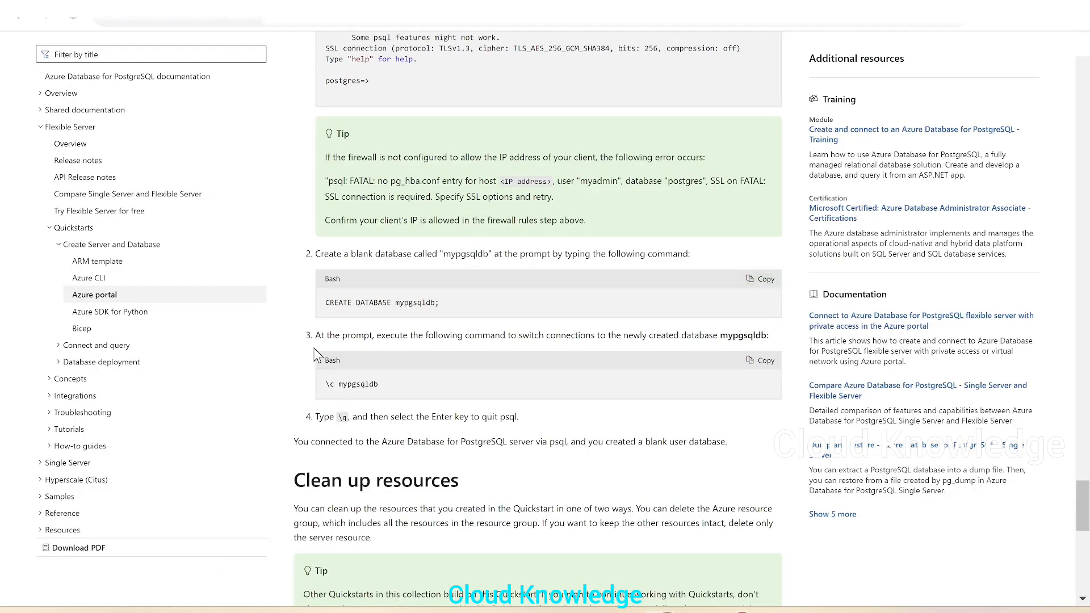
mouse_move(517, 353)
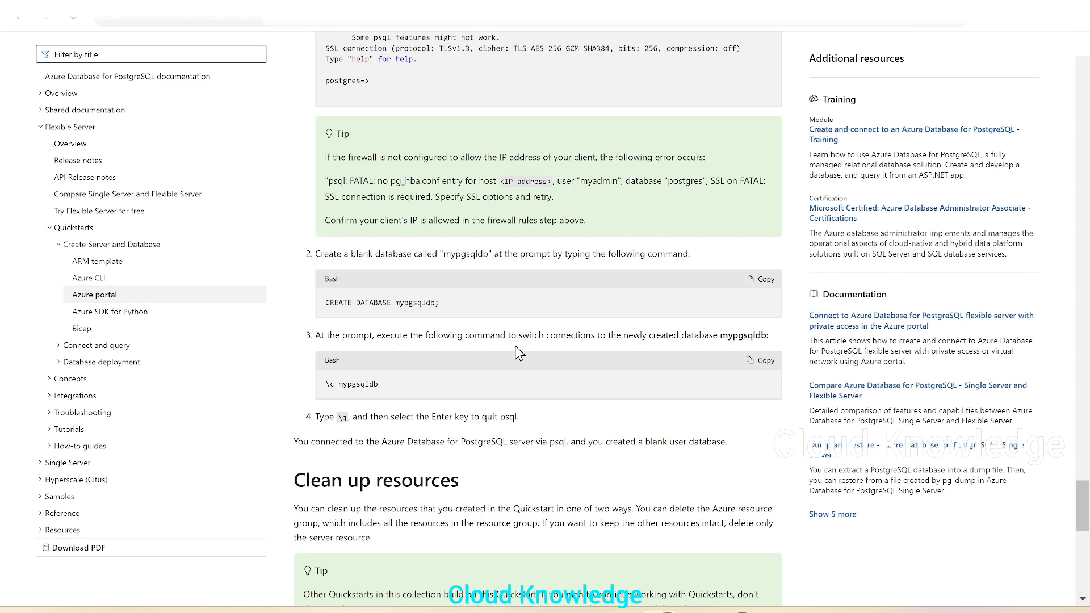
mouse_move(776, 351)
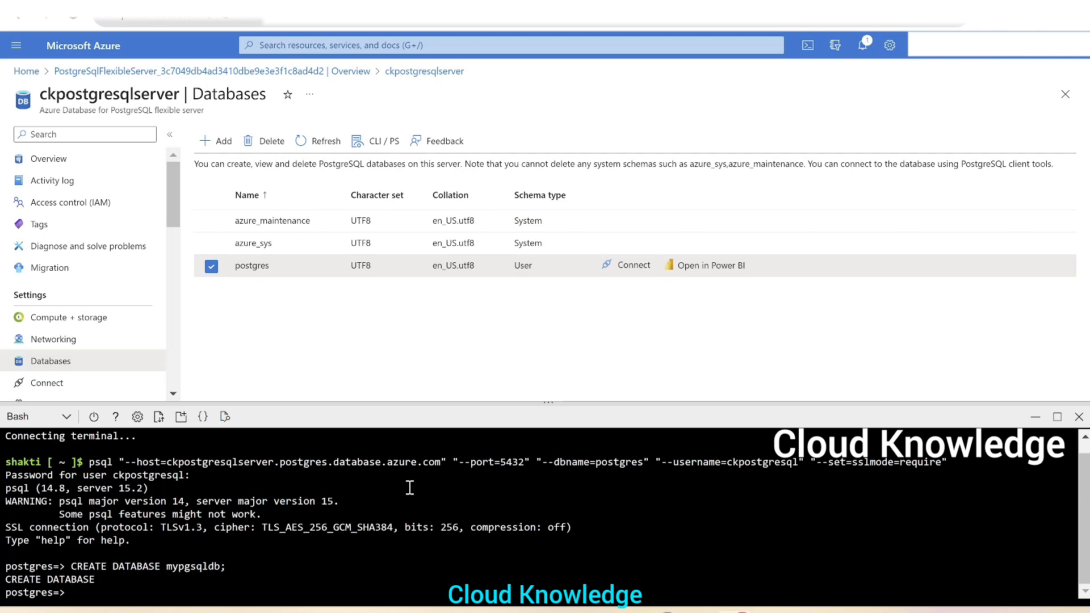
Switch the psql session into the new mypgsqldb database with \c mypgsqldb
type("\\c mypgsqldb")
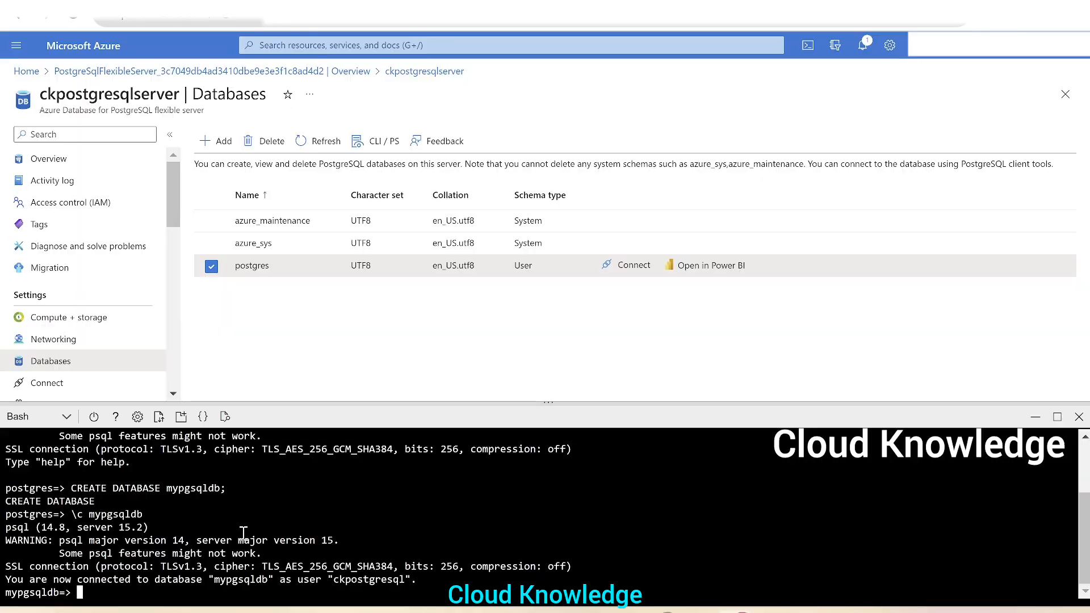
mouse_move(503, 519)
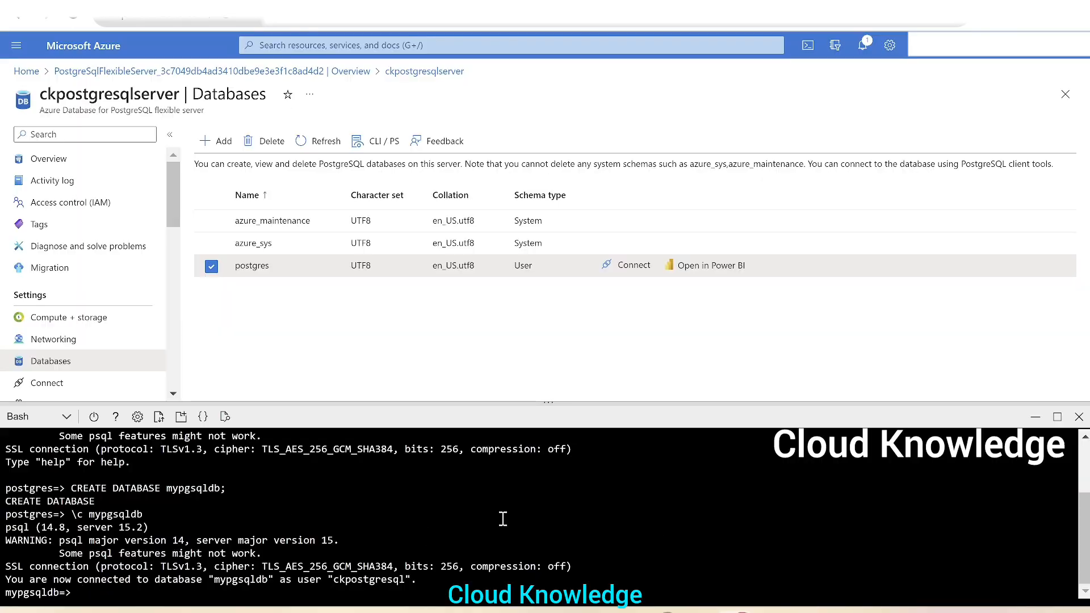